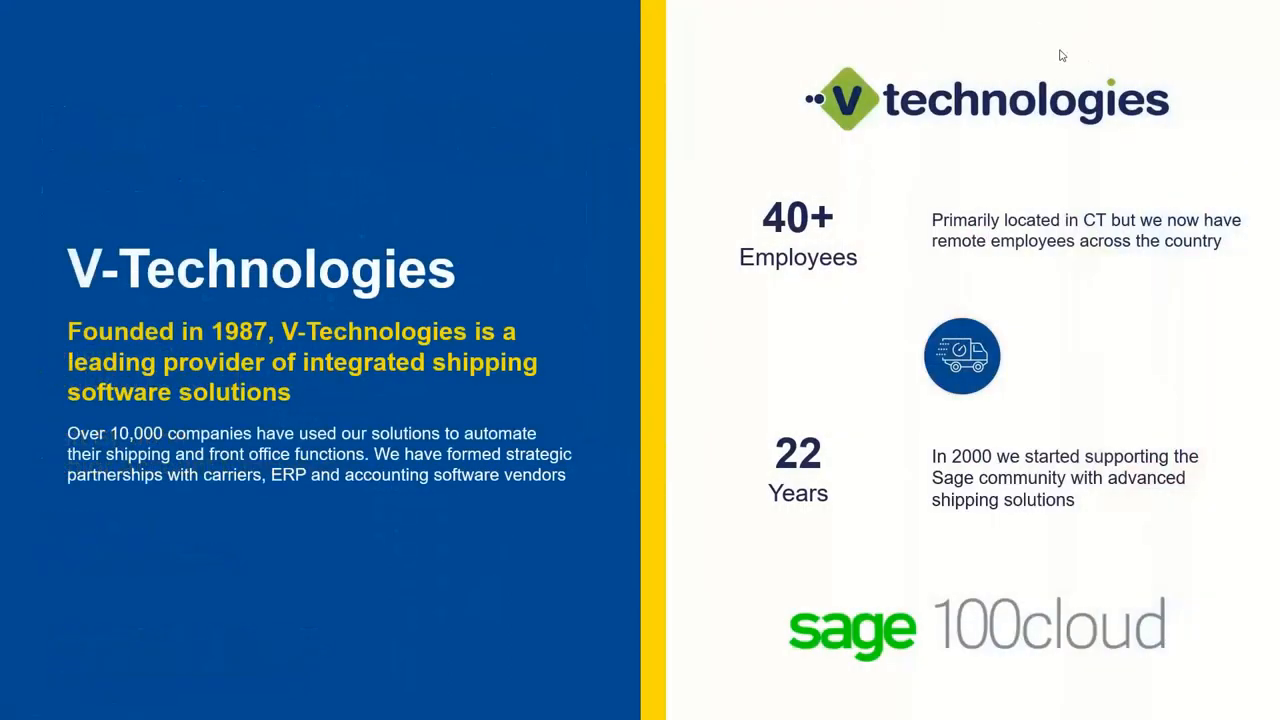
{"action": "mouse_move", "coordinate": [976, 60]}
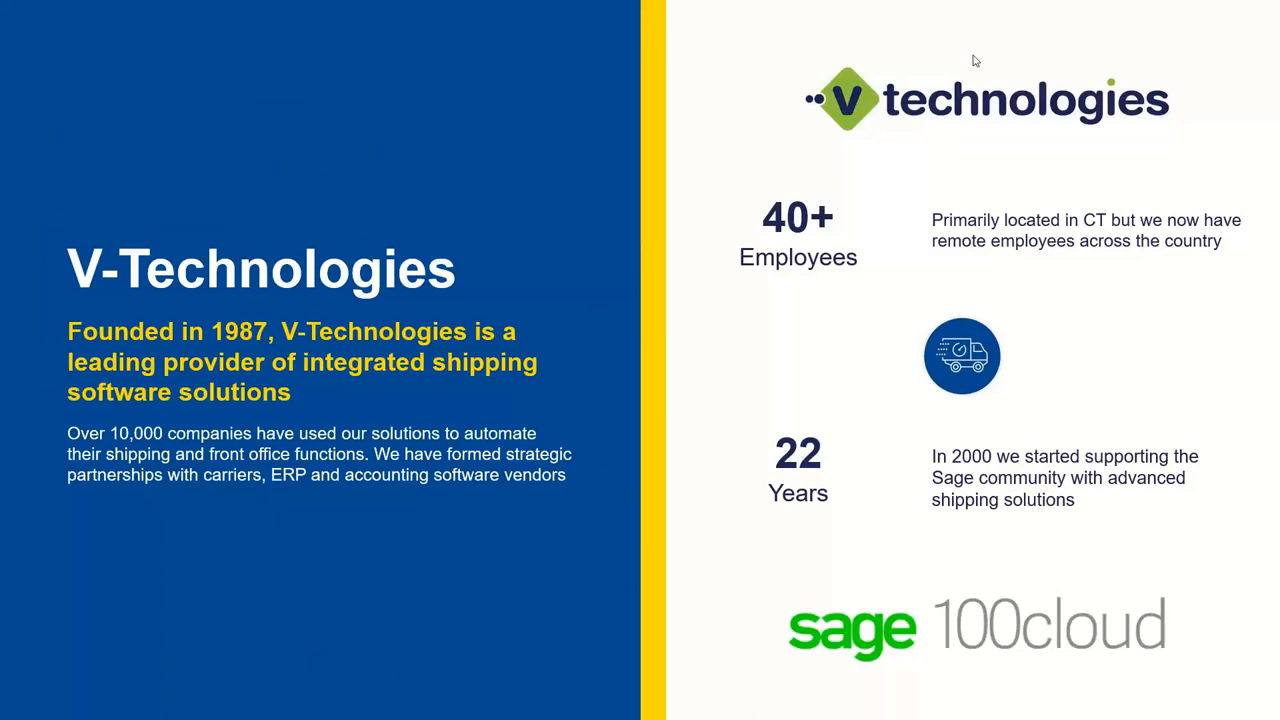
{"action": "mouse_move", "coordinate": [972, 60]}
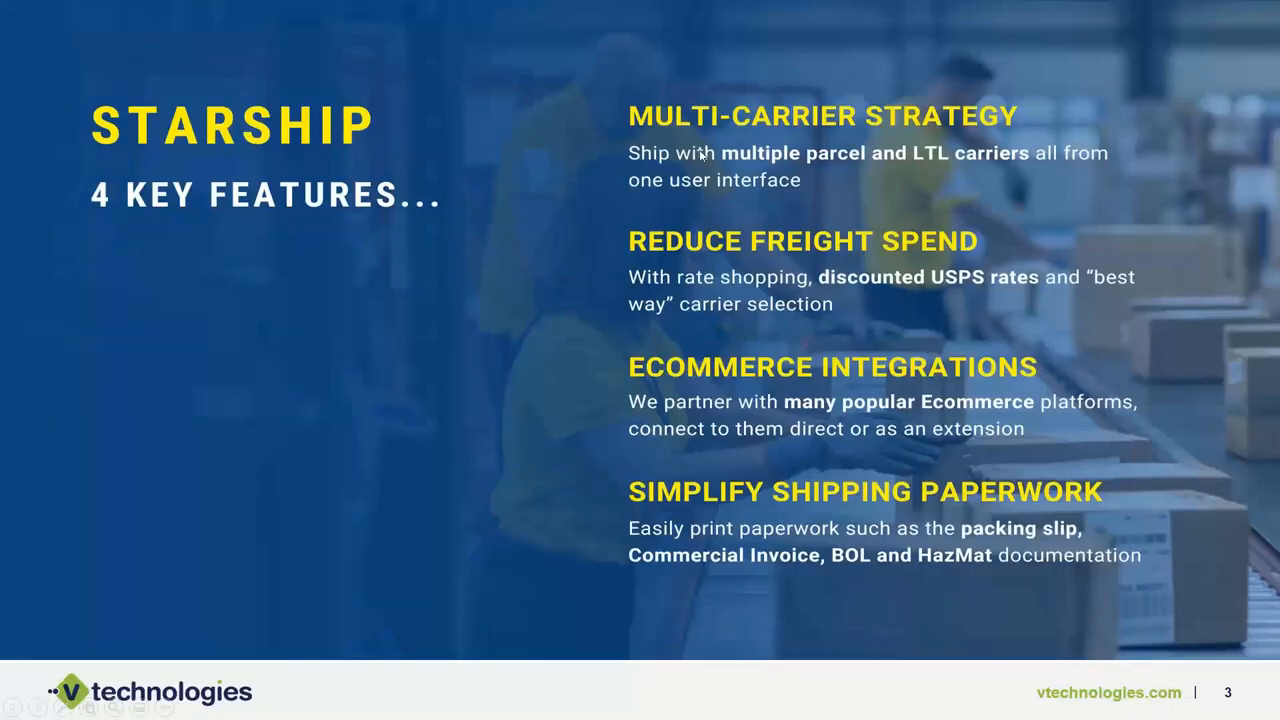
{"action": "mouse_move", "coordinate": [700, 156]}
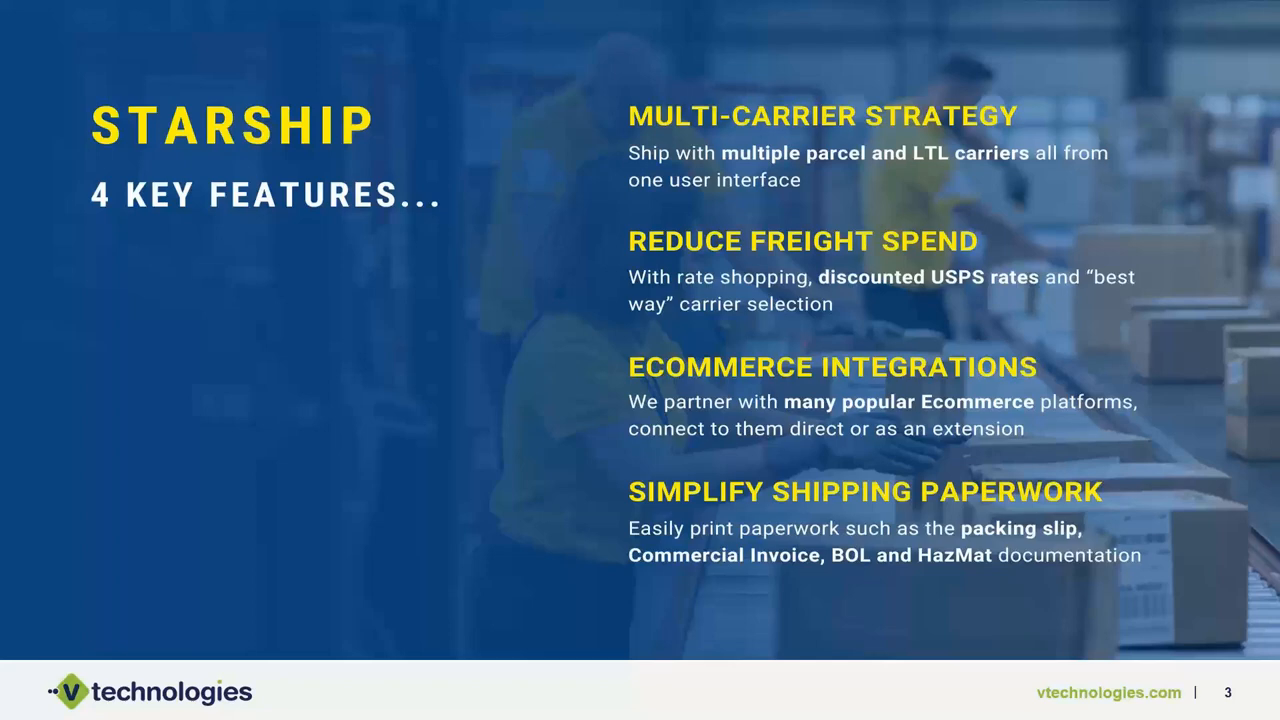
{"action": "mouse_move", "coordinate": [356, 220]}
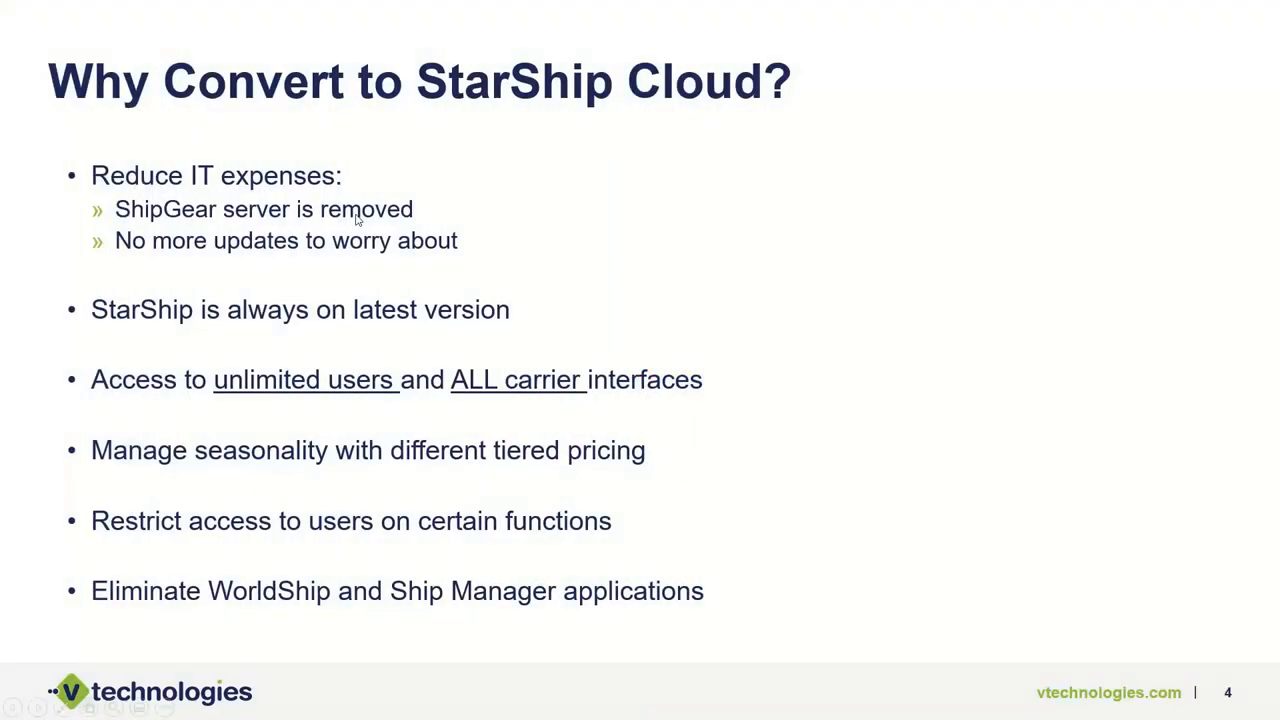
{"action": "mouse_move", "coordinate": [358, 218]}
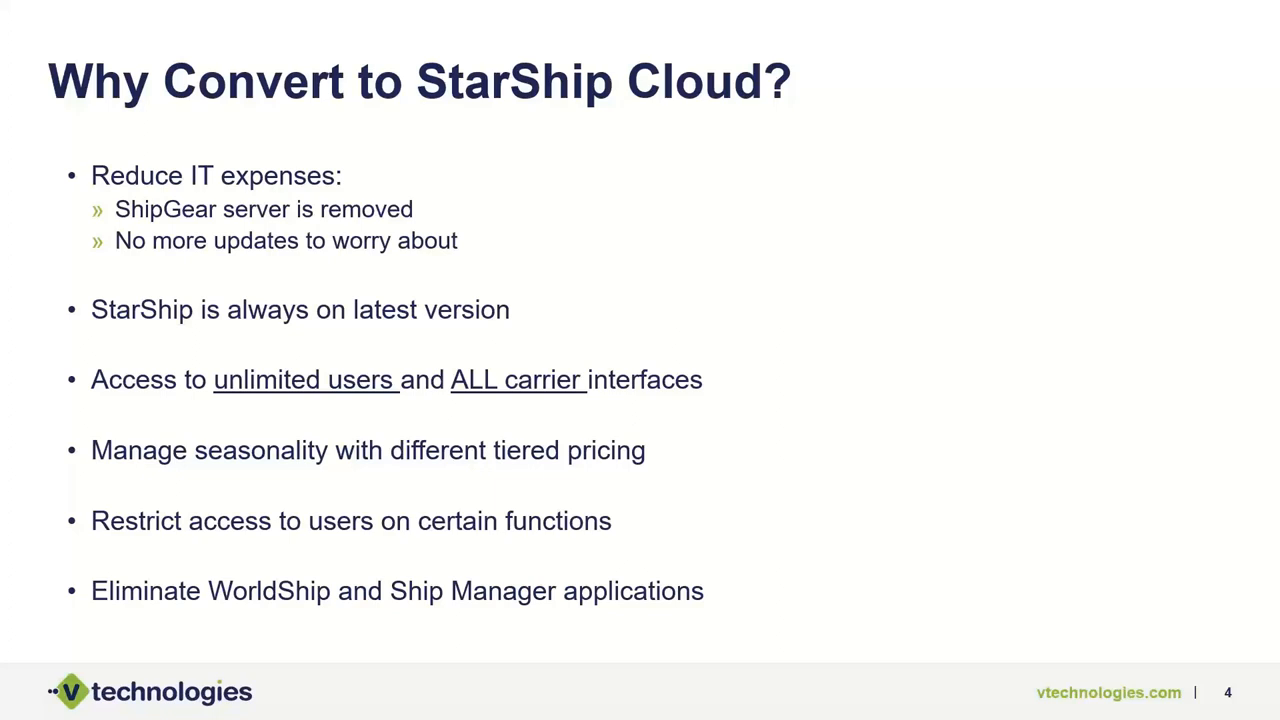
- Advance the deck to the 'Parcel and LTL Carriers' slide
{"action": "key", "text": "Right"}
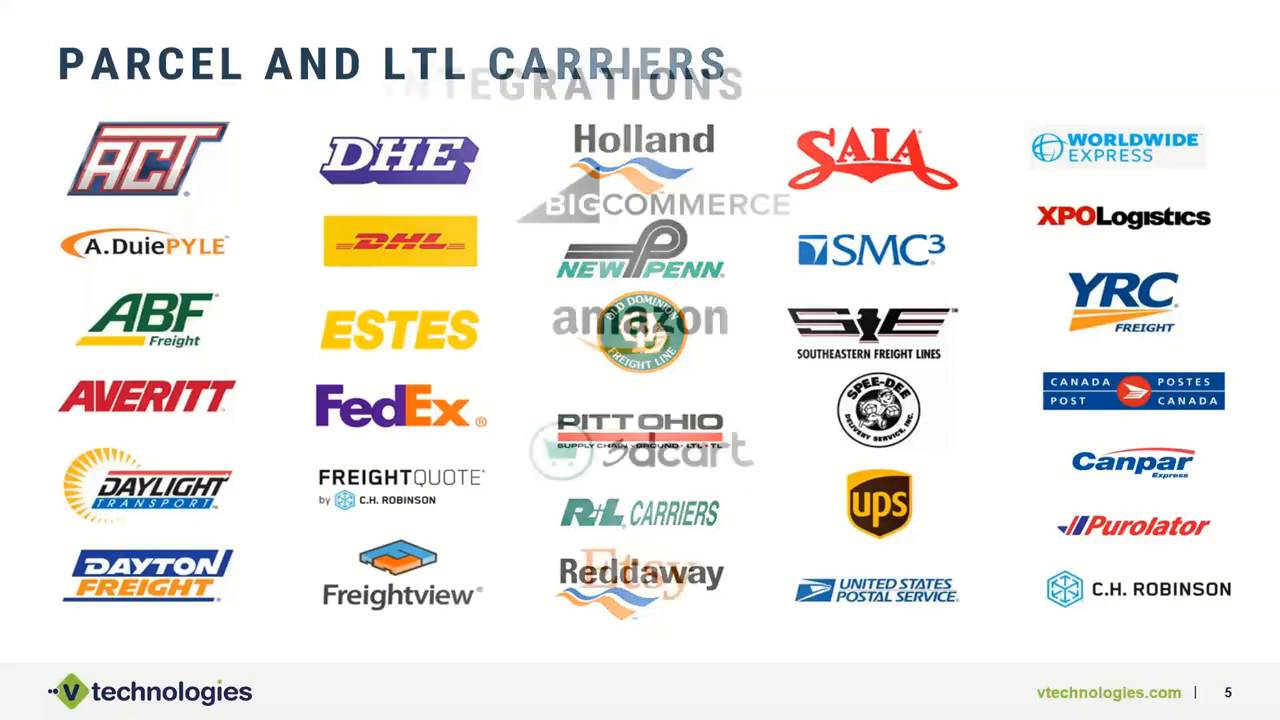
{"action": "key", "text": "Right"}
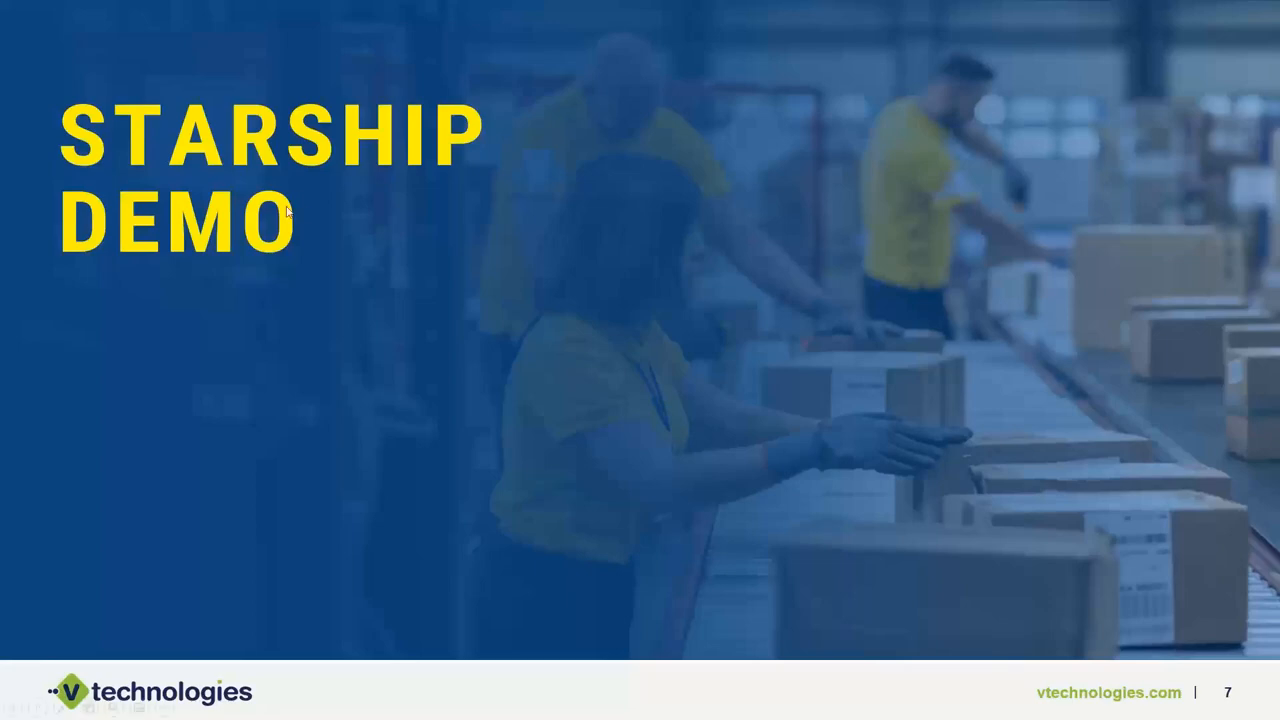
{"action": "mouse_move", "coordinate": [356, 186]}
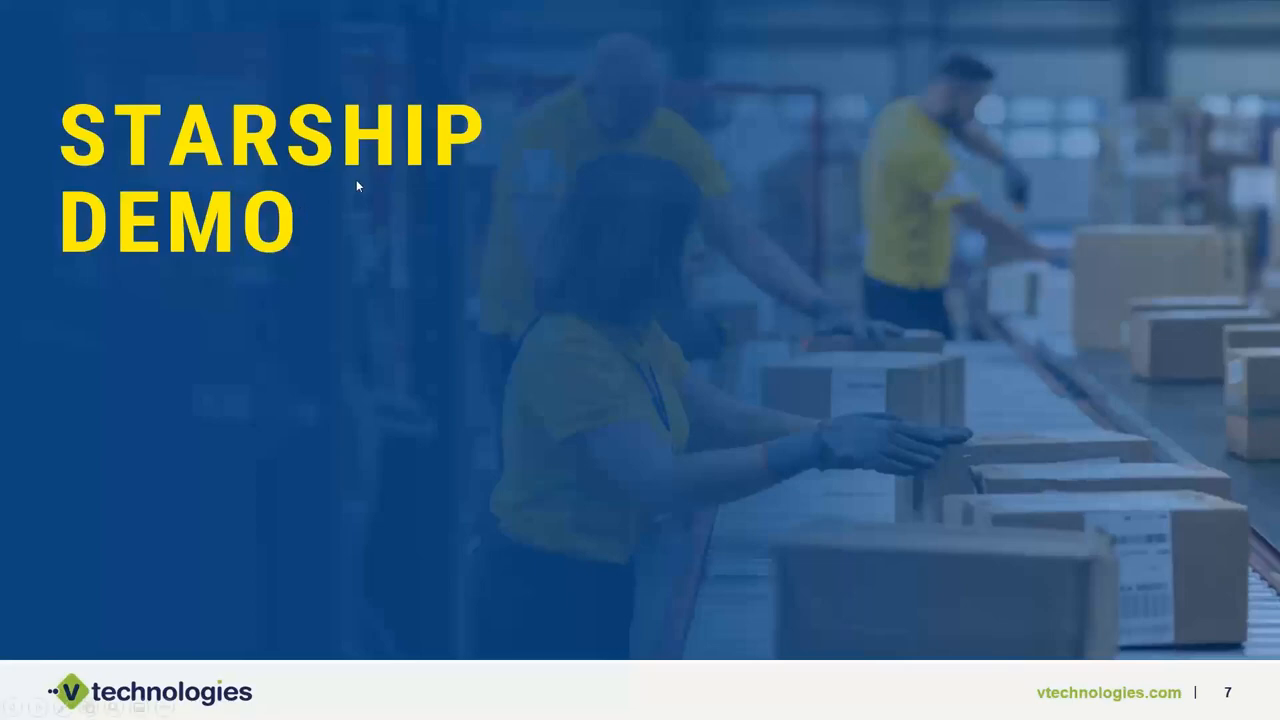
{"action": "mouse_move", "coordinate": [1244, 64]}
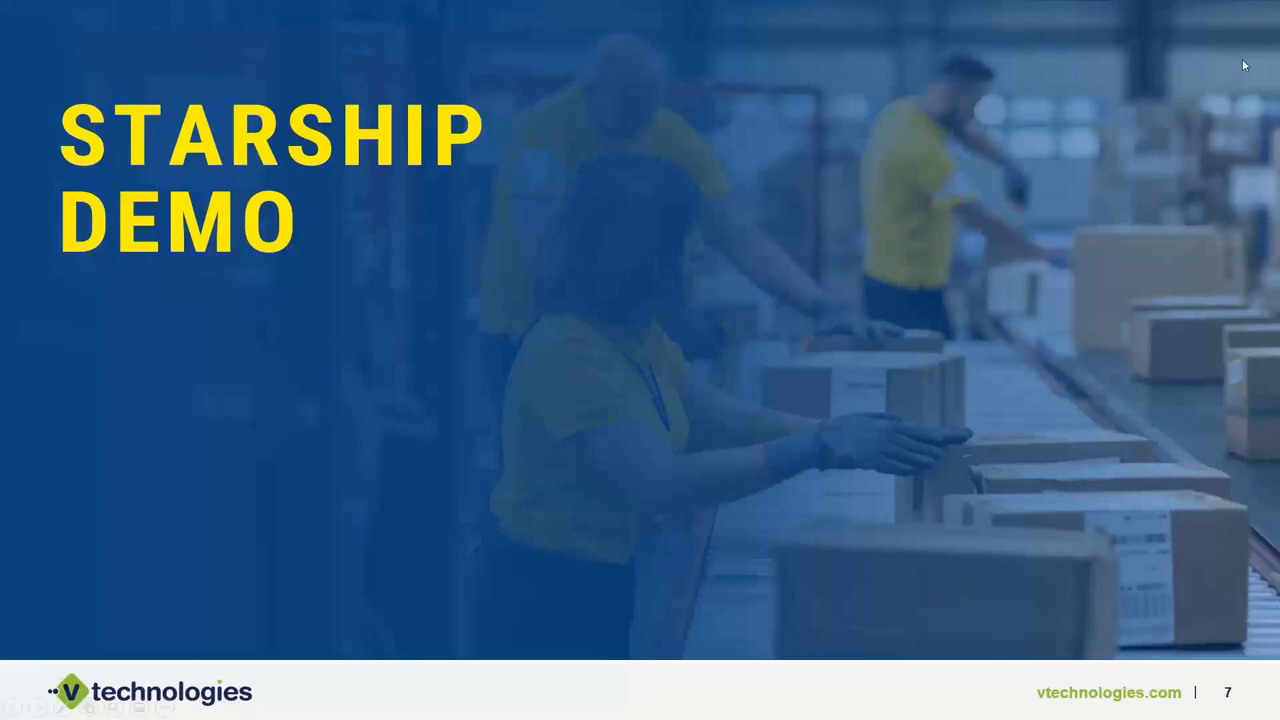
{"action": "mouse_move", "coordinate": [1270, 50]}
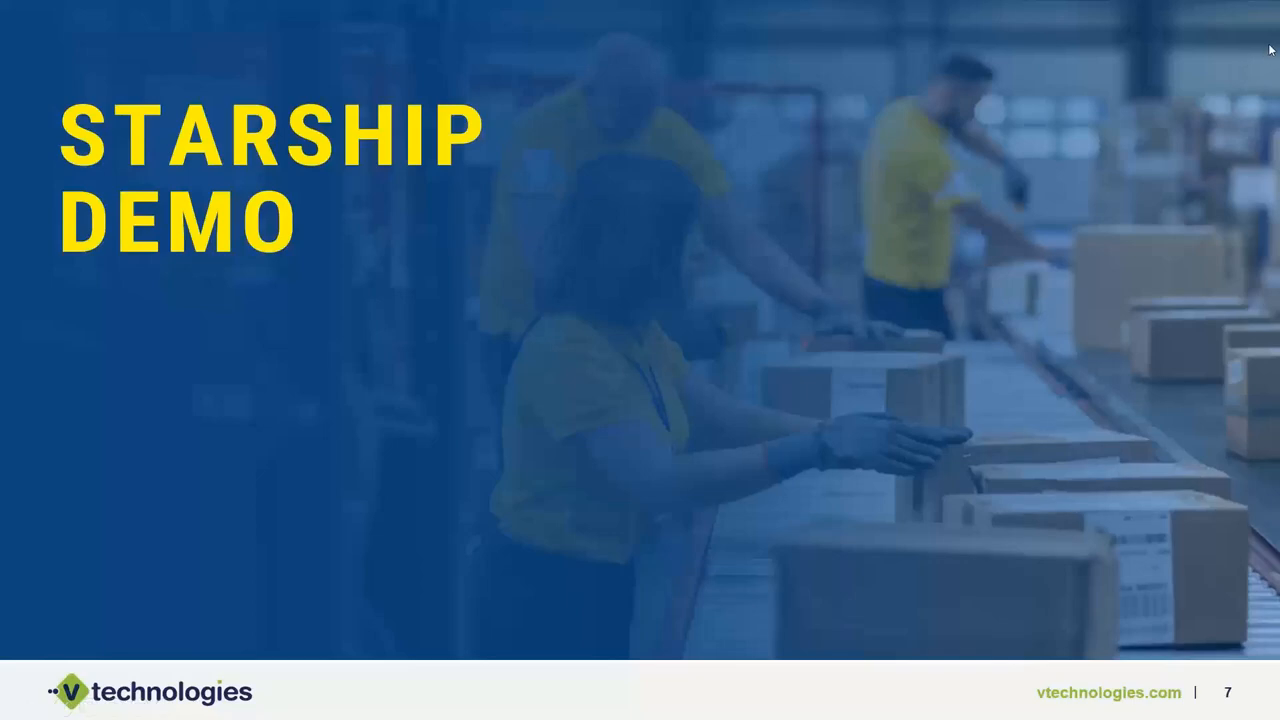
{"action": "mouse_move", "coordinate": [1094, 176]}
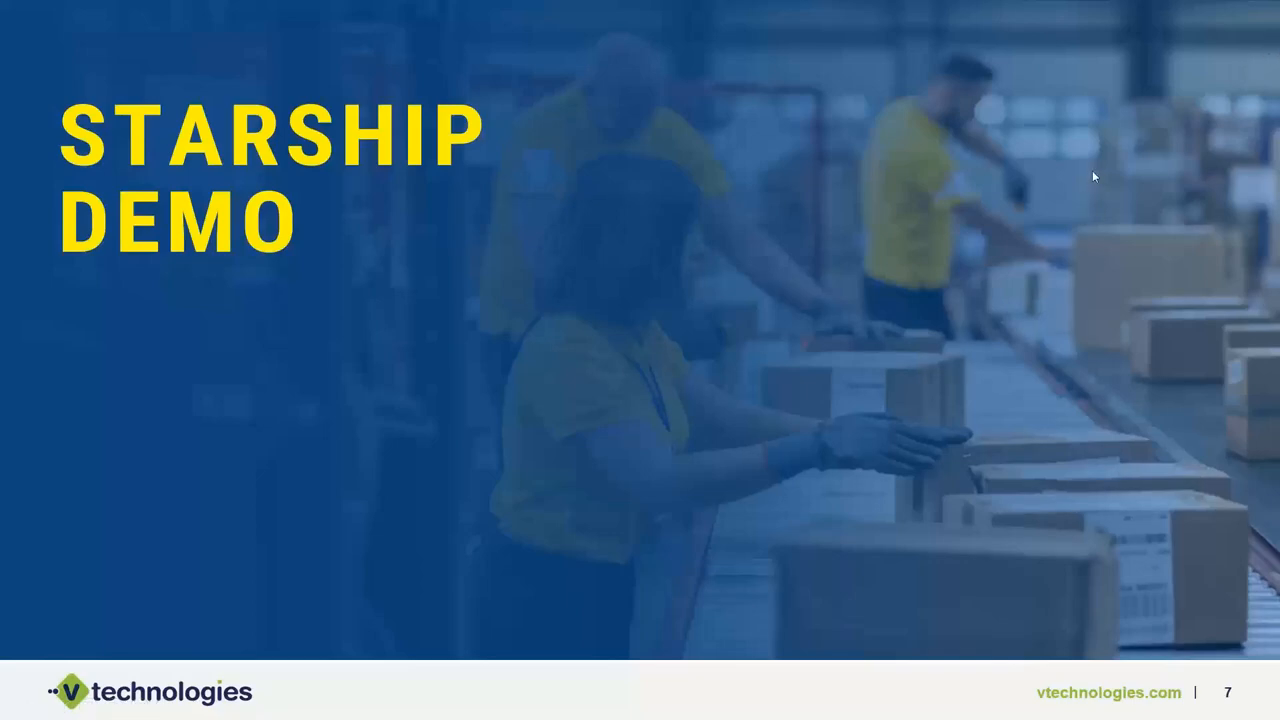
{"action": "mouse_move", "coordinate": [1086, 180]}
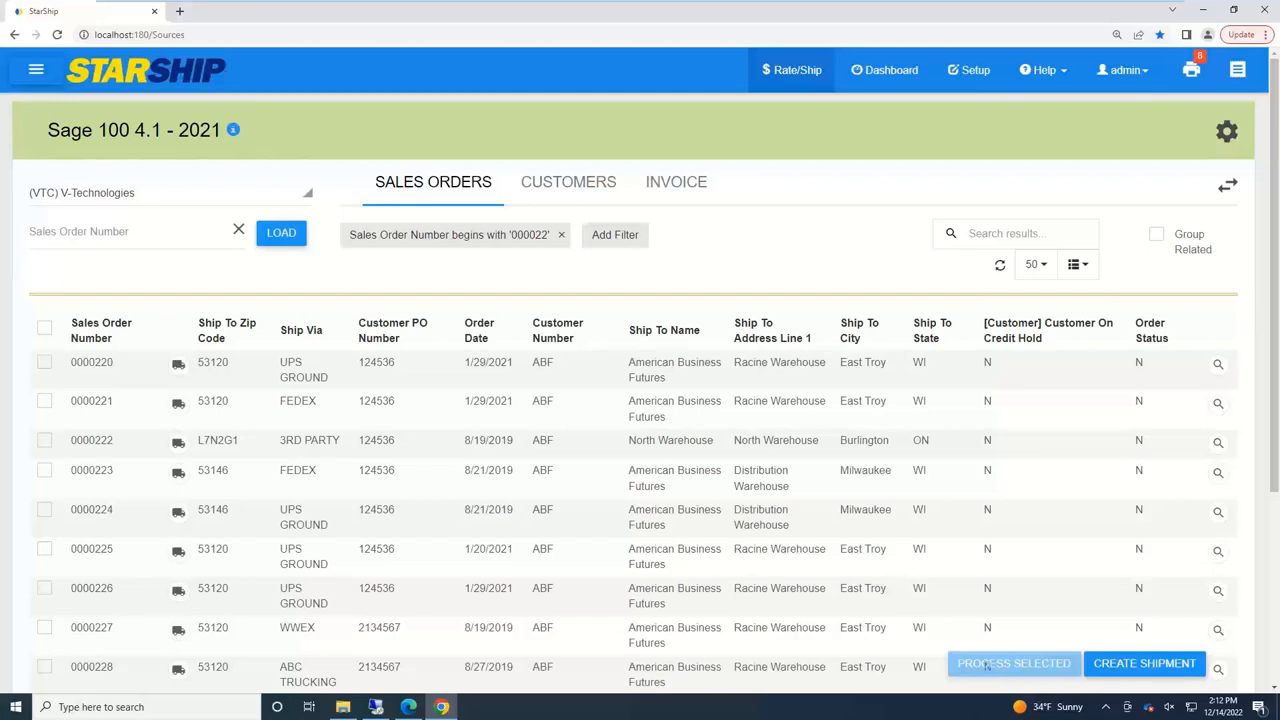
{"action": "mouse_move", "coordinate": [728, 228]}
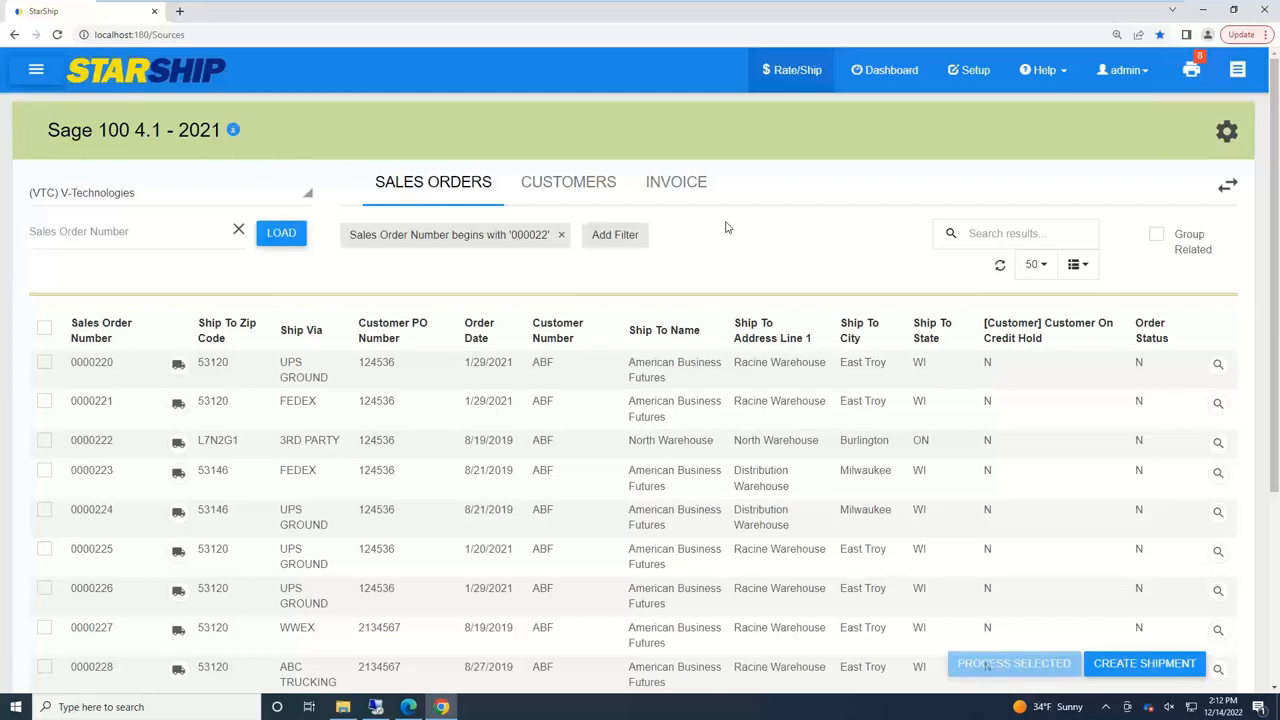
{"action": "mouse_move", "coordinate": [436, 164]}
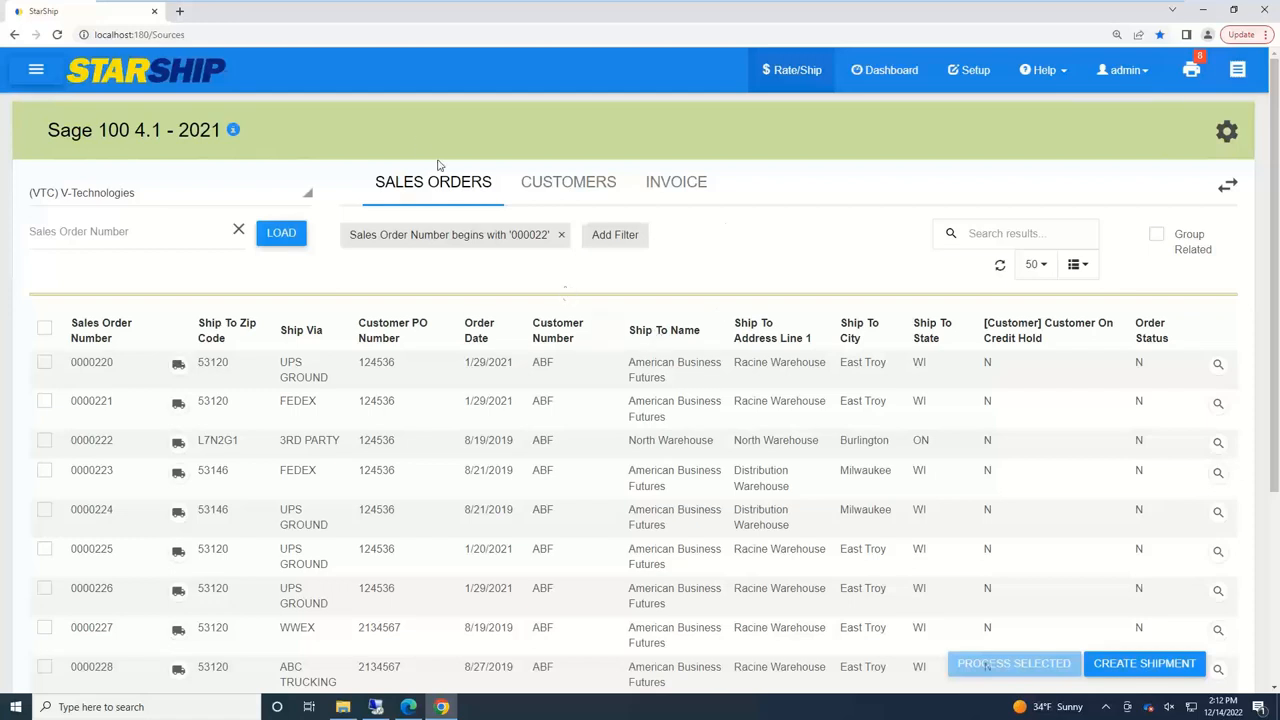
{"action": "mouse_move", "coordinate": [420, 190]}
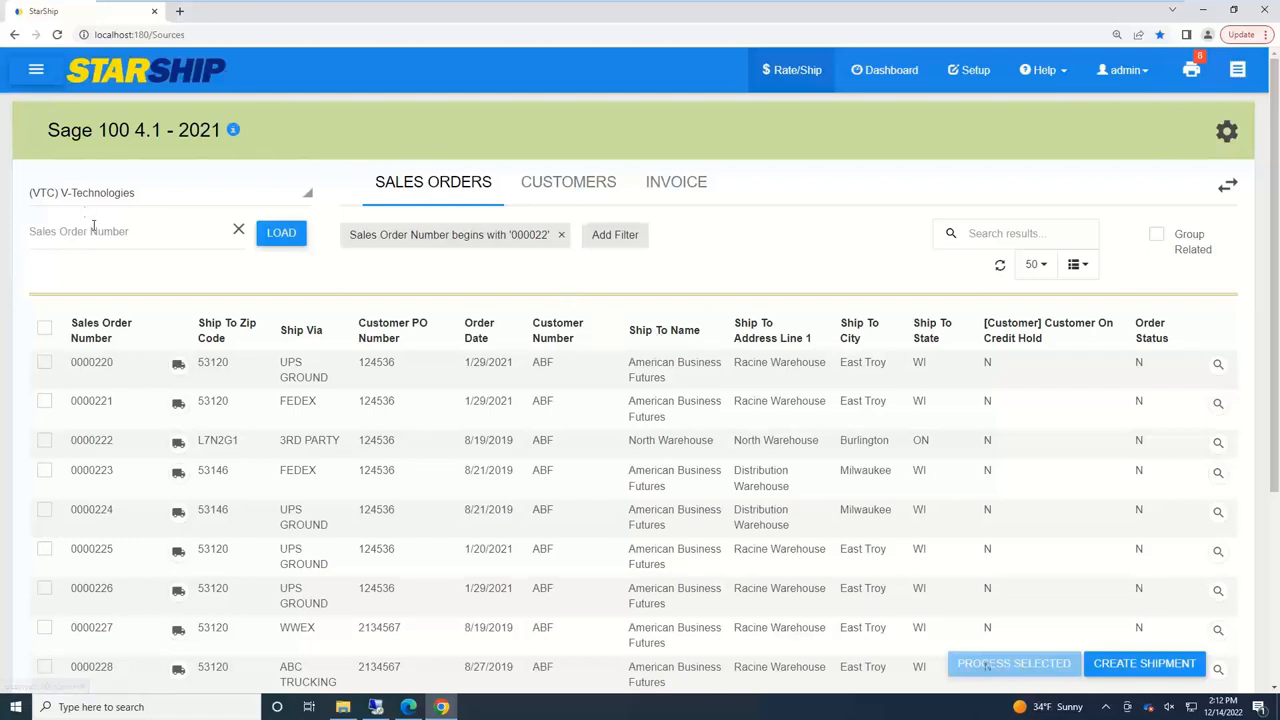
- Filter the Sales Orders list by entering a sales order number
{"action": "left_click", "coordinate": [130, 232]}
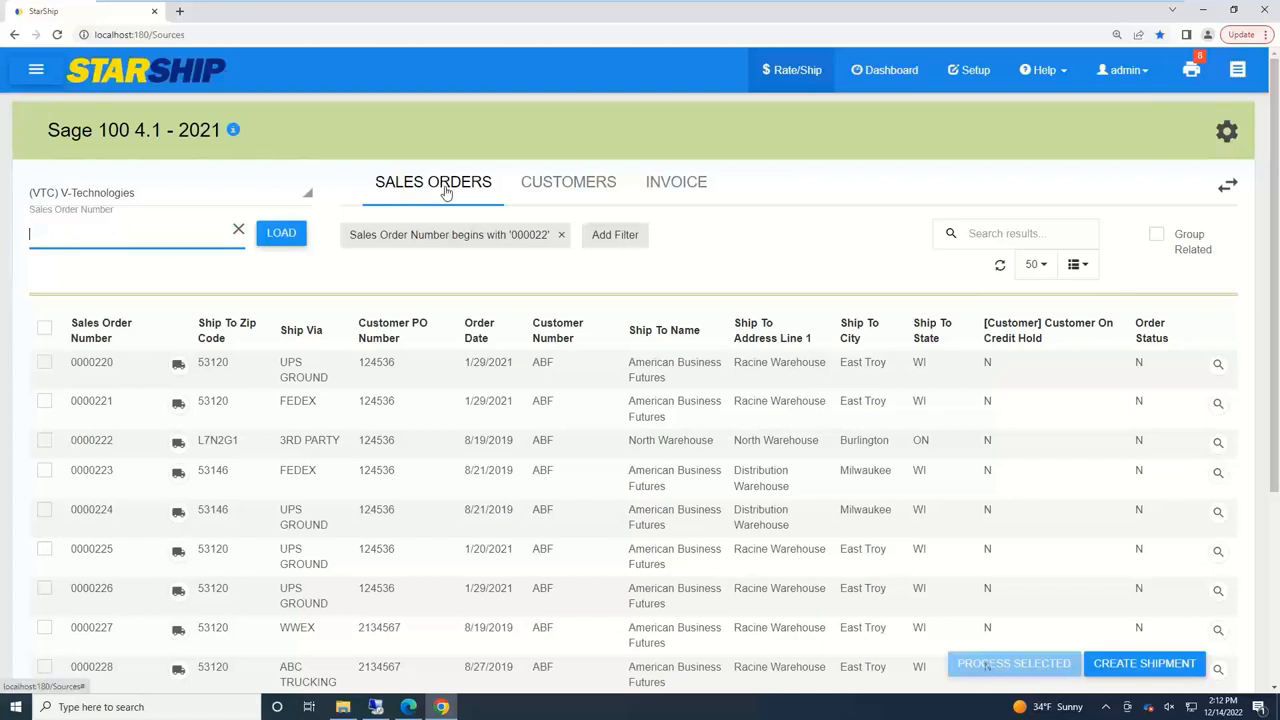
{"action": "mouse_move", "coordinate": [430, 216]}
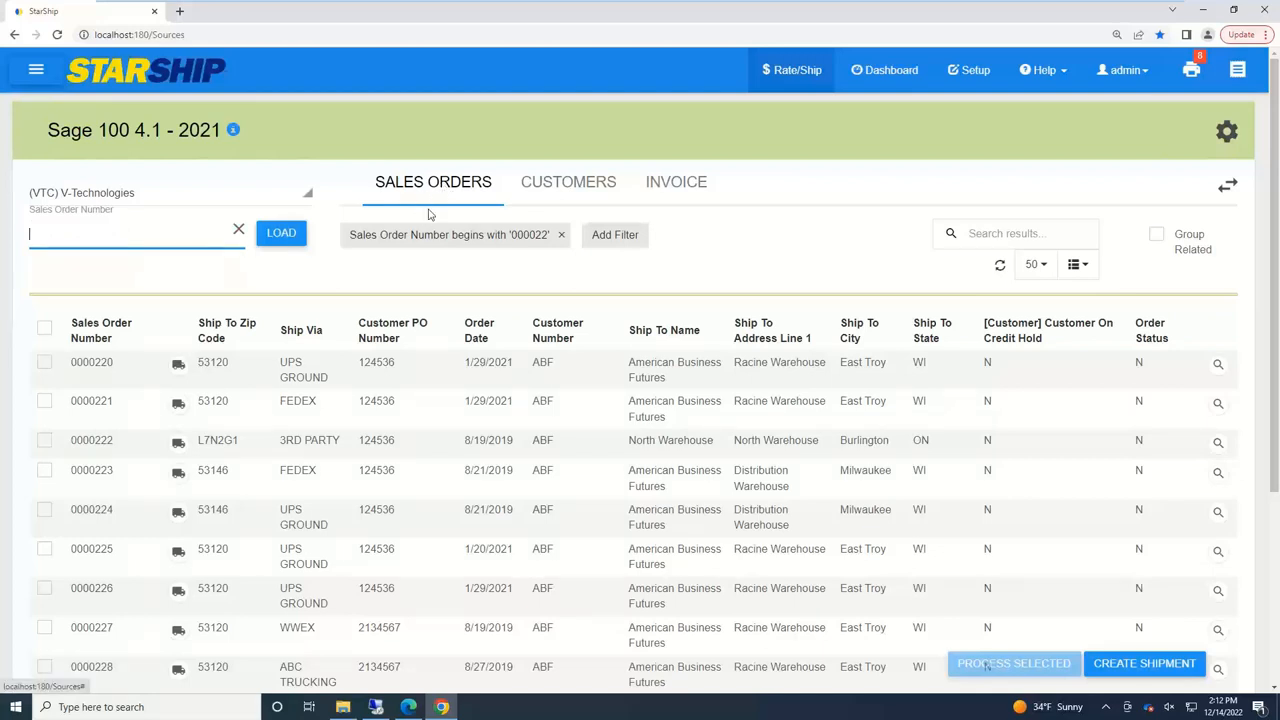
{"action": "mouse_move", "coordinate": [418, 280]}
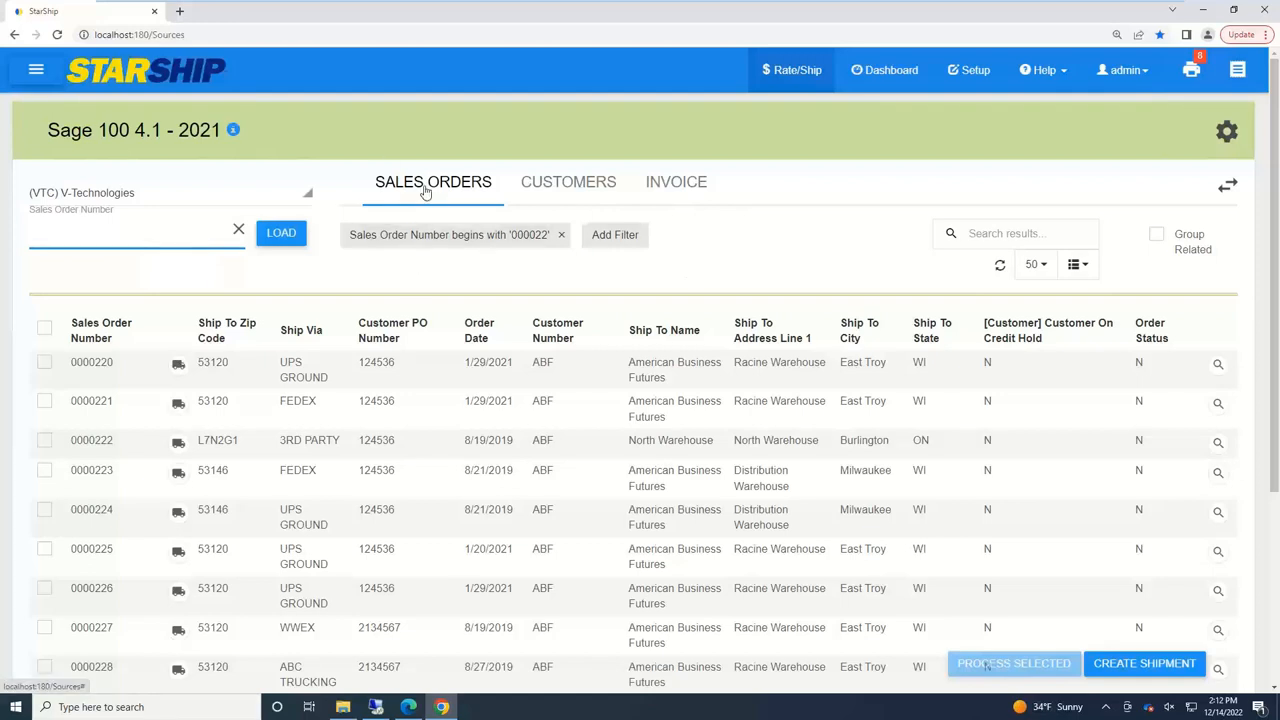
{"action": "left_click", "coordinate": [136, 234]}
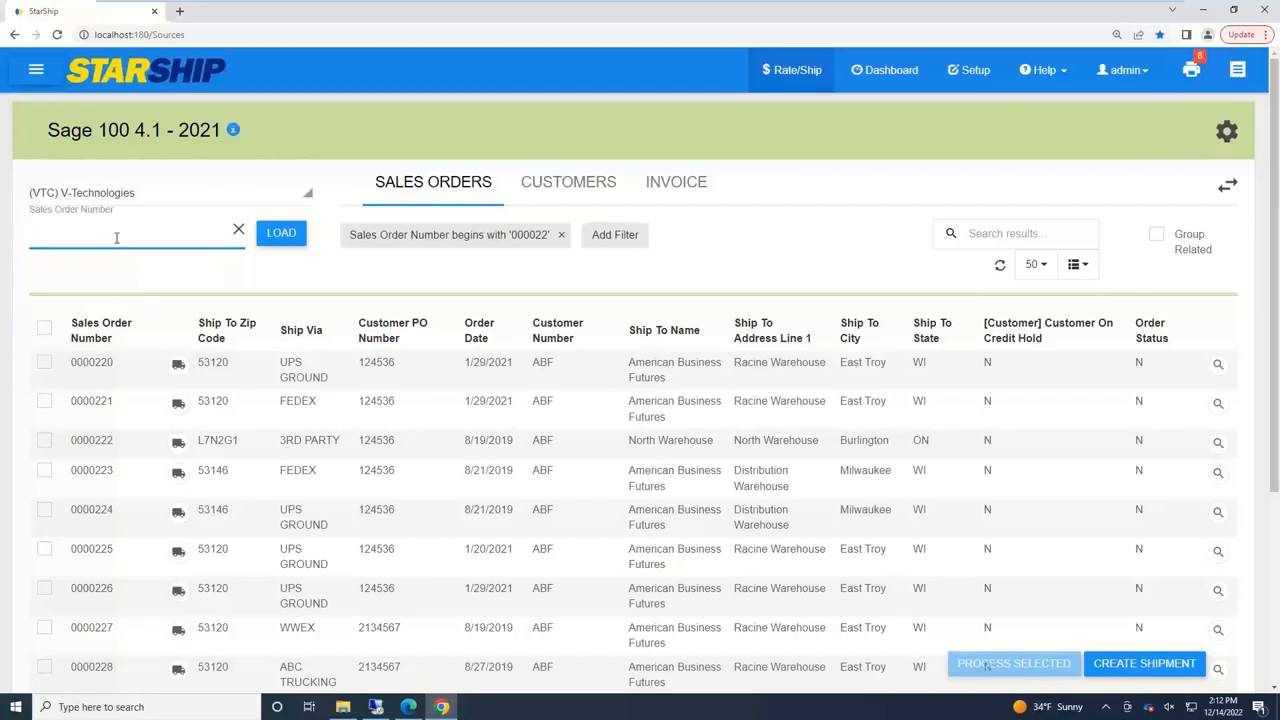
{"action": "mouse_move", "coordinate": [144, 374]}
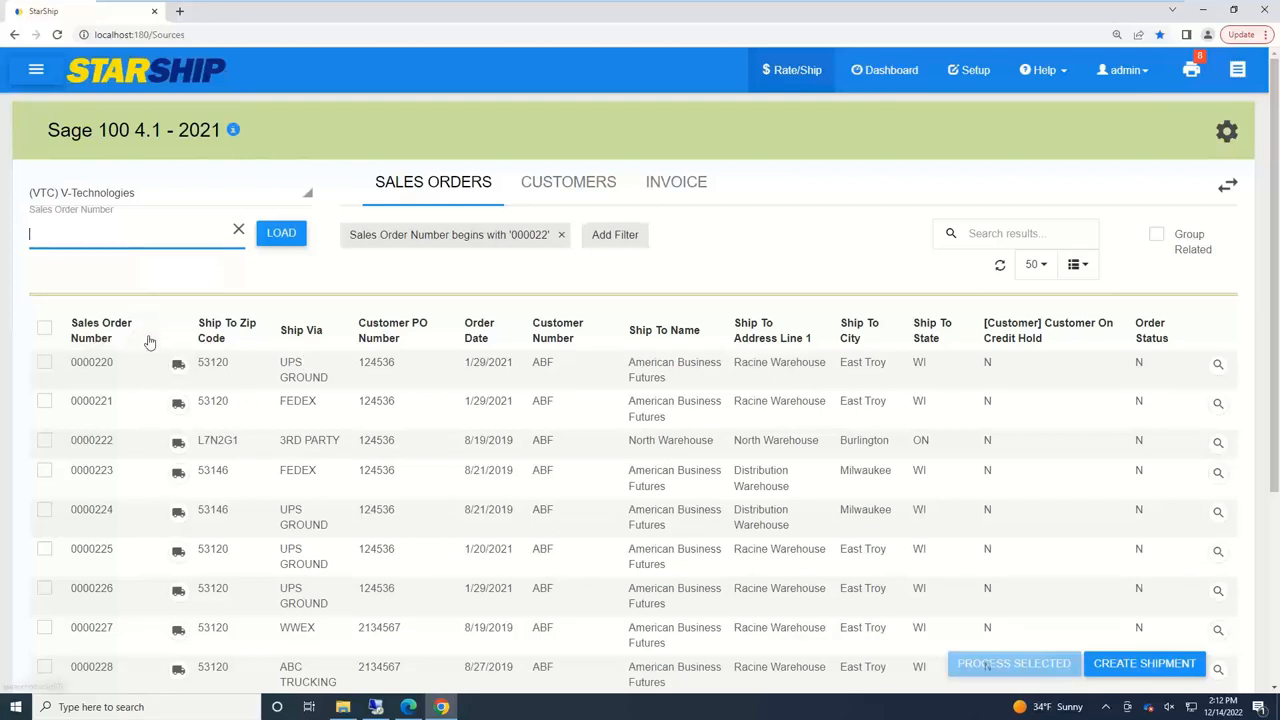
{"action": "scroll", "scroll_direction": "up", "scroll_amount": 3}
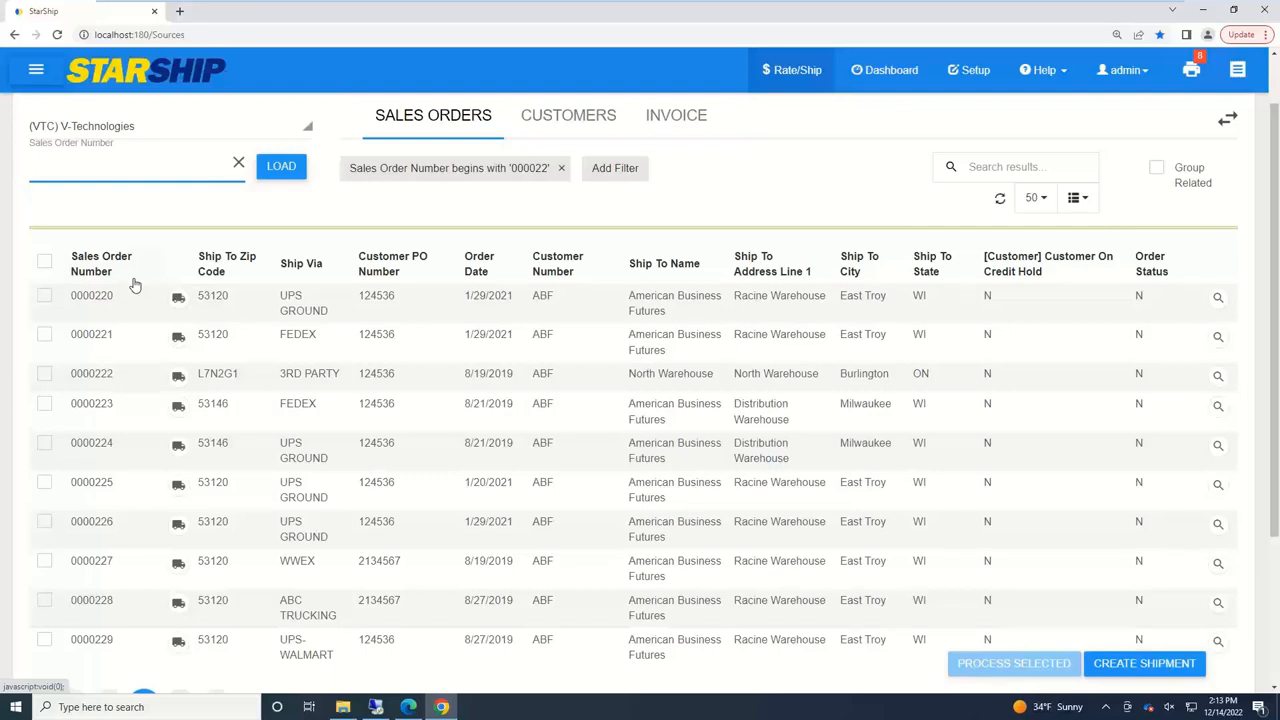
{"action": "mouse_move", "coordinate": [124, 374]}
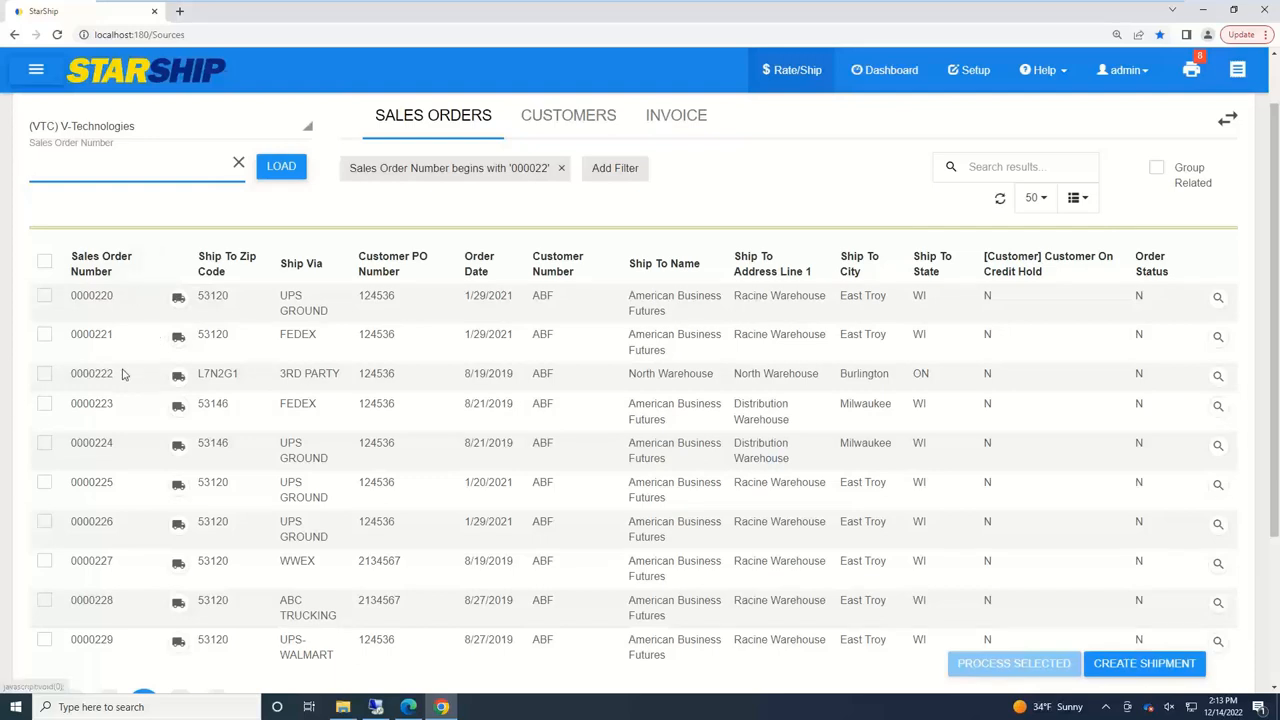
{"action": "mouse_move", "coordinate": [516, 272]}
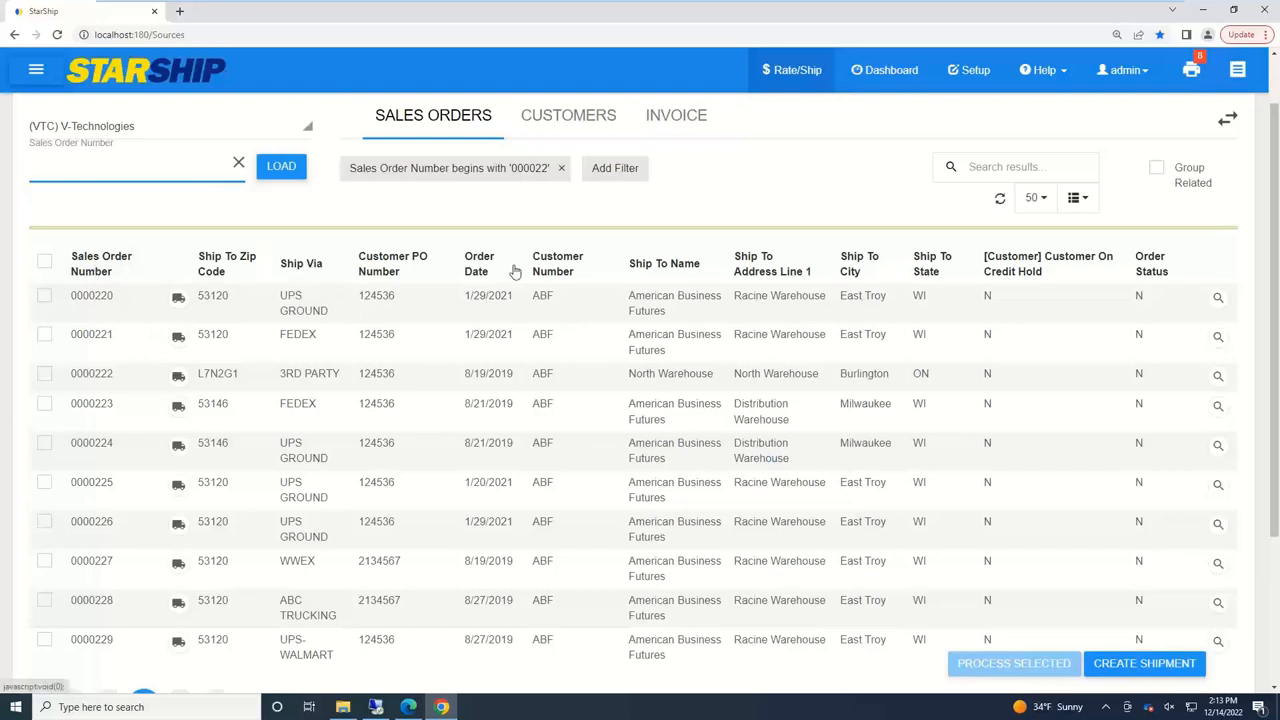
{"action": "left_click", "coordinate": [1072, 198]}
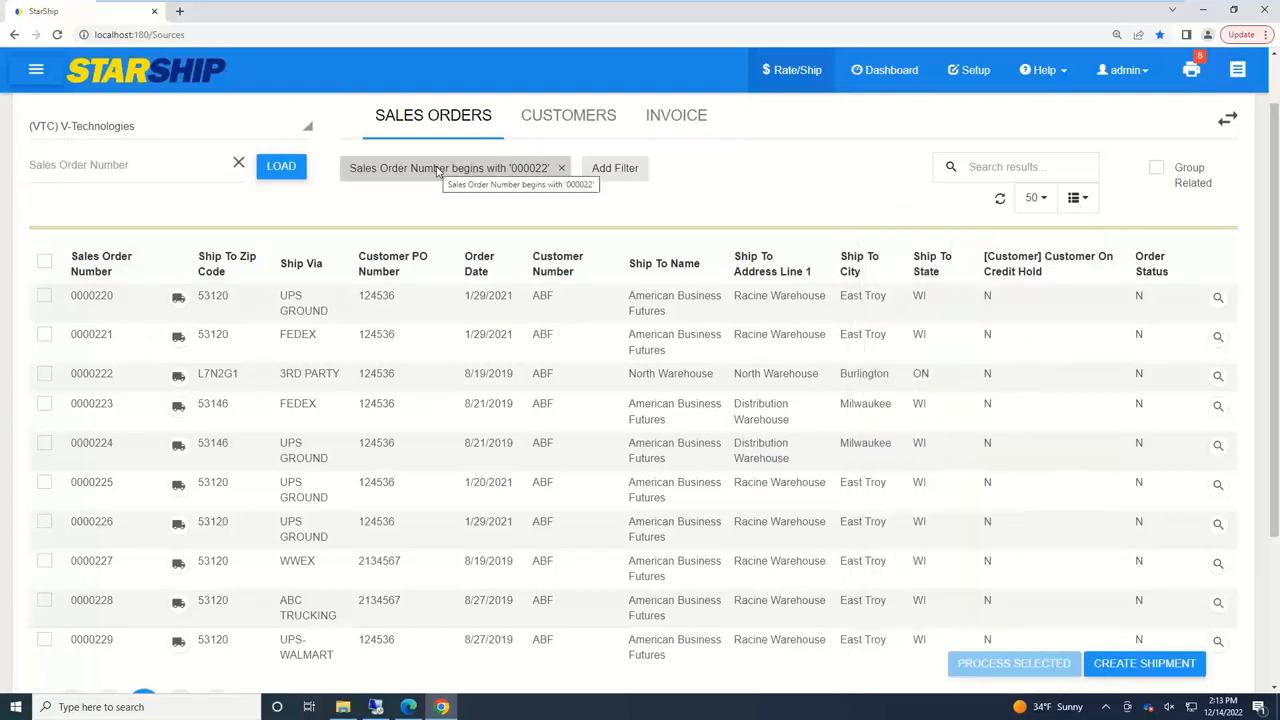
{"action": "mouse_move", "coordinate": [168, 308]}
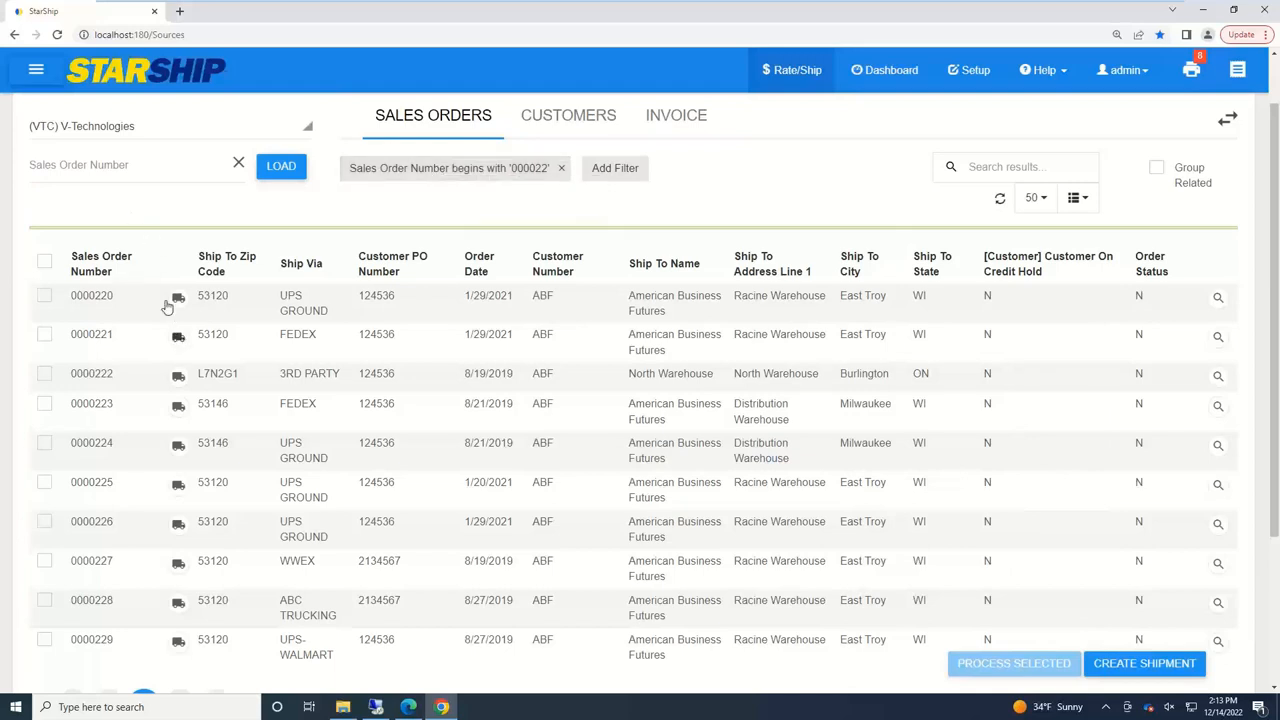
{"action": "mouse_move", "coordinate": [570, 464]}
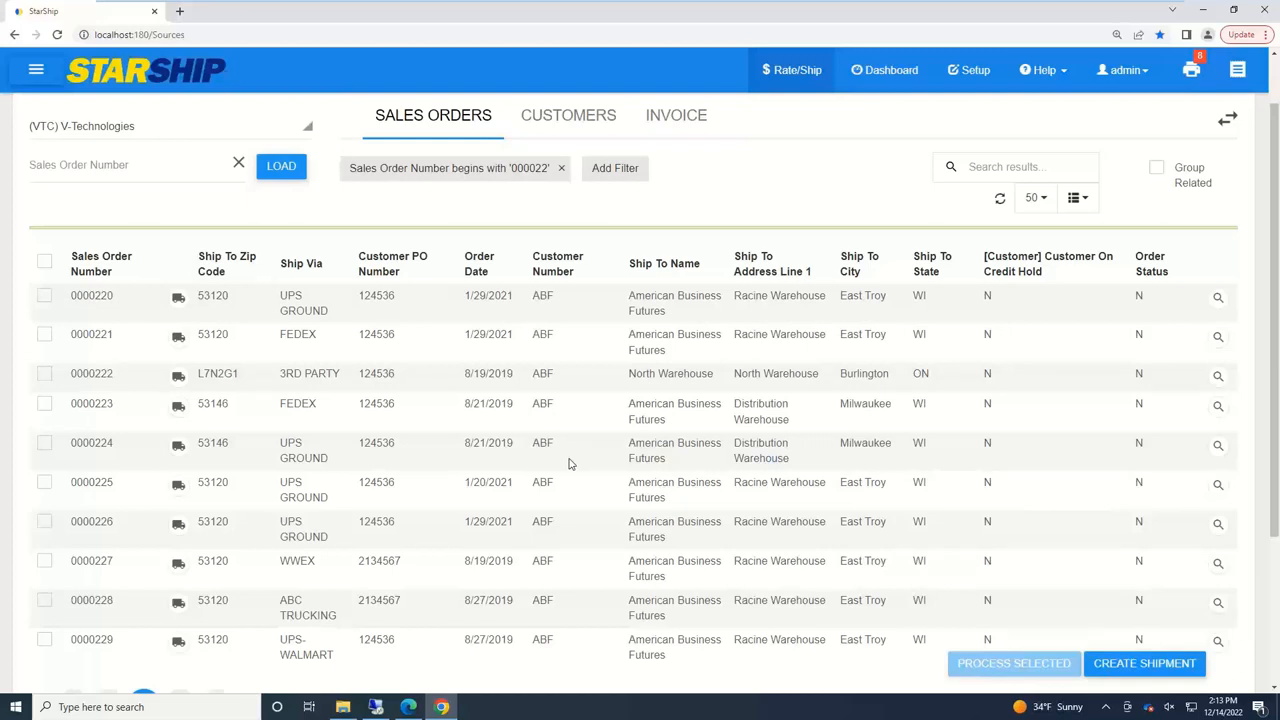
{"action": "mouse_move", "coordinate": [476, 410]}
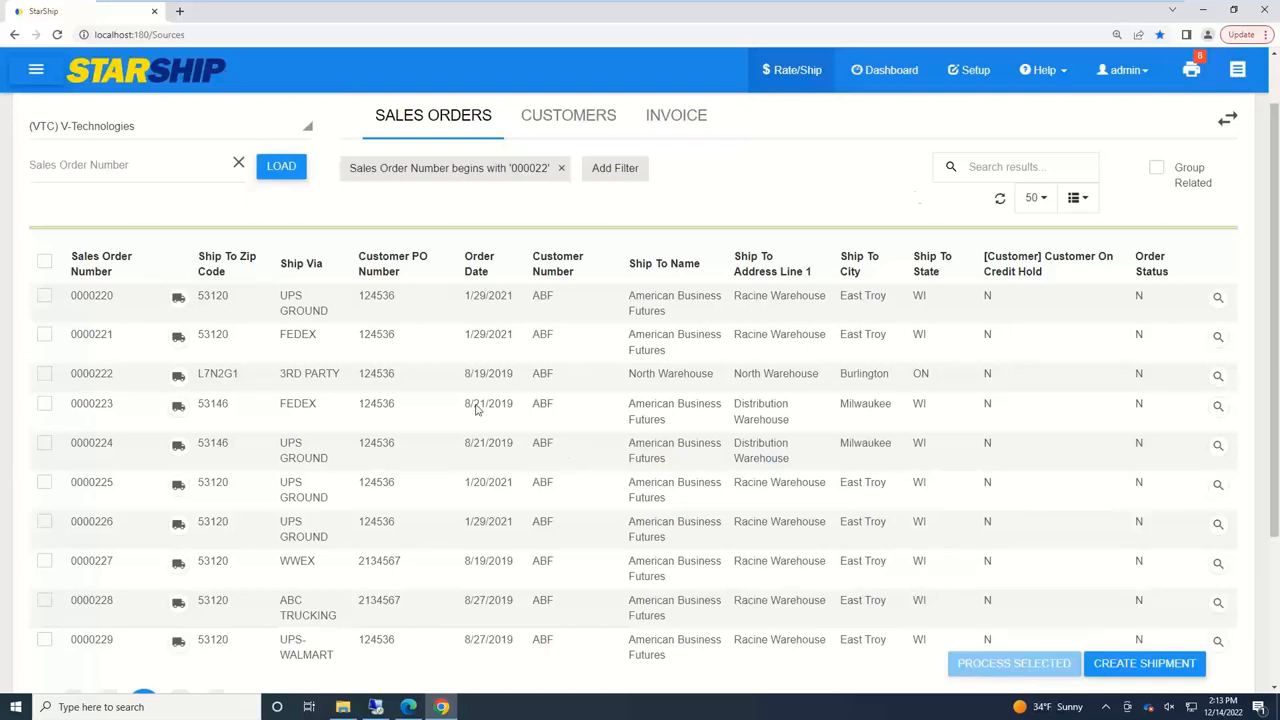
- Enable Group Related and select all seven Racine Warehouse related orders
{"action": "left_click", "coordinate": [1156, 168]}
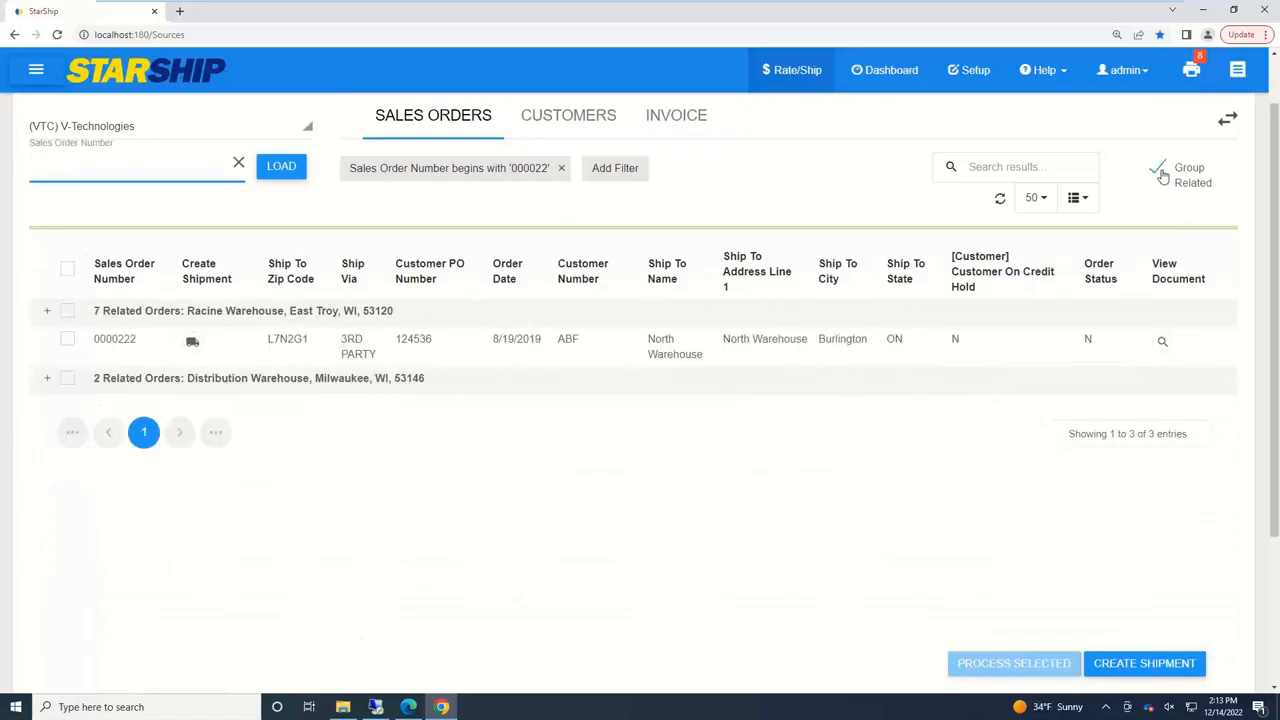
{"action": "mouse_move", "coordinate": [196, 338]}
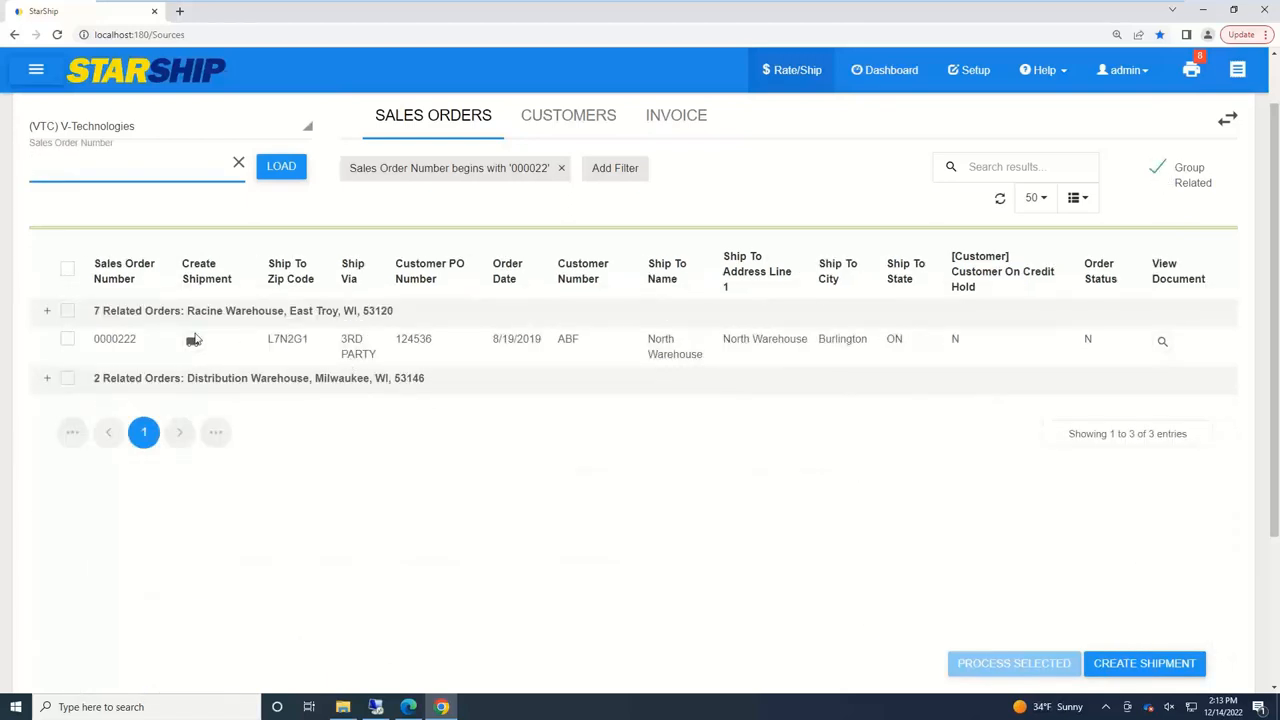
{"action": "left_click", "coordinate": [136, 166]}
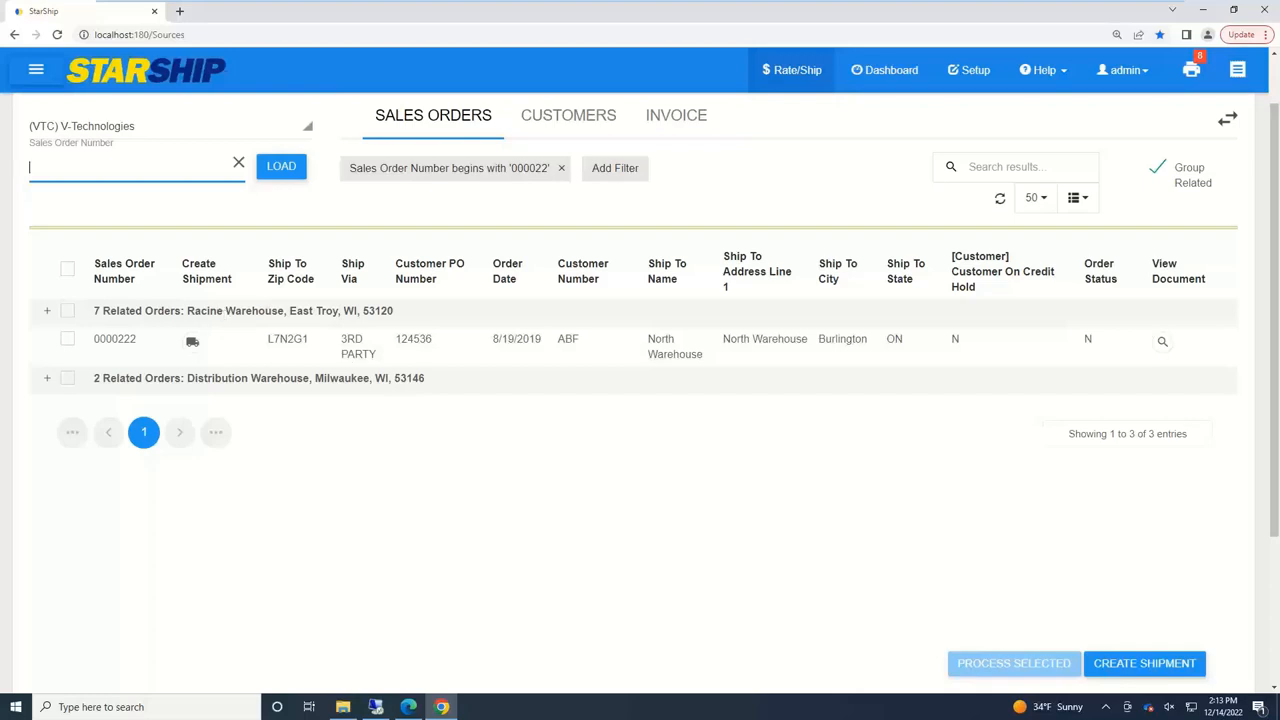
{"action": "left_click", "coordinate": [48, 312]}
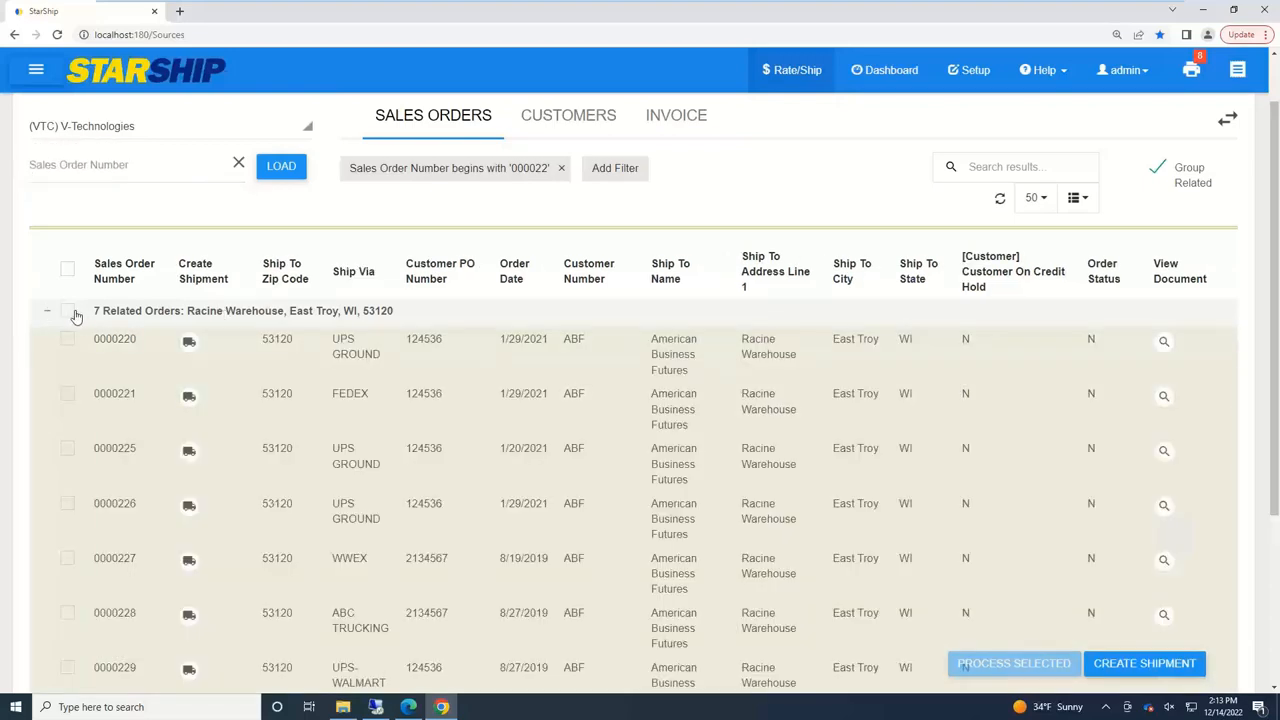
{"action": "left_click", "coordinate": [68, 312]}
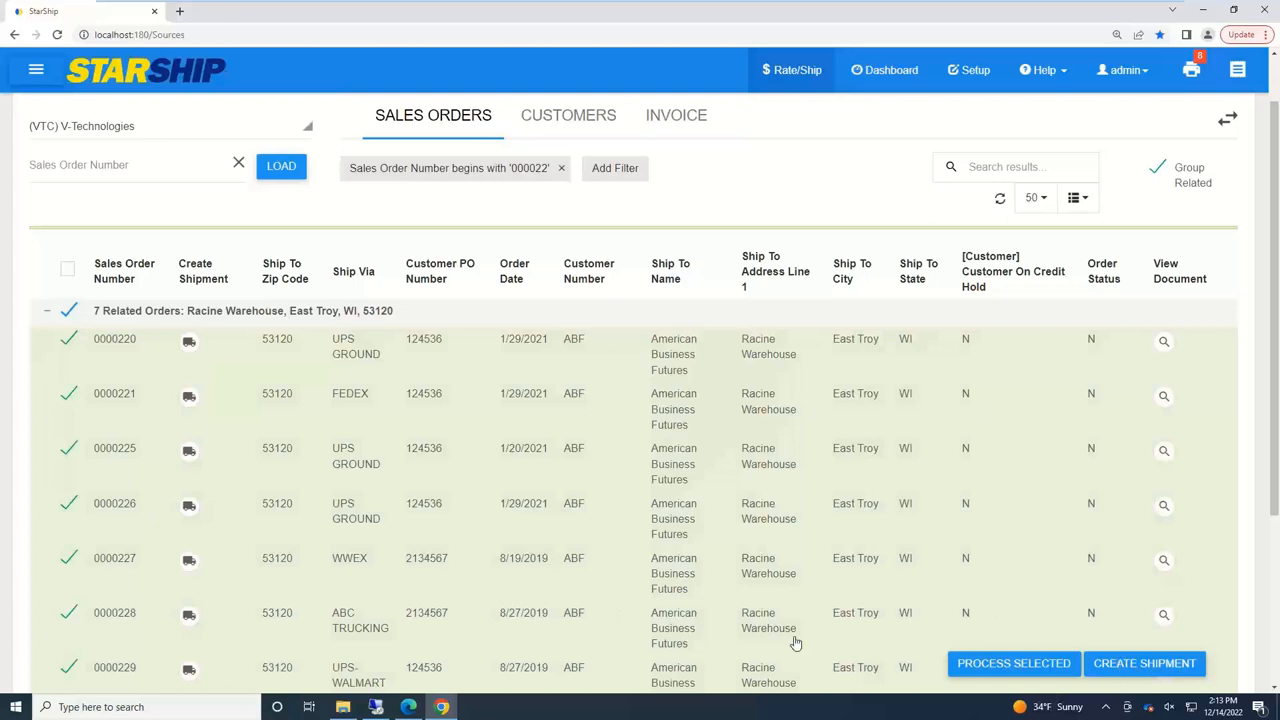
{"action": "scroll", "scroll_direction": "down", "scroll_amount": 3}
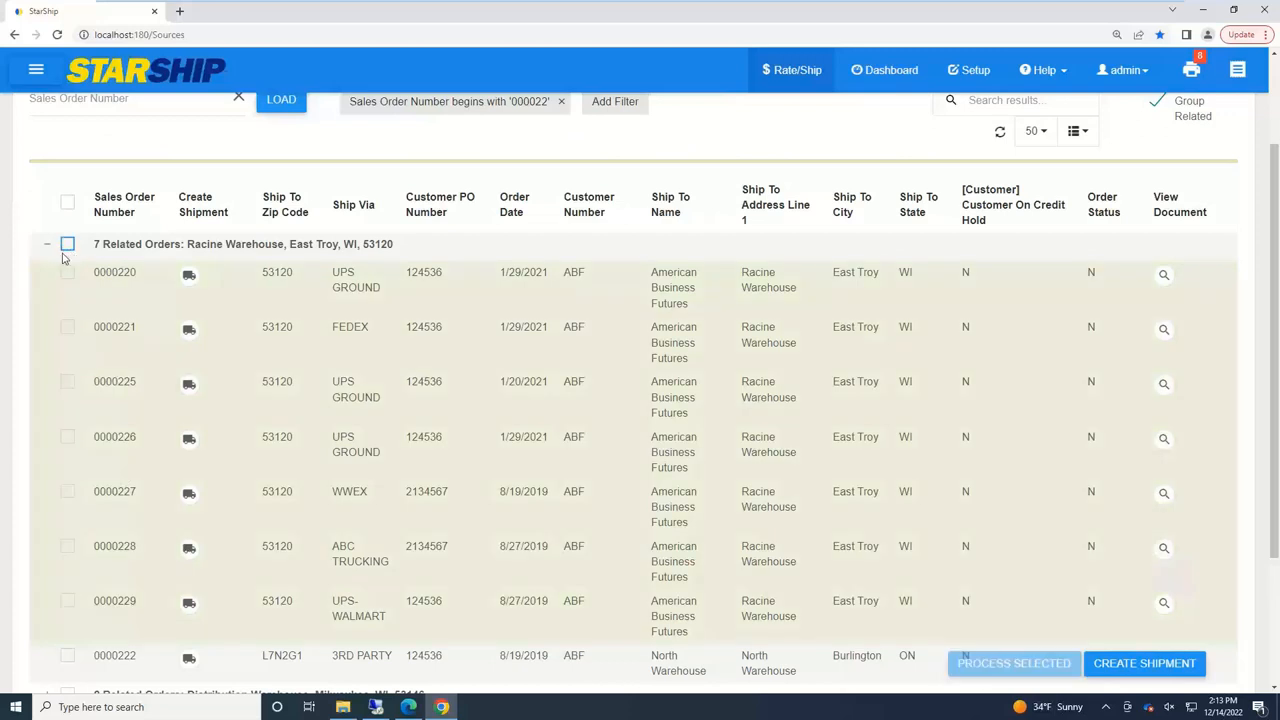
{"action": "mouse_move", "coordinate": [158, 244]}
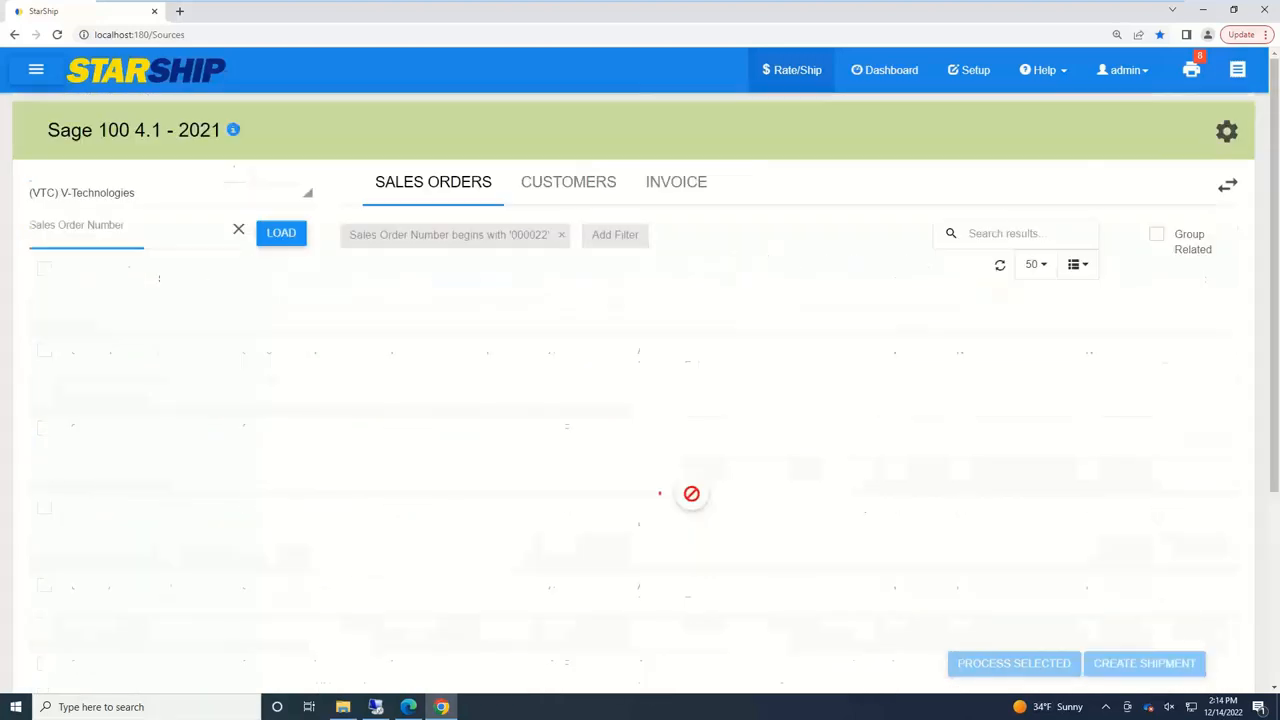
- Create a new parcel shipment for sales order 0000222 to North Warehouse
{"action": "left_click", "coordinate": [1144, 664]}
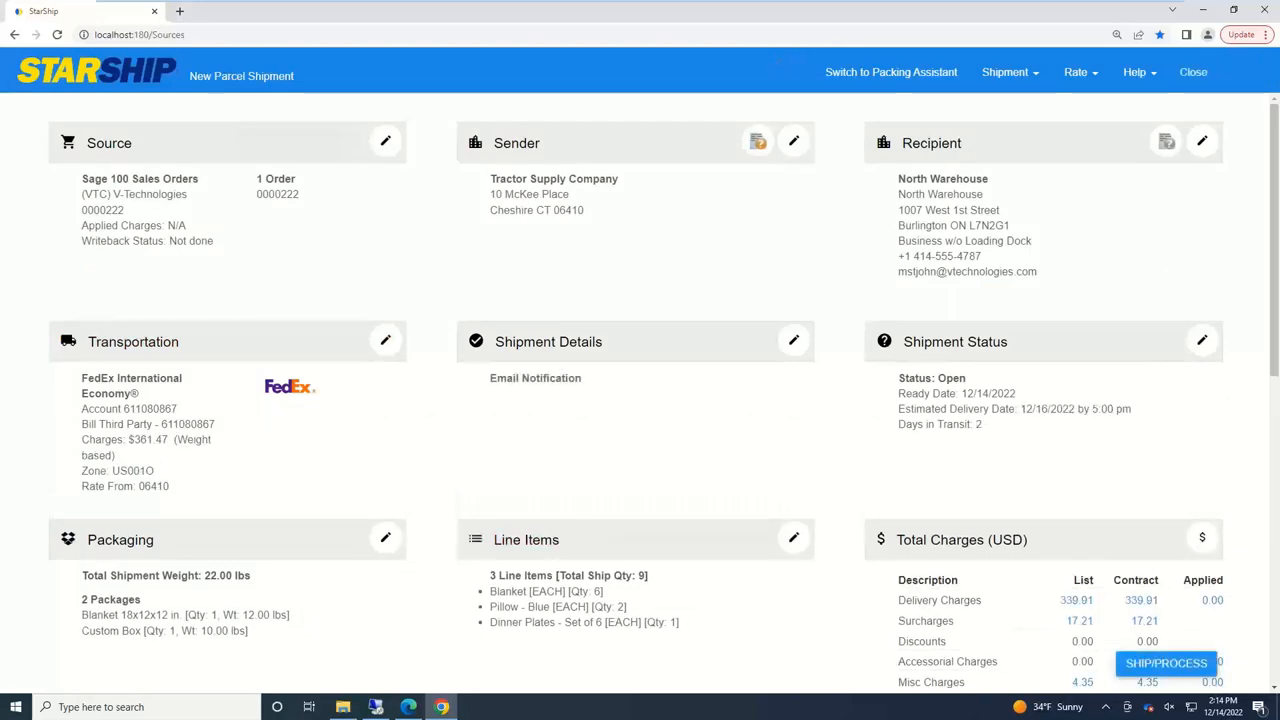
{"action": "mouse_move", "coordinate": [284, 324]}
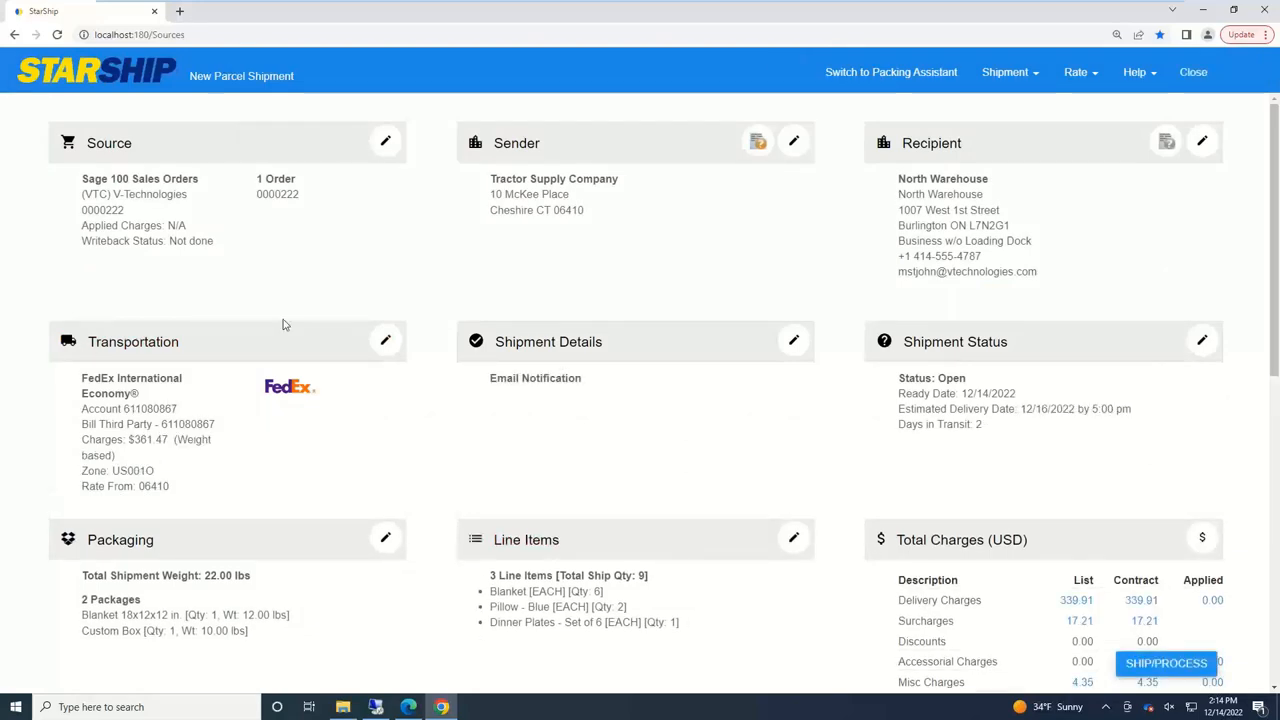
{"action": "mouse_move", "coordinate": [558, 270]}
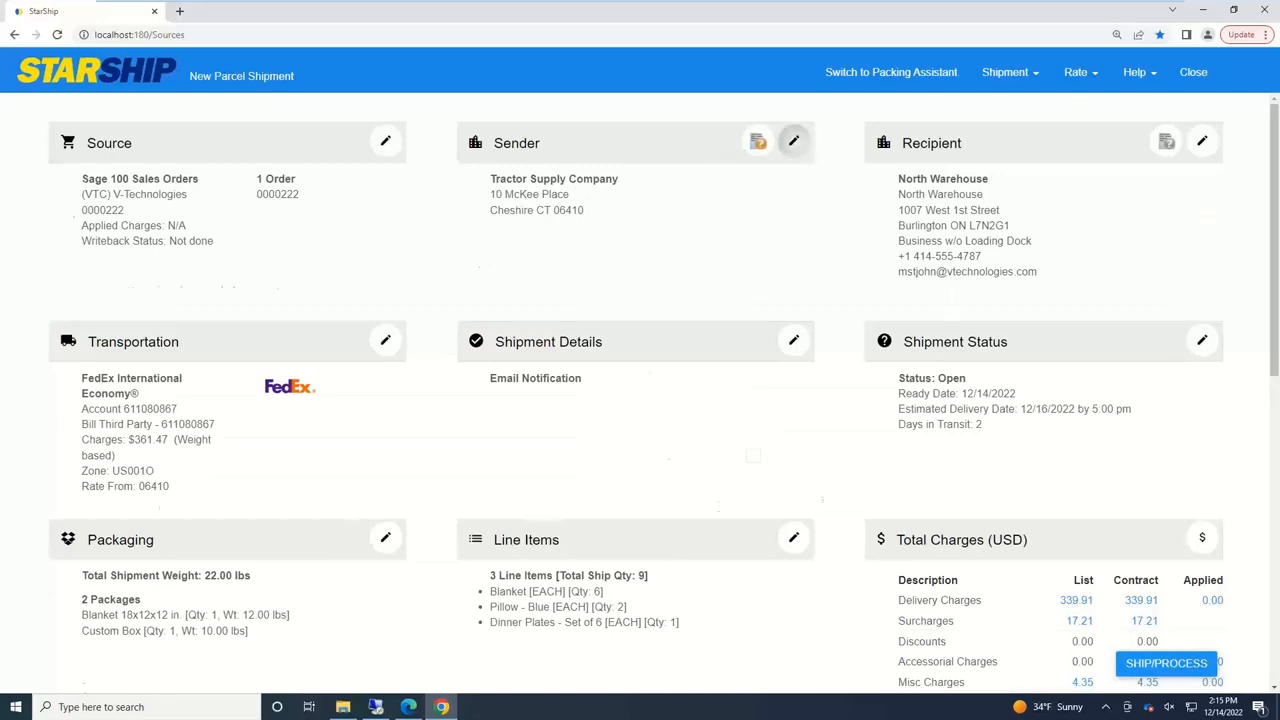
{"action": "left_click", "coordinate": [792, 140]}
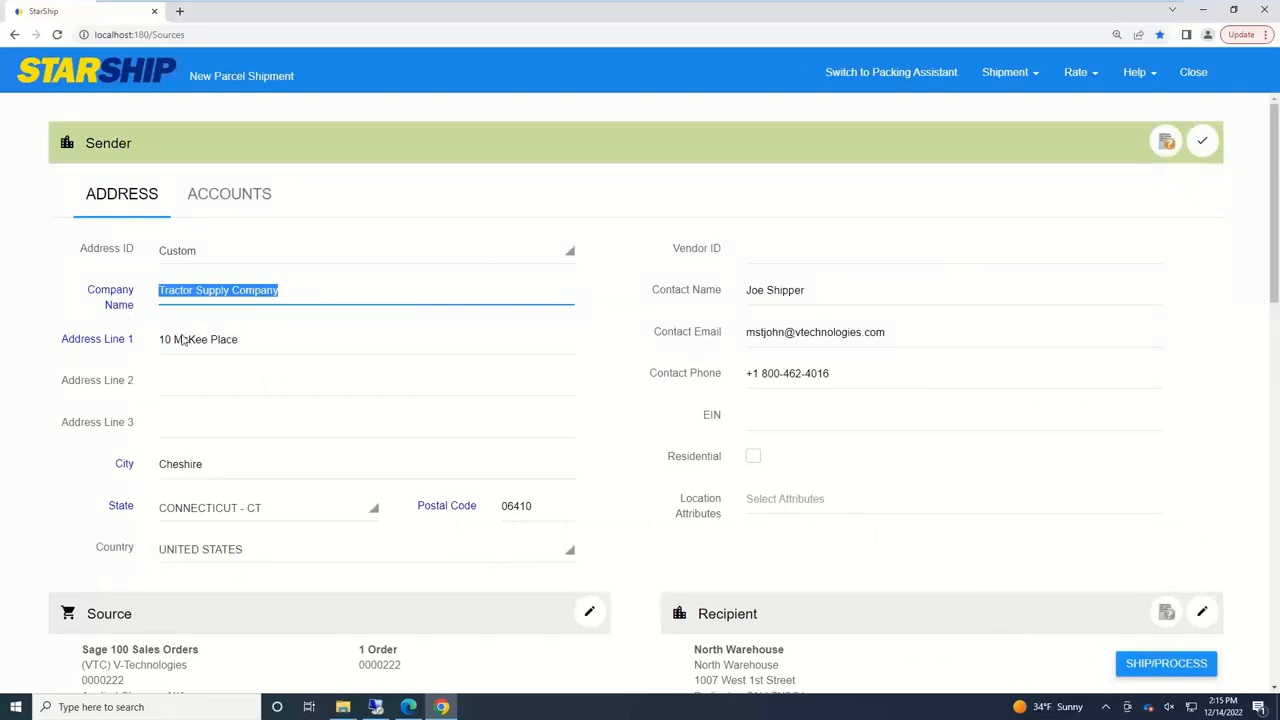
{"action": "left_click", "coordinate": [1200, 140]}
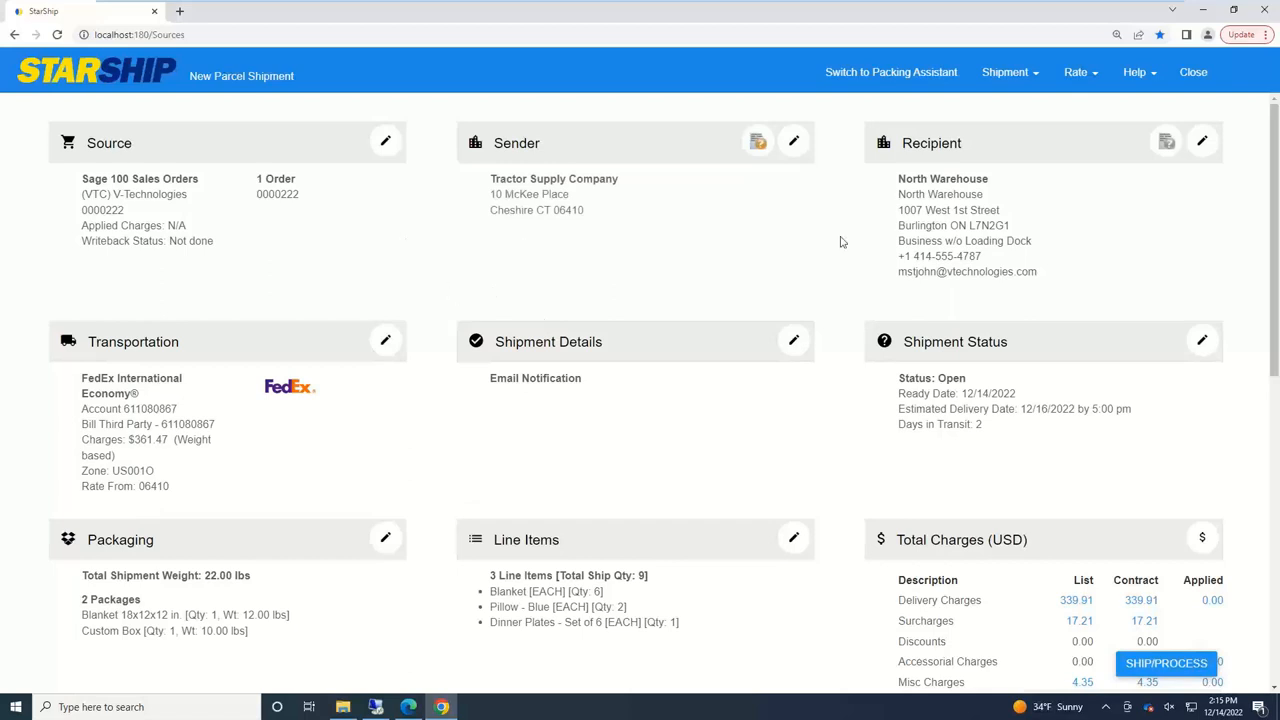
{"action": "mouse_move", "coordinate": [104, 304]}
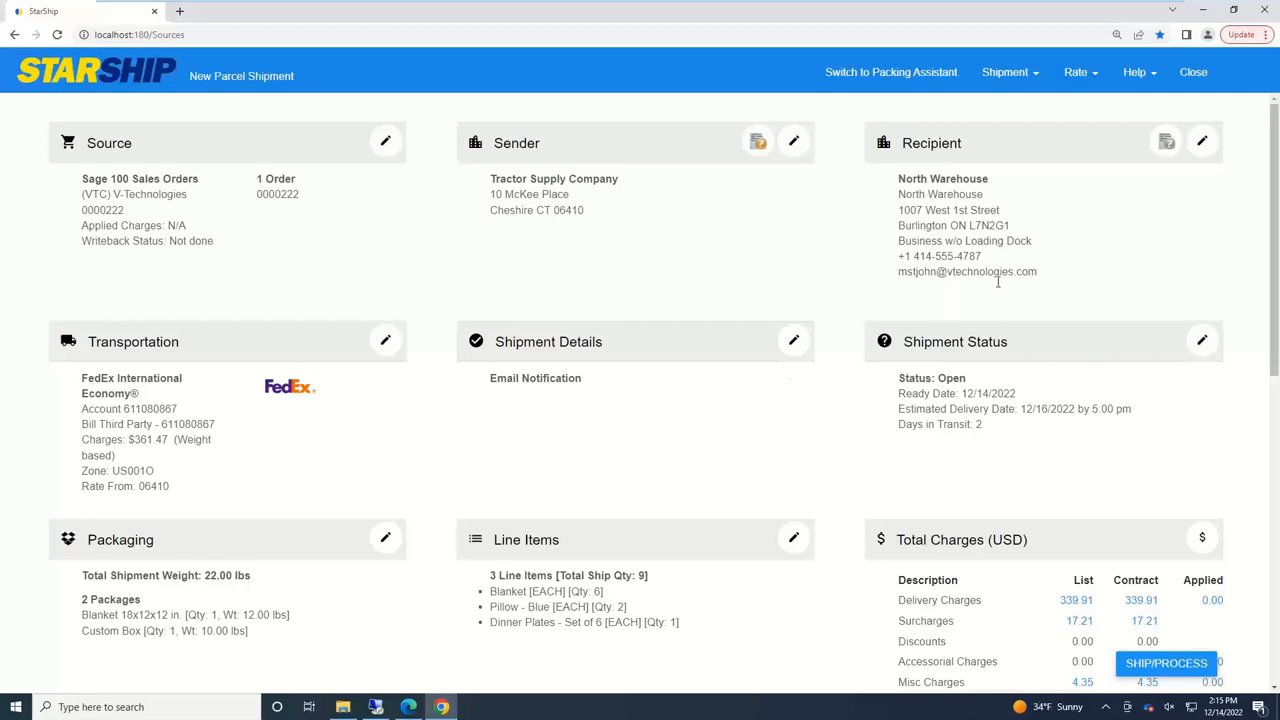
{"action": "mouse_move", "coordinate": [878, 280]}
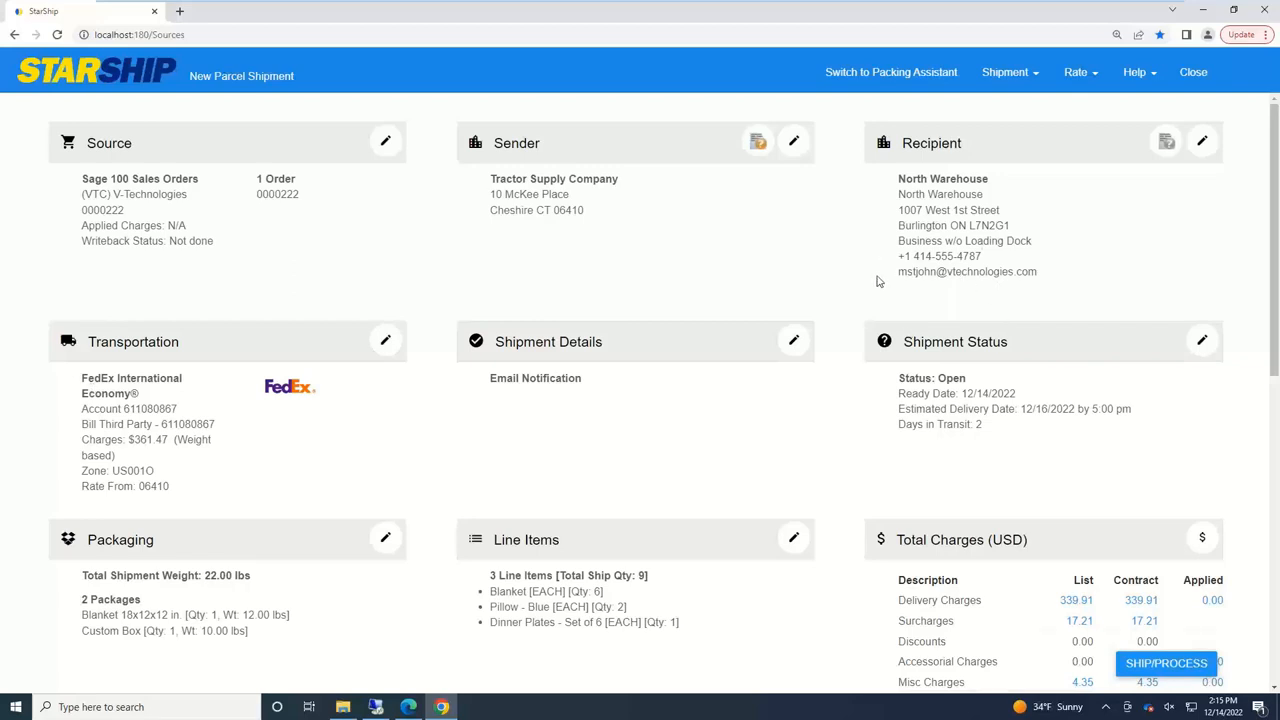
{"action": "mouse_move", "coordinate": [912, 240]}
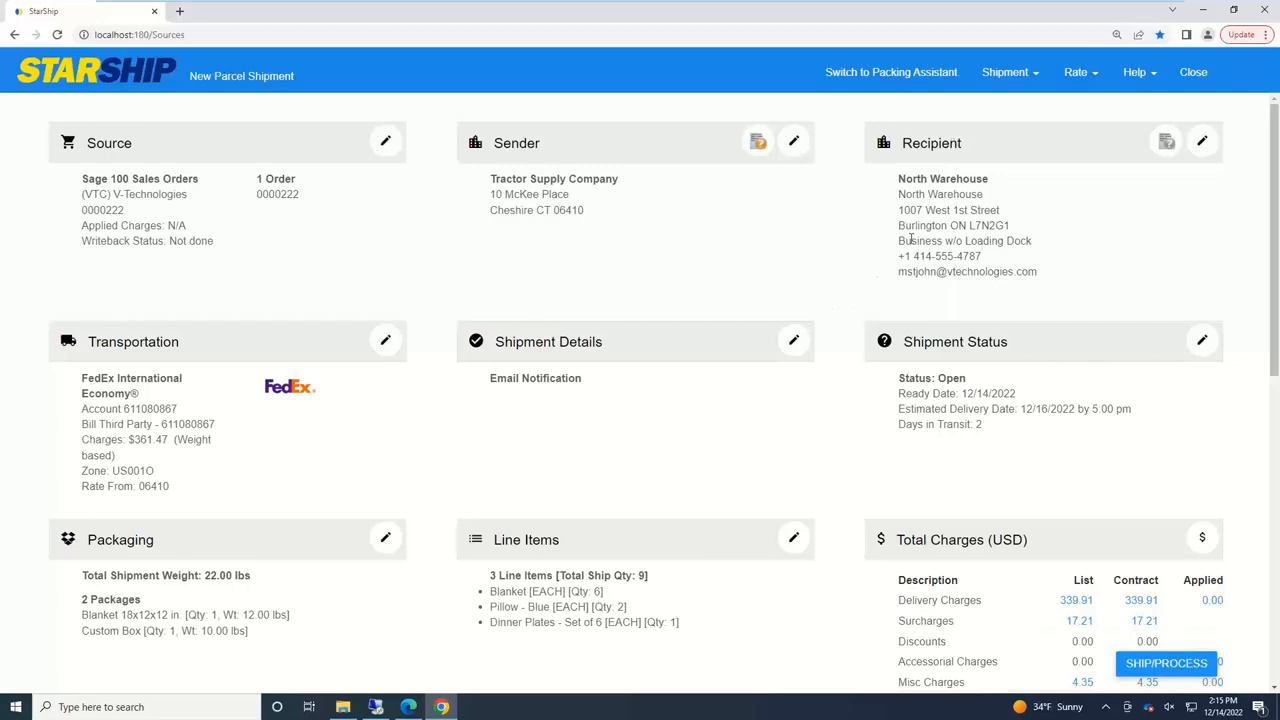
{"action": "mouse_move", "coordinate": [920, 290]}
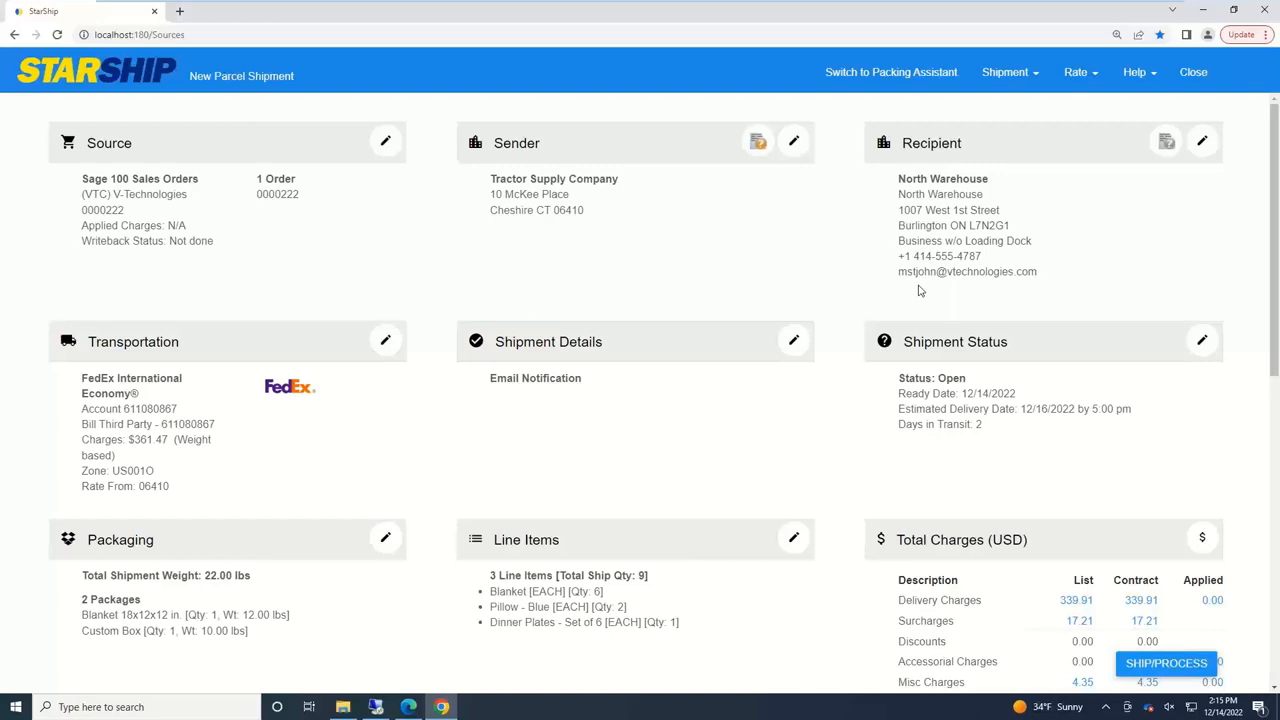
{"action": "mouse_move", "coordinate": [186, 496]}
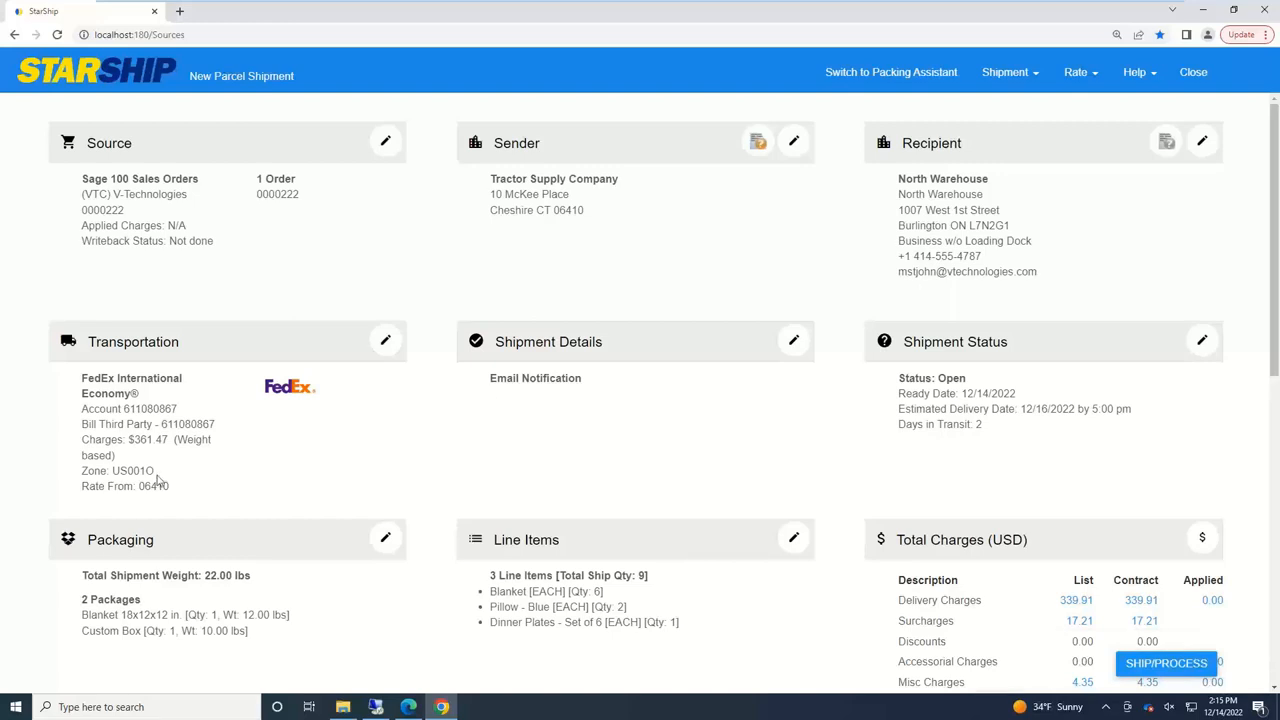
{"action": "scroll", "scroll_direction": "down", "scroll_amount": 3}
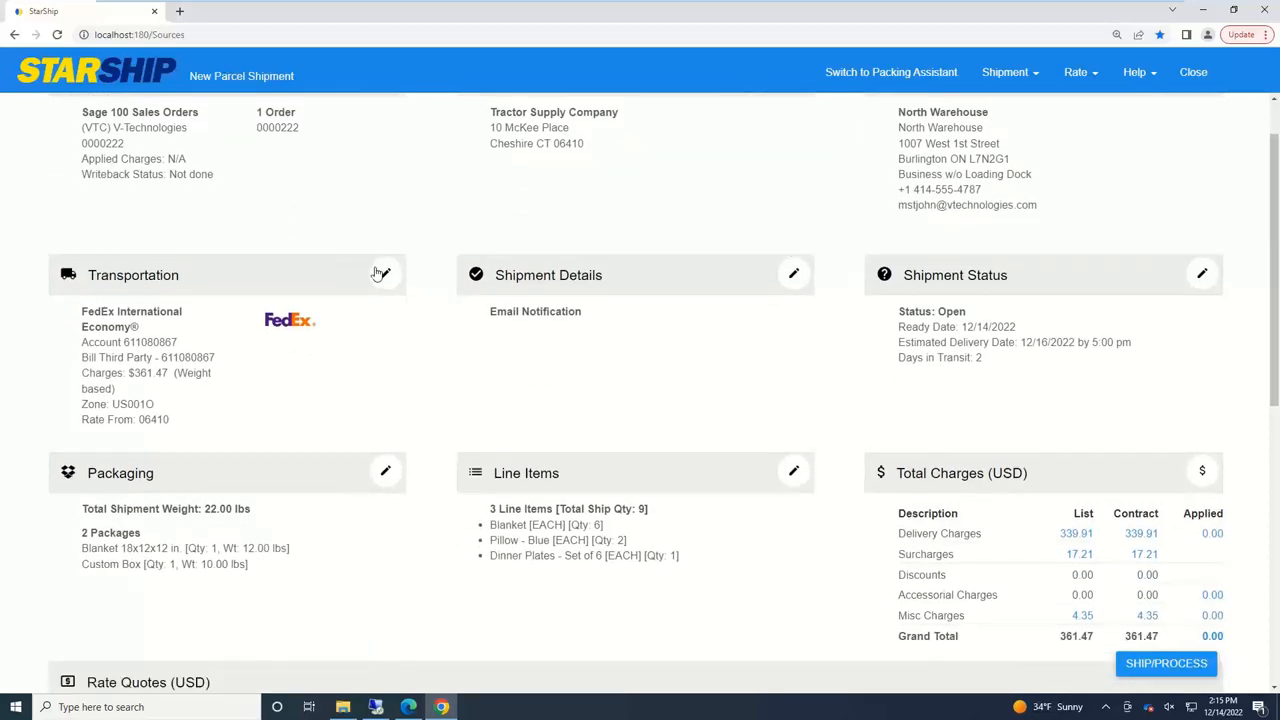
- Set Transportation billing to Third Party, paid by American Business Futures (ABF)
{"action": "left_click", "coordinate": [380, 274]}
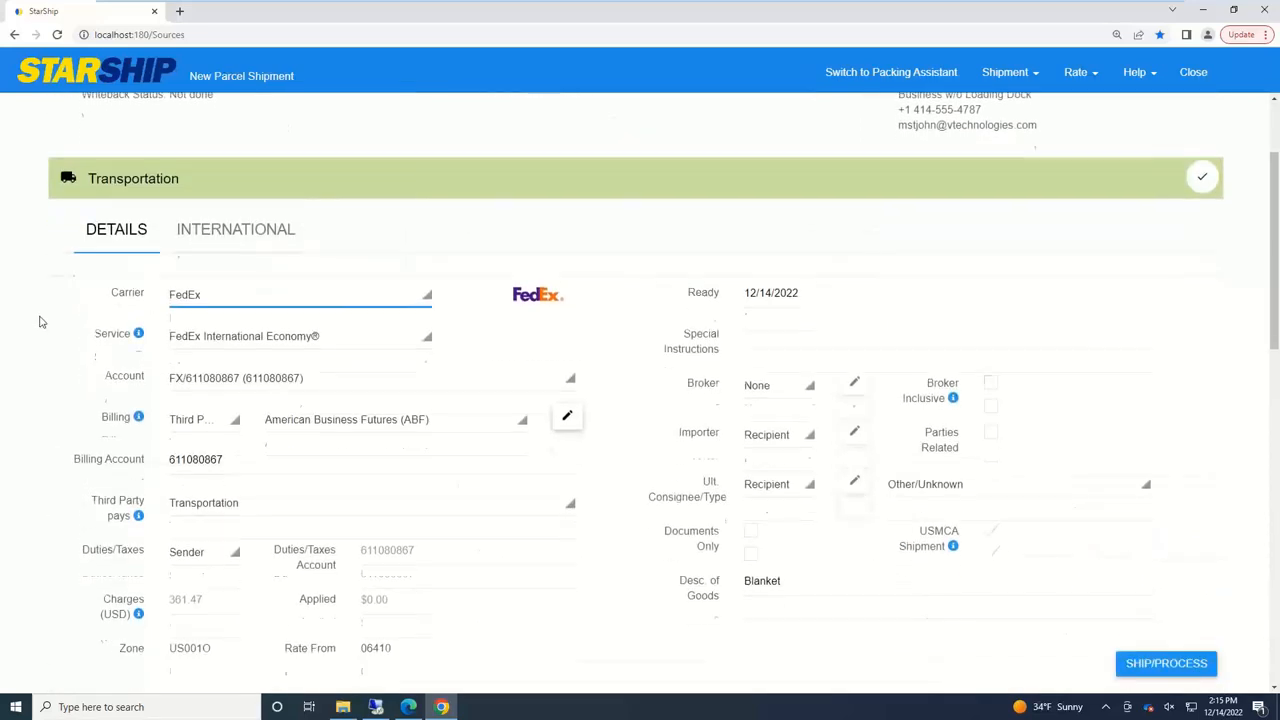
{"action": "scroll", "scroll_direction": "down", "scroll_amount": 3}
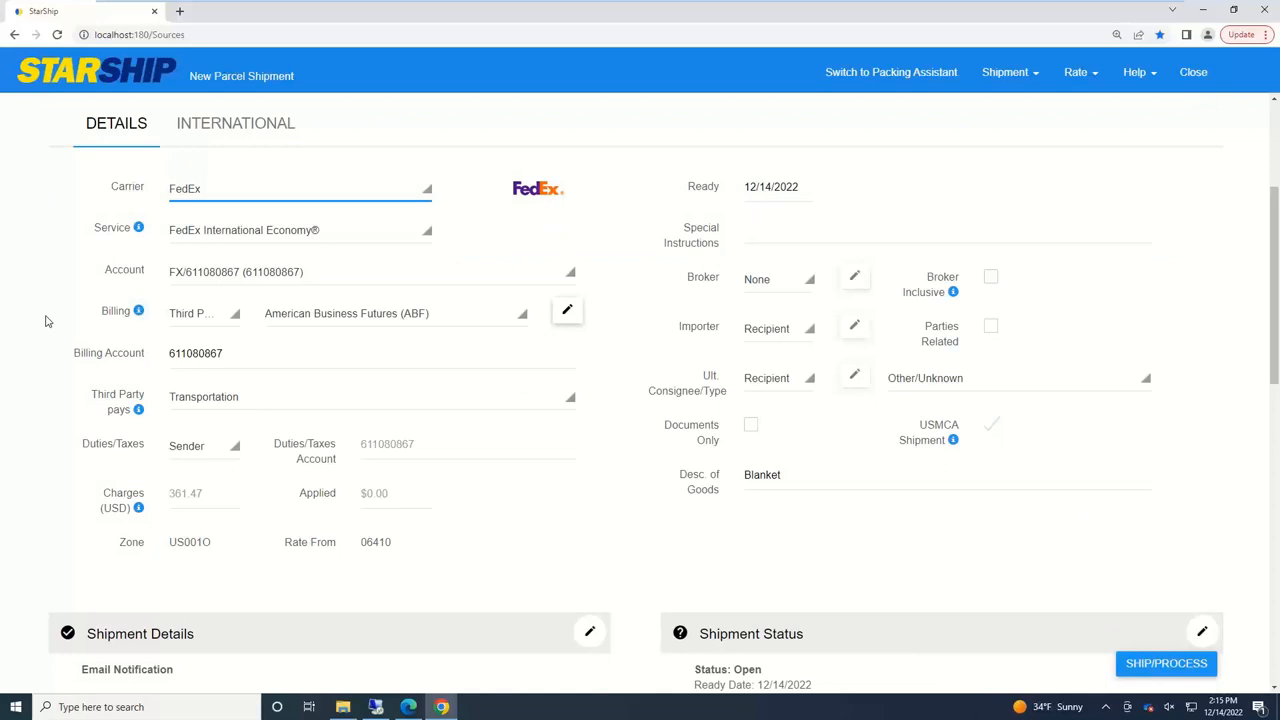
{"action": "mouse_move", "coordinate": [104, 206]}
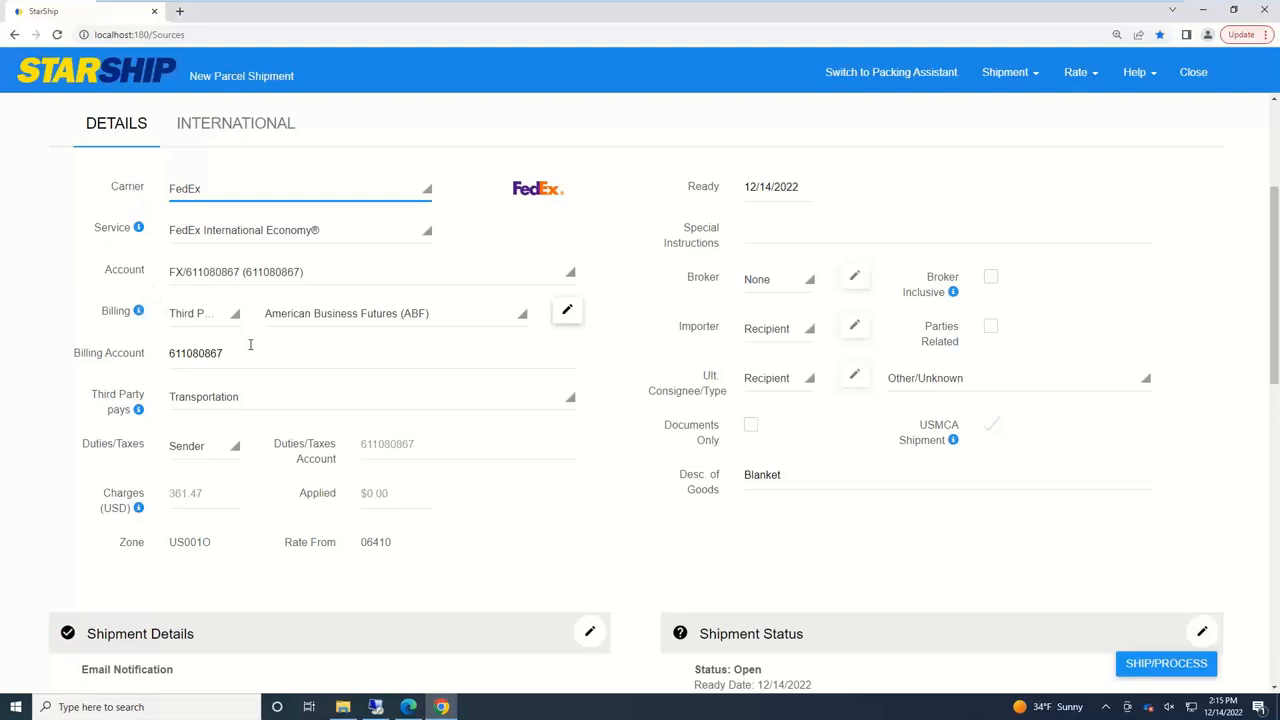
{"action": "mouse_move", "coordinate": [240, 308]}
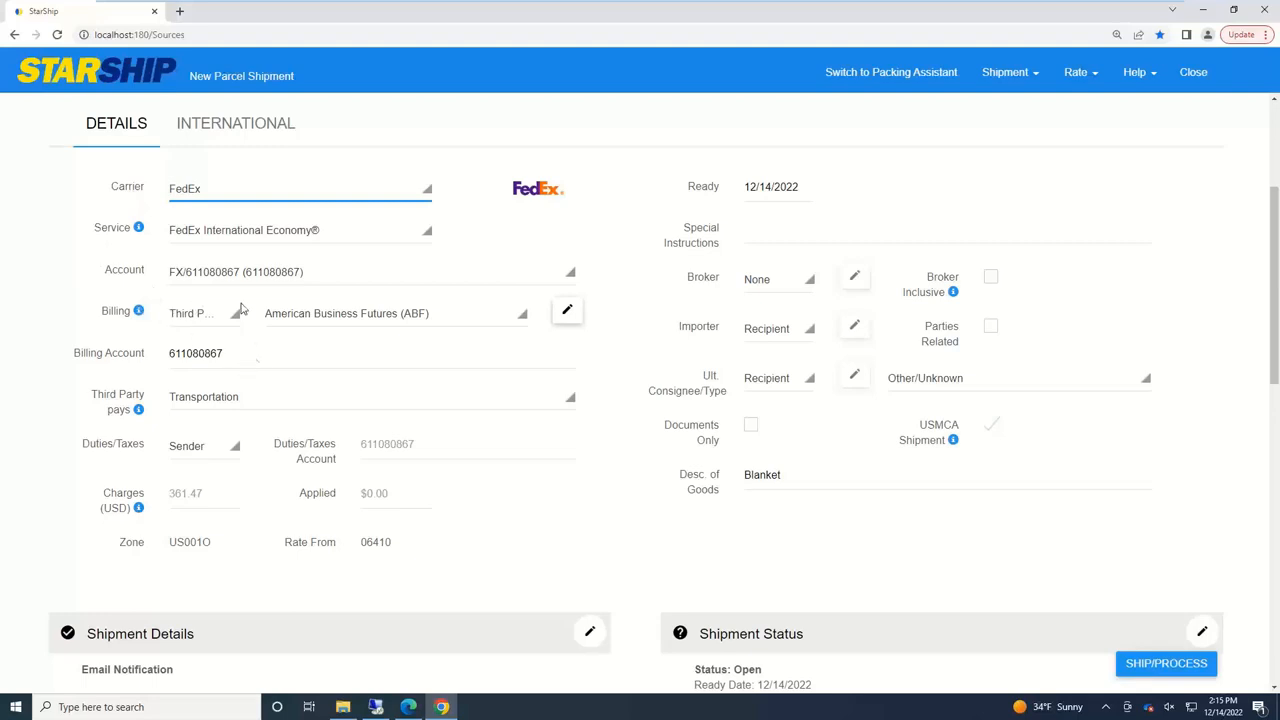
{"action": "left_click", "coordinate": [200, 312]}
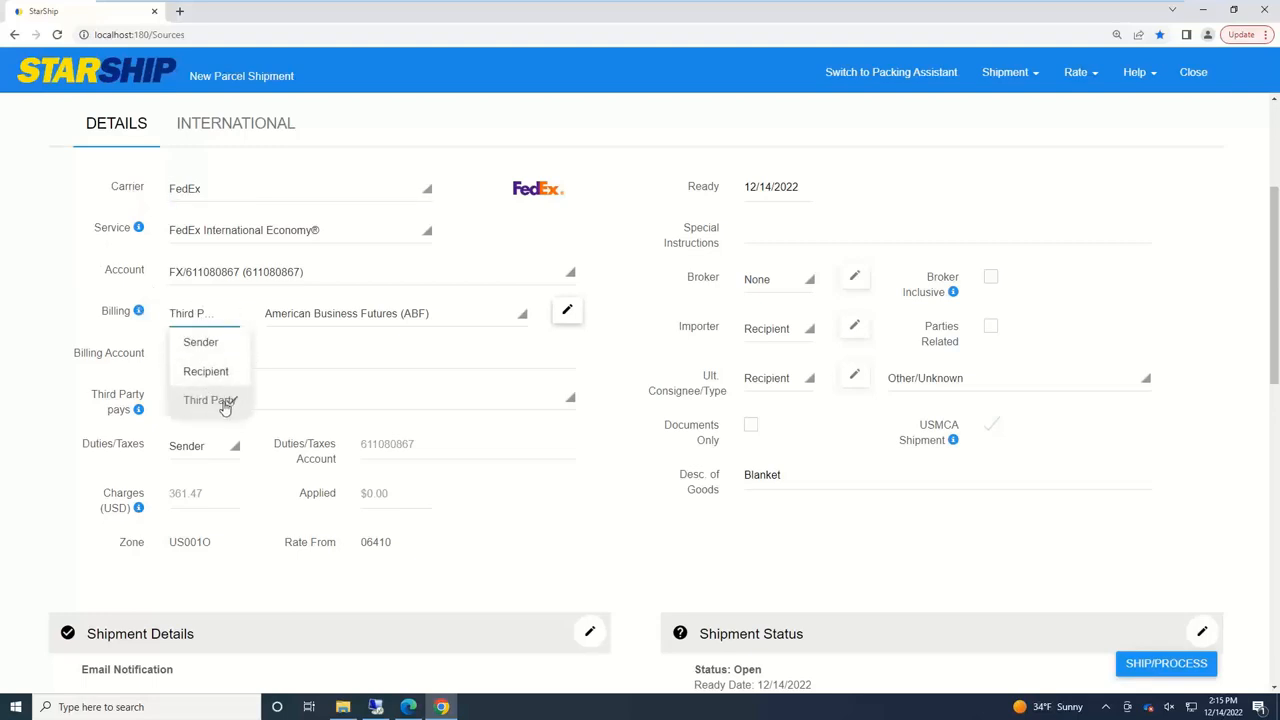
{"action": "left_click", "coordinate": [210, 400]}
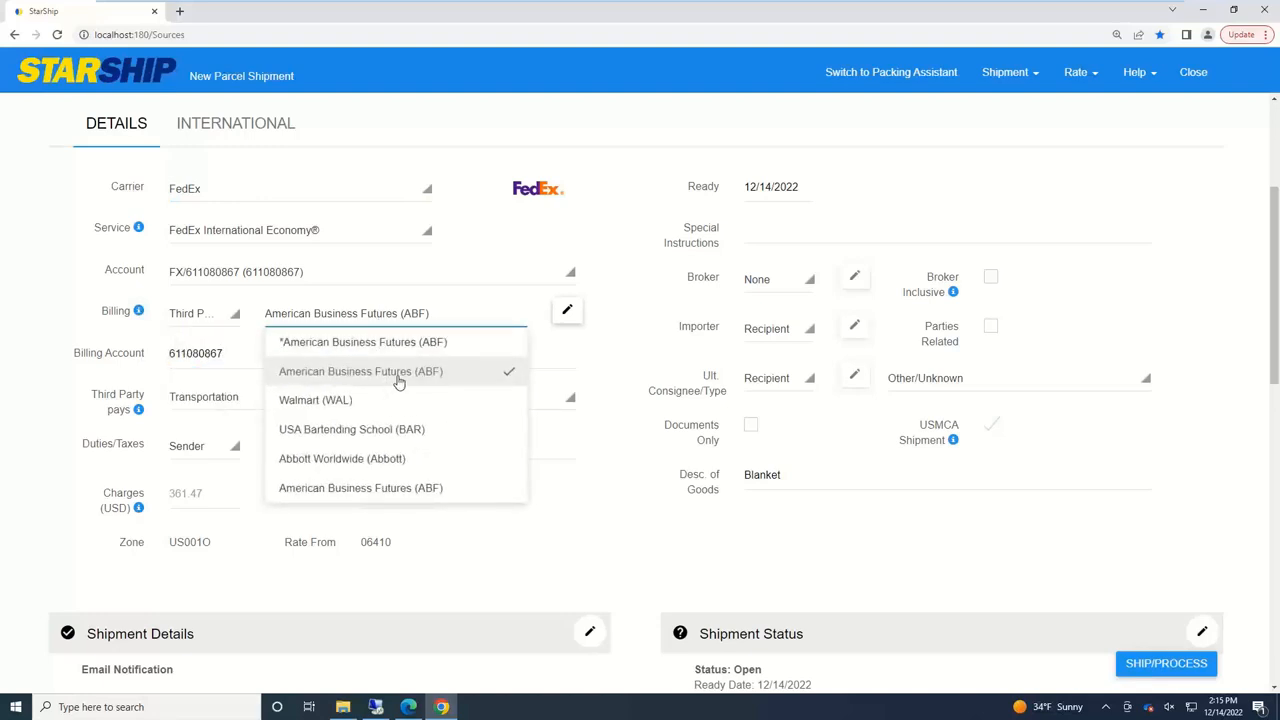
{"action": "left_click", "coordinate": [360, 370]}
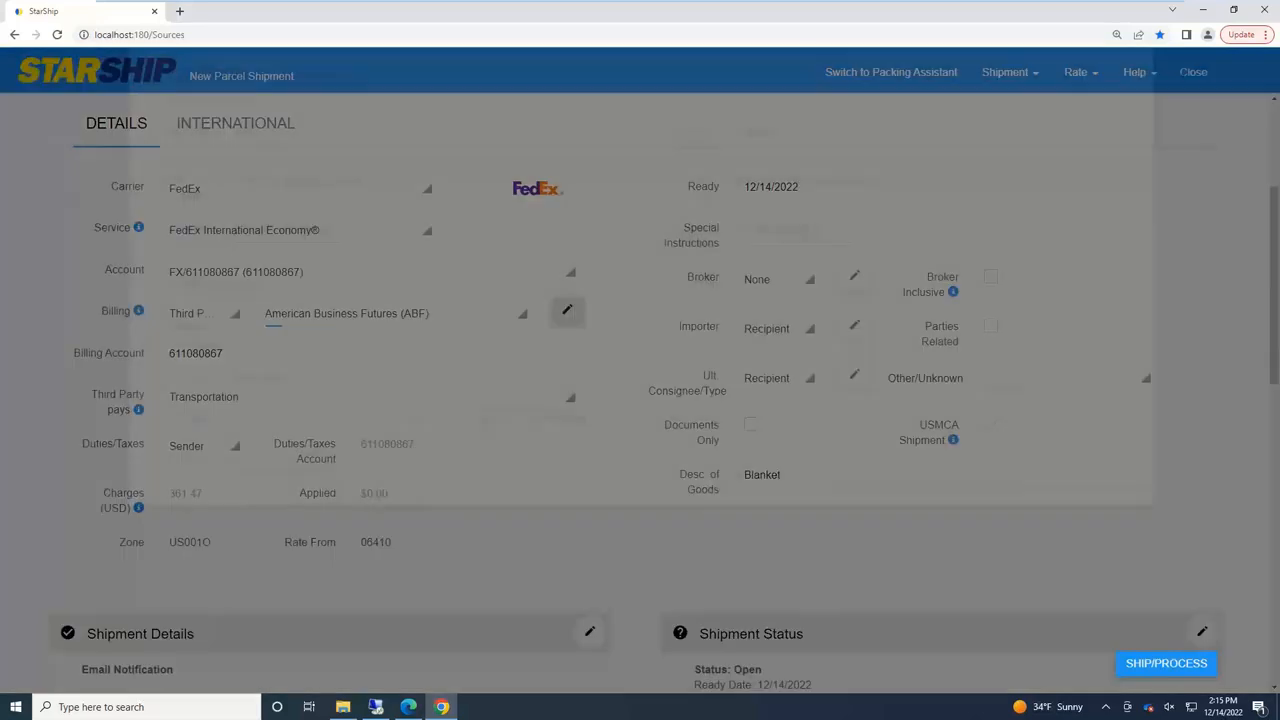
{"action": "left_click", "coordinate": [568, 312]}
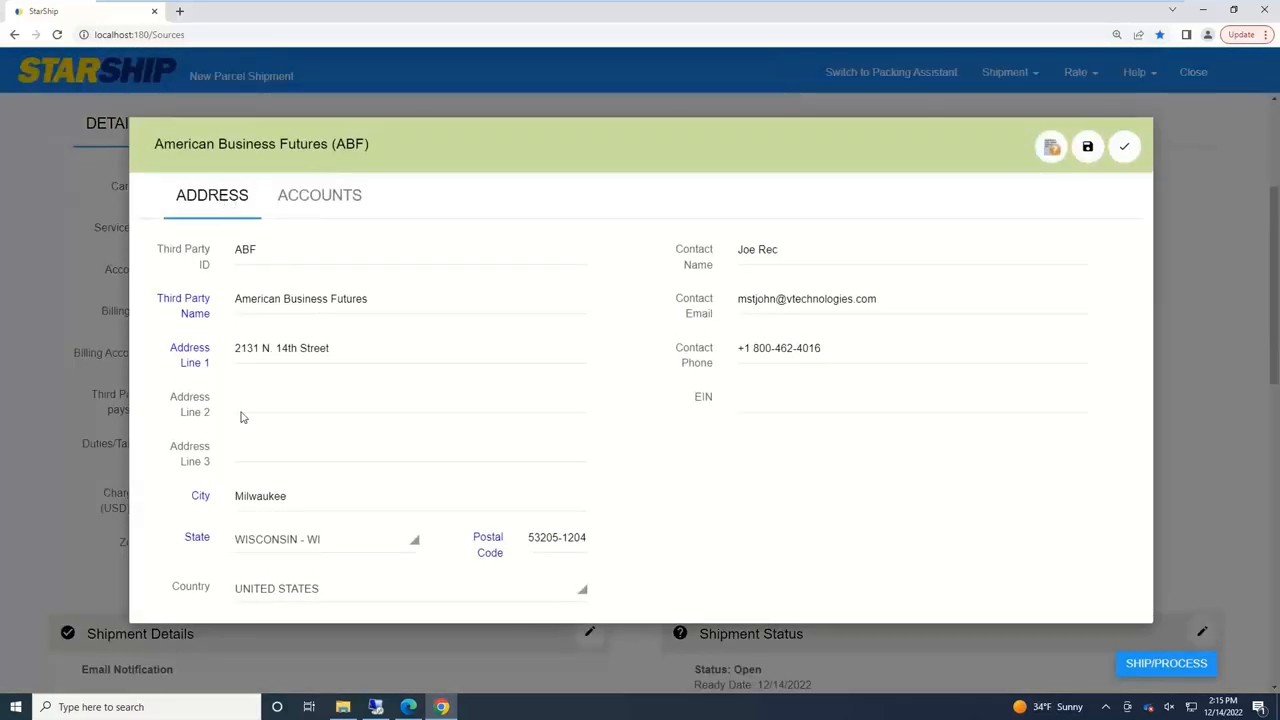
{"action": "left_click", "coordinate": [320, 196]}
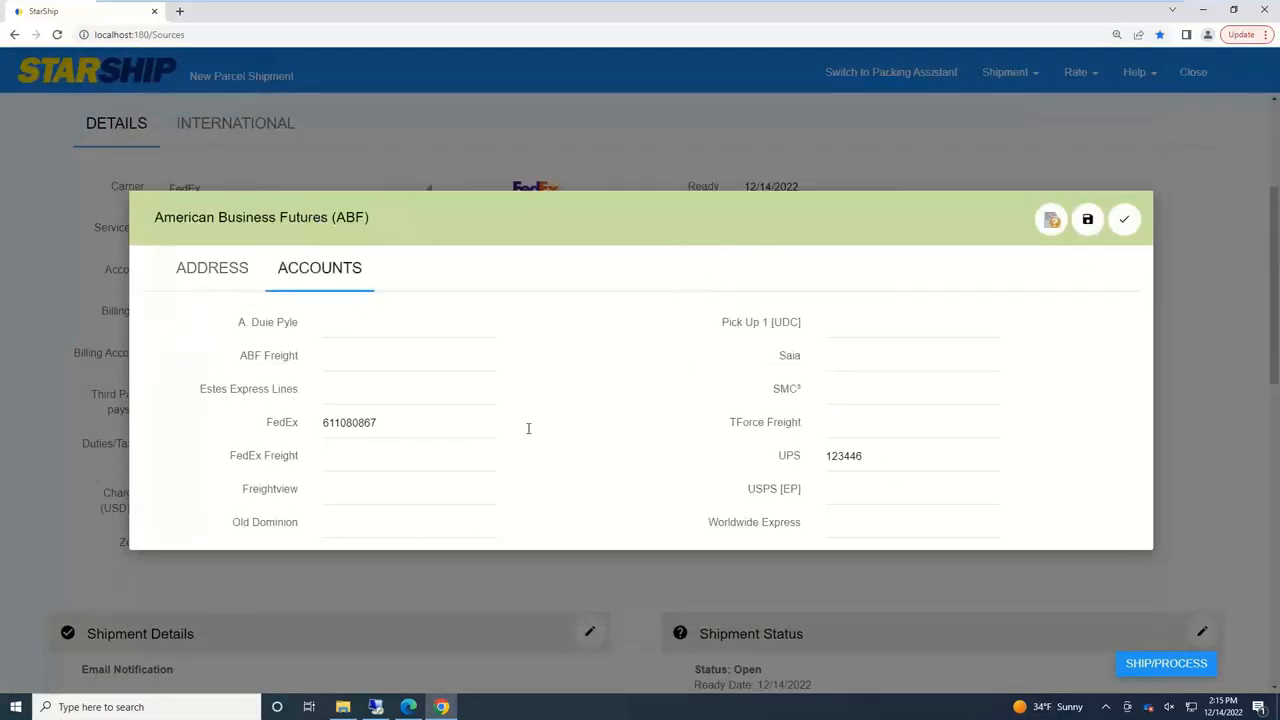
{"action": "left_click", "coordinate": [1124, 218]}
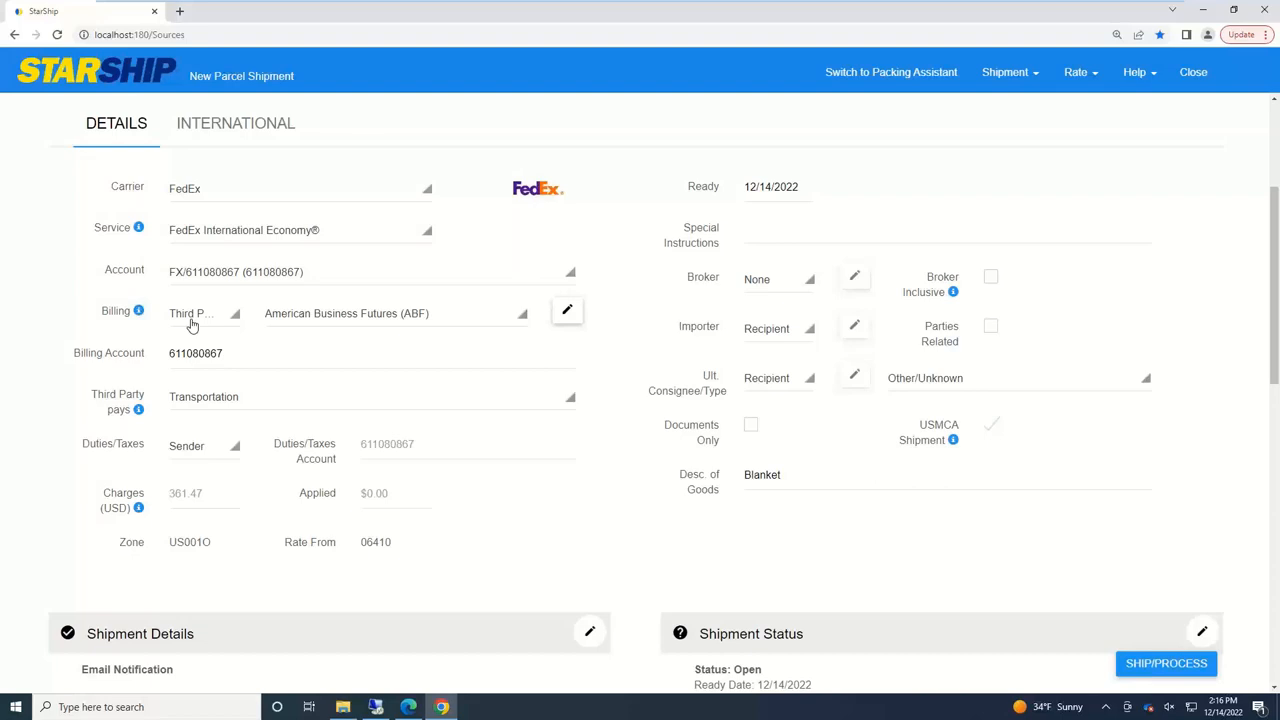
- Switch billing back to Sender and save the transportation settings ($361.47 total)
{"action": "left_click", "coordinate": [200, 312]}
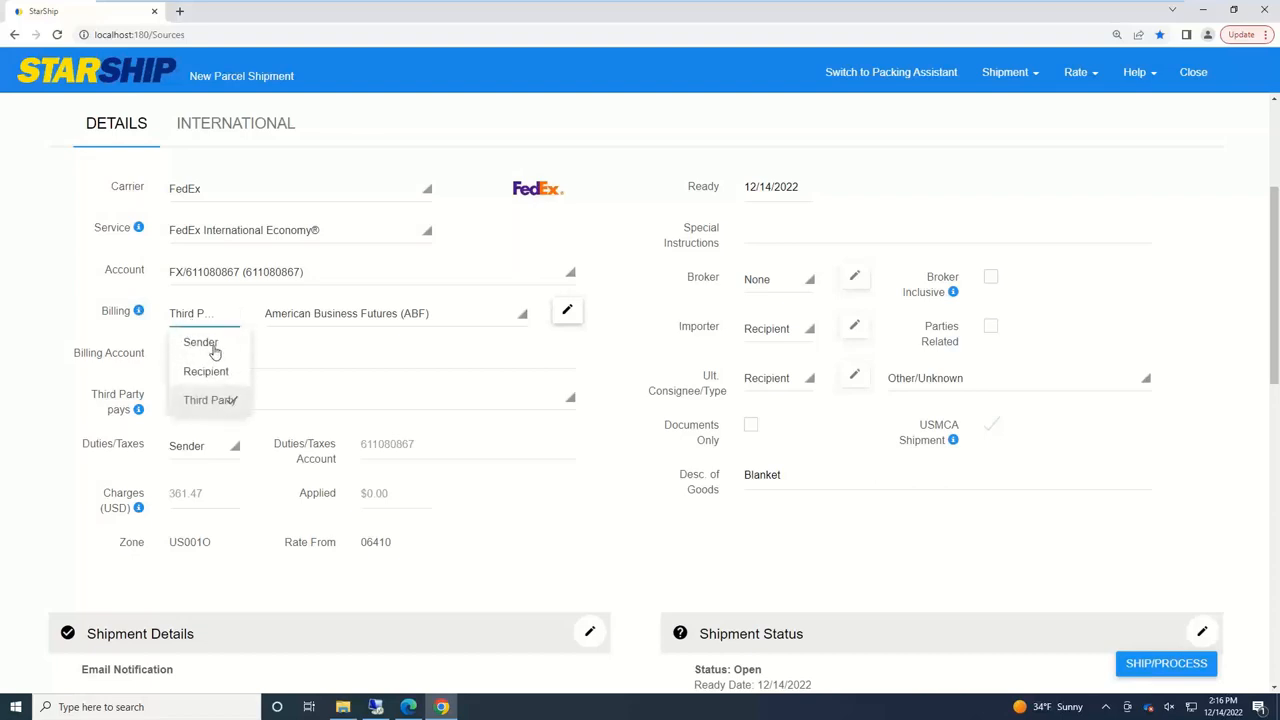
{"action": "left_click", "coordinate": [200, 342]}
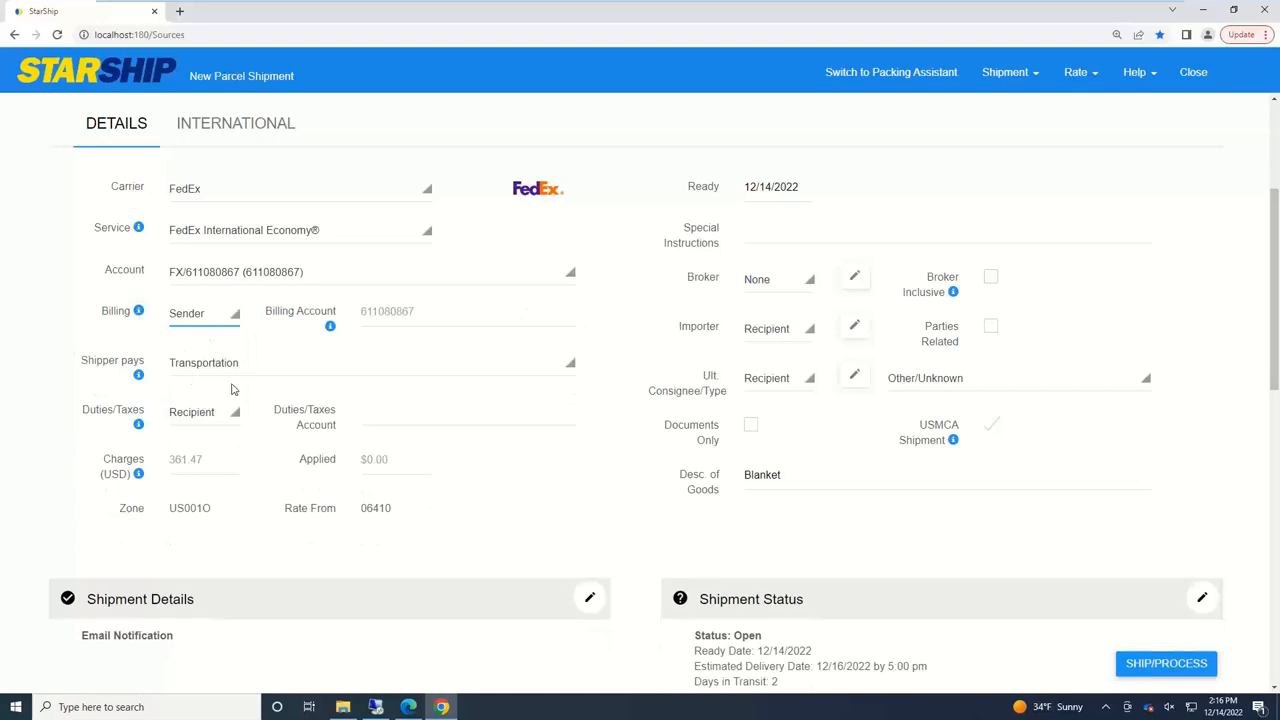
{"action": "mouse_move", "coordinate": [238, 388]}
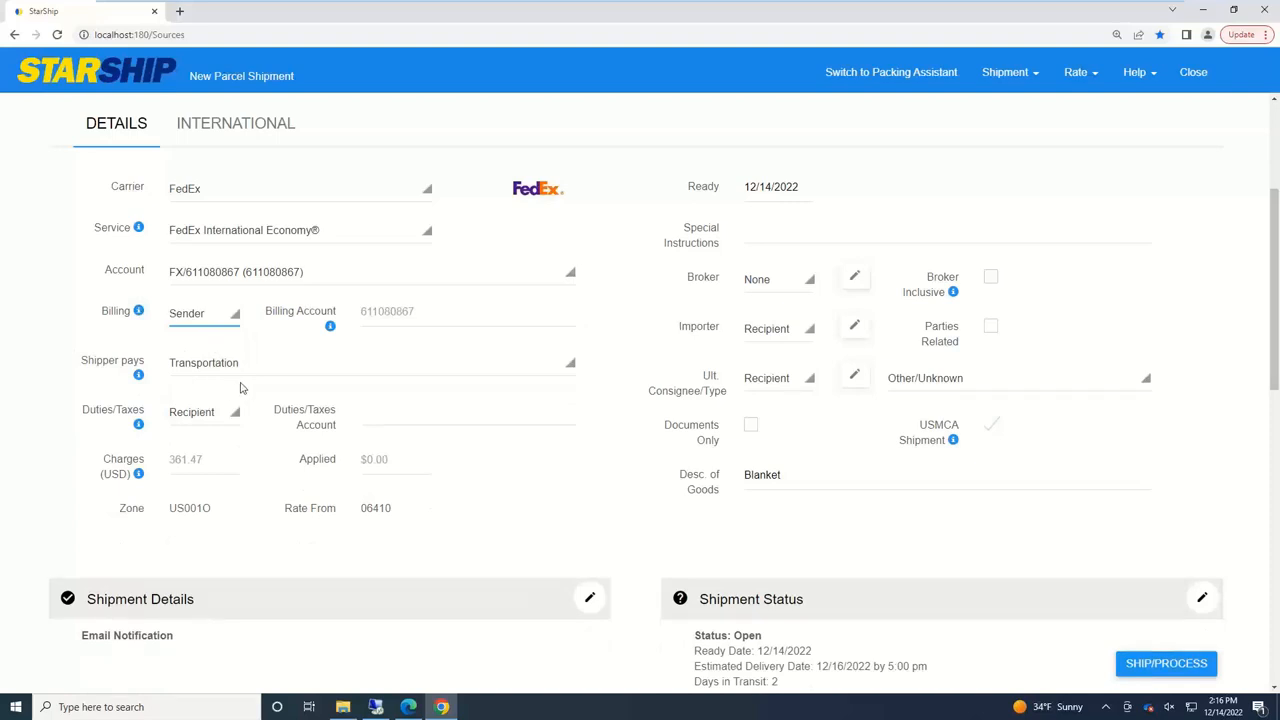
{"action": "mouse_move", "coordinate": [610, 370]}
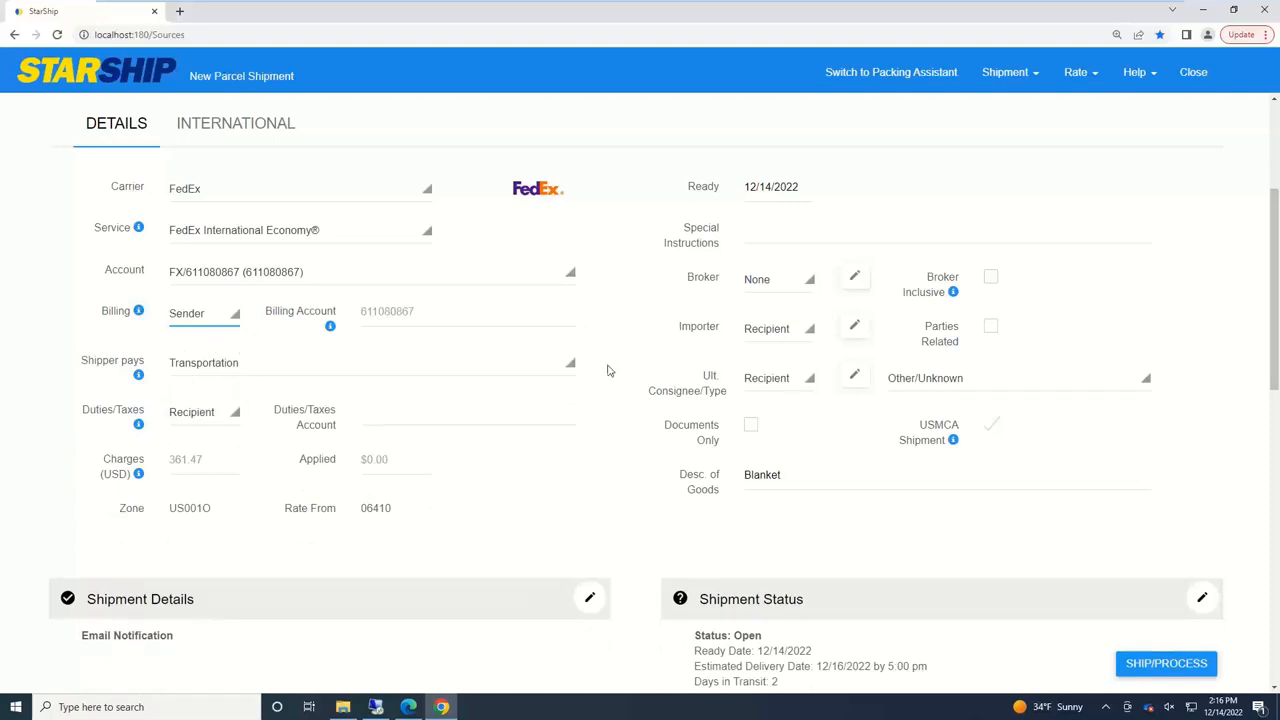
{"action": "mouse_move", "coordinate": [232, 414]}
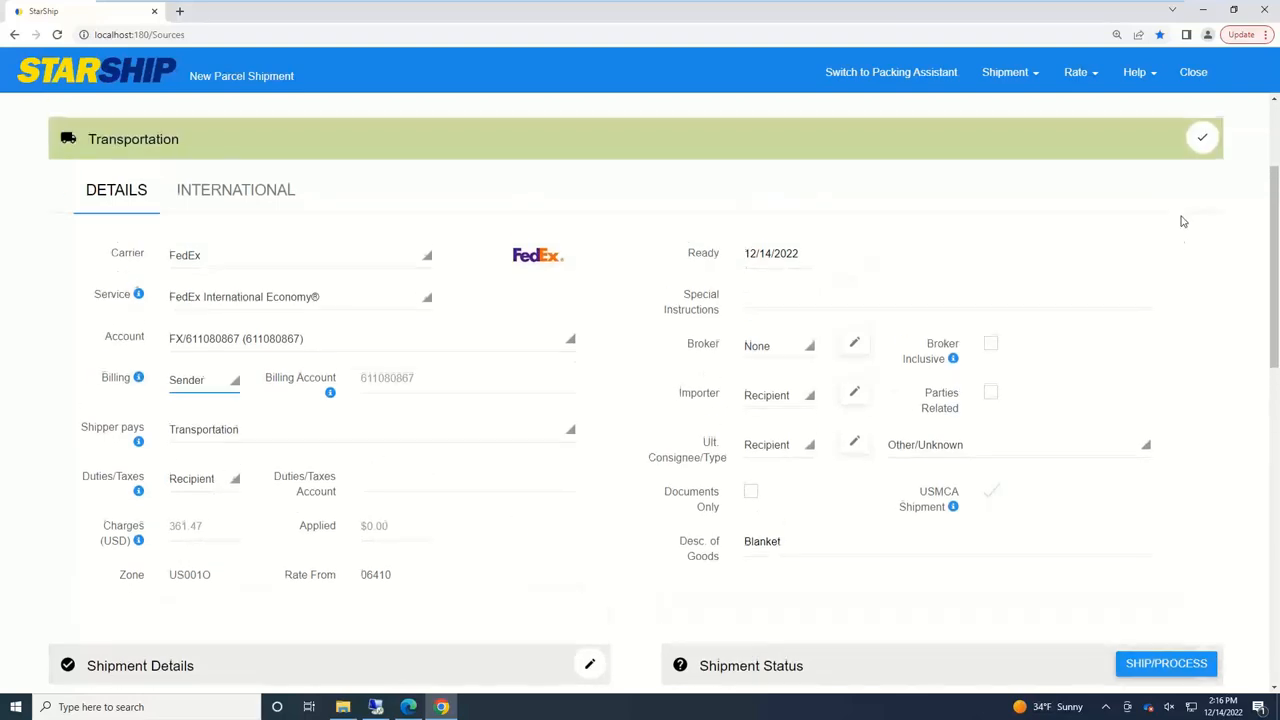
{"action": "left_click", "coordinate": [1202, 136]}
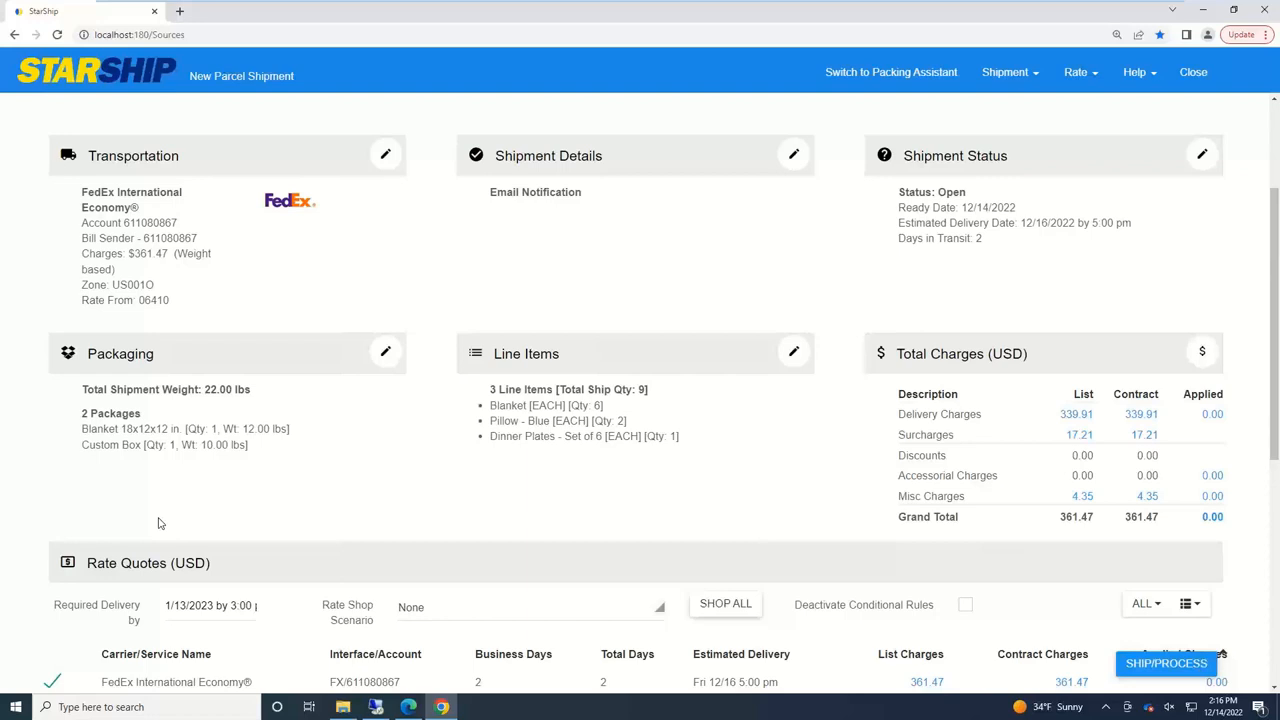
{"action": "mouse_move", "coordinate": [220, 514]}
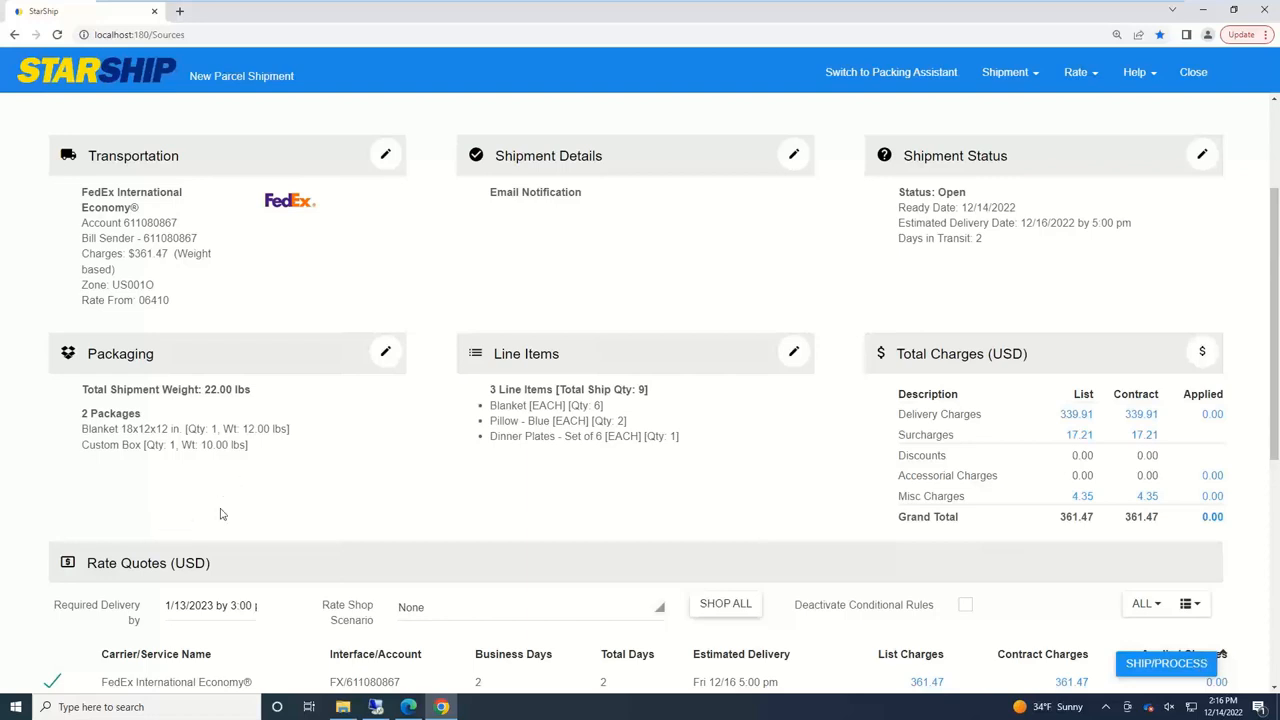
{"action": "mouse_move", "coordinate": [344, 544]}
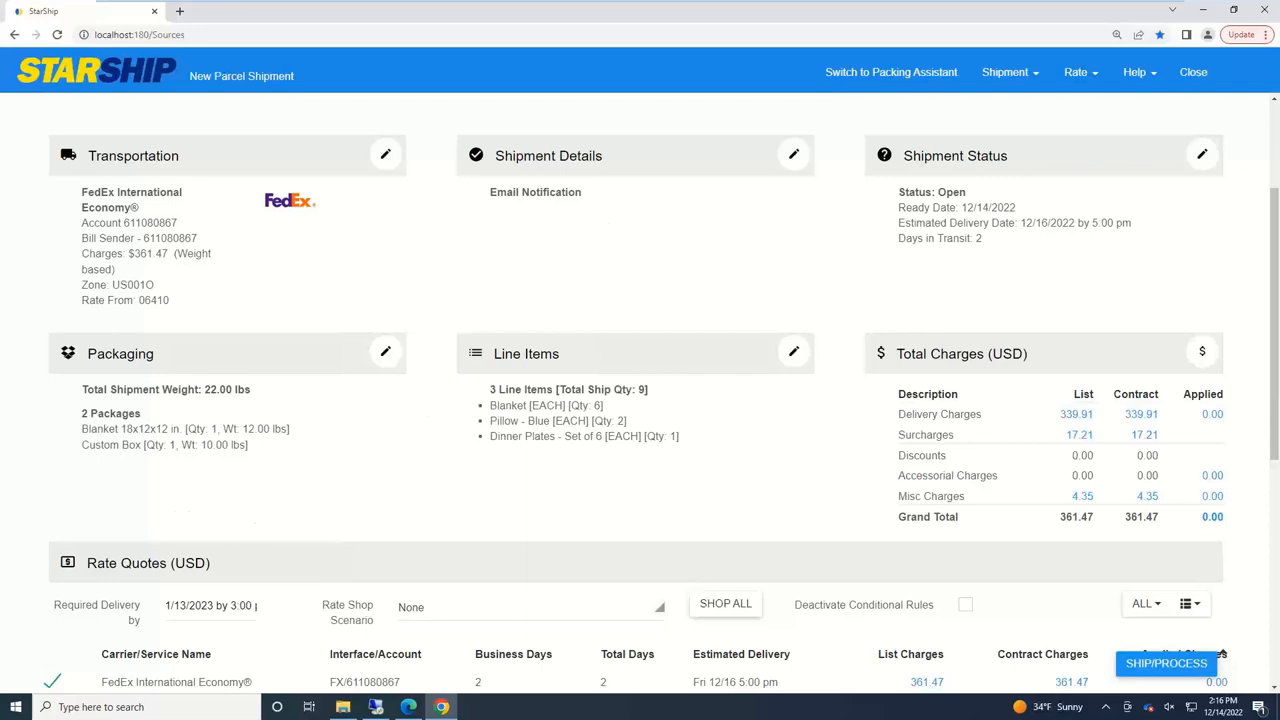
{"action": "mouse_move", "coordinate": [126, 372]}
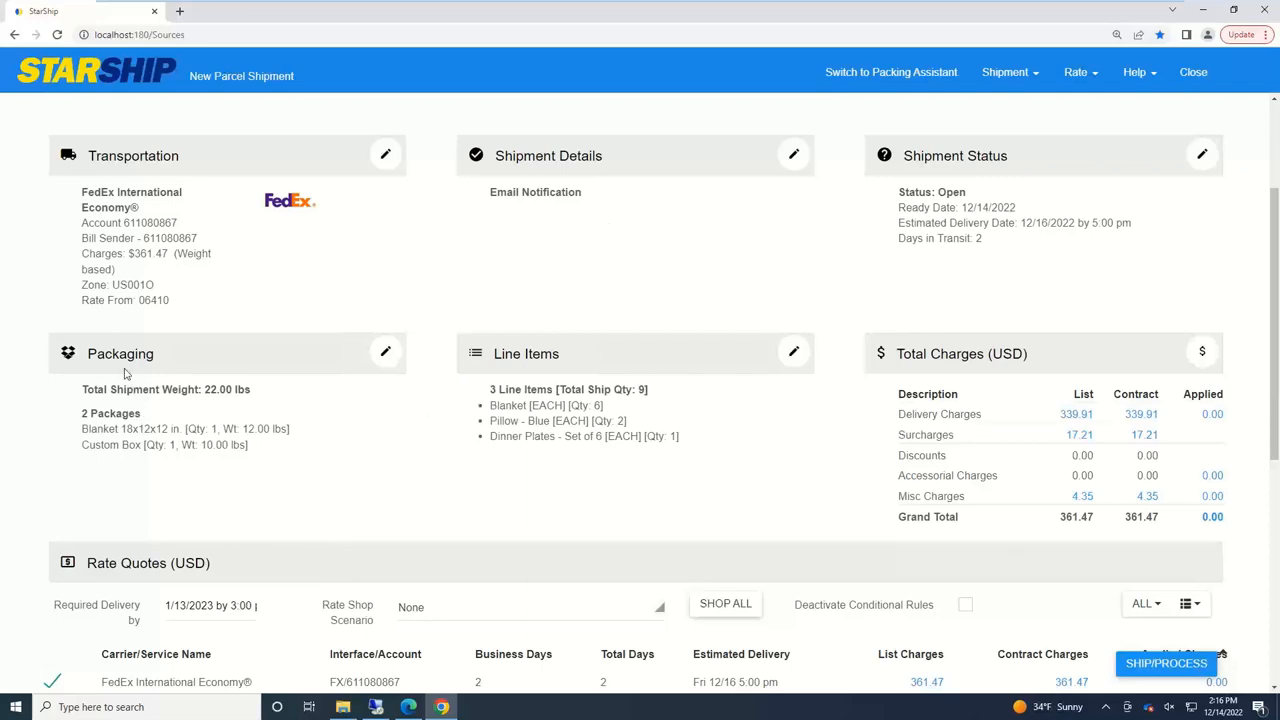
{"action": "mouse_move", "coordinate": [378, 364]}
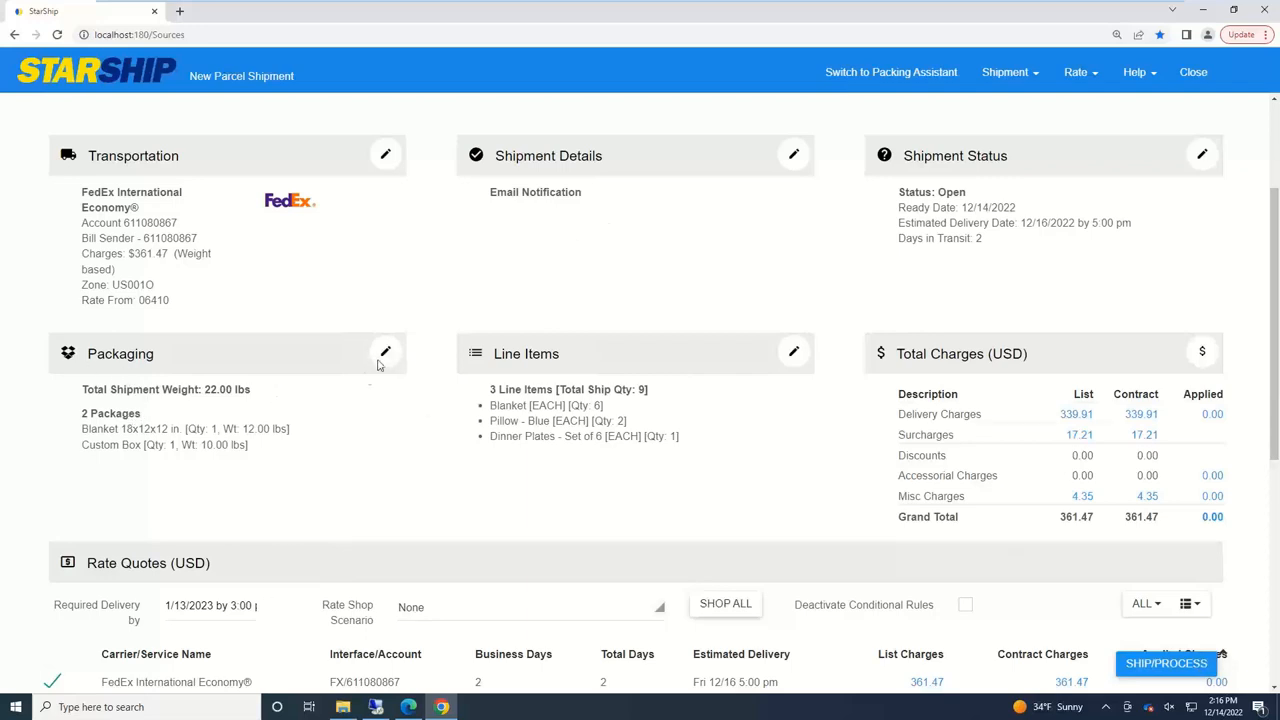
- Edit the packaging showing the 12-lb Blanket and 10-lb Custom Packaging boxes
{"action": "left_click", "coordinate": [384, 352]}
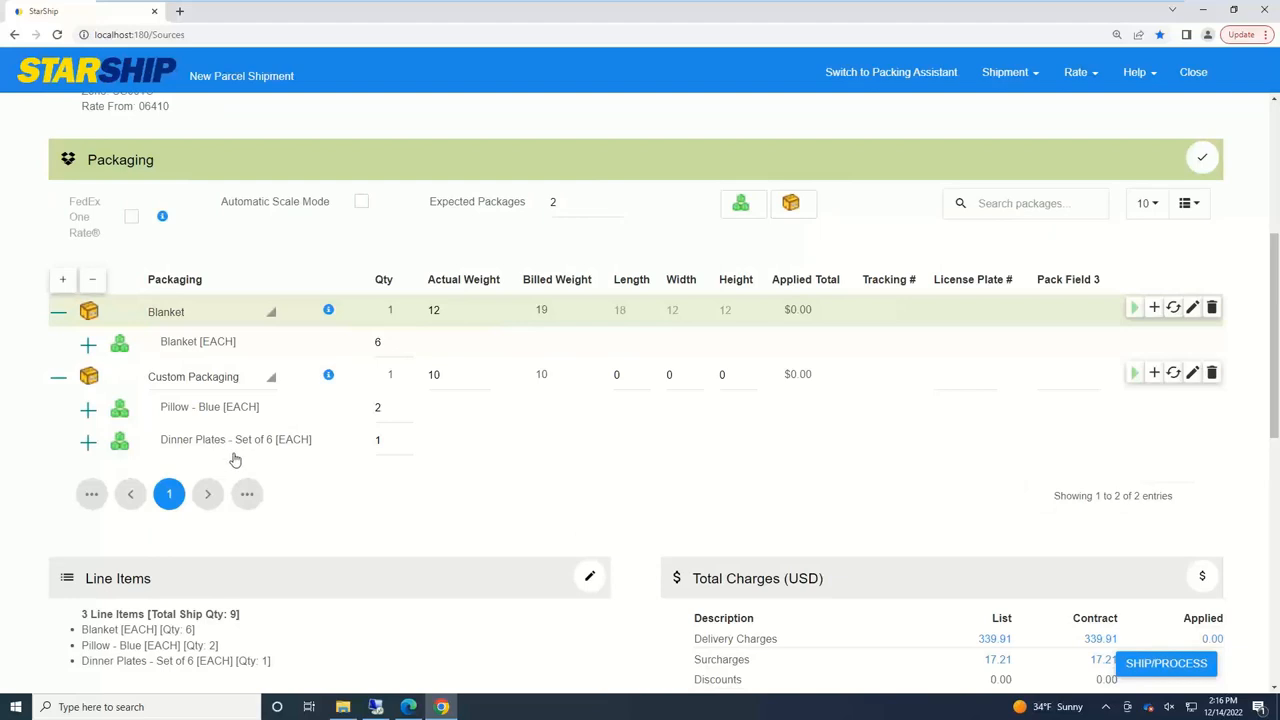
{"action": "mouse_move", "coordinate": [232, 452]}
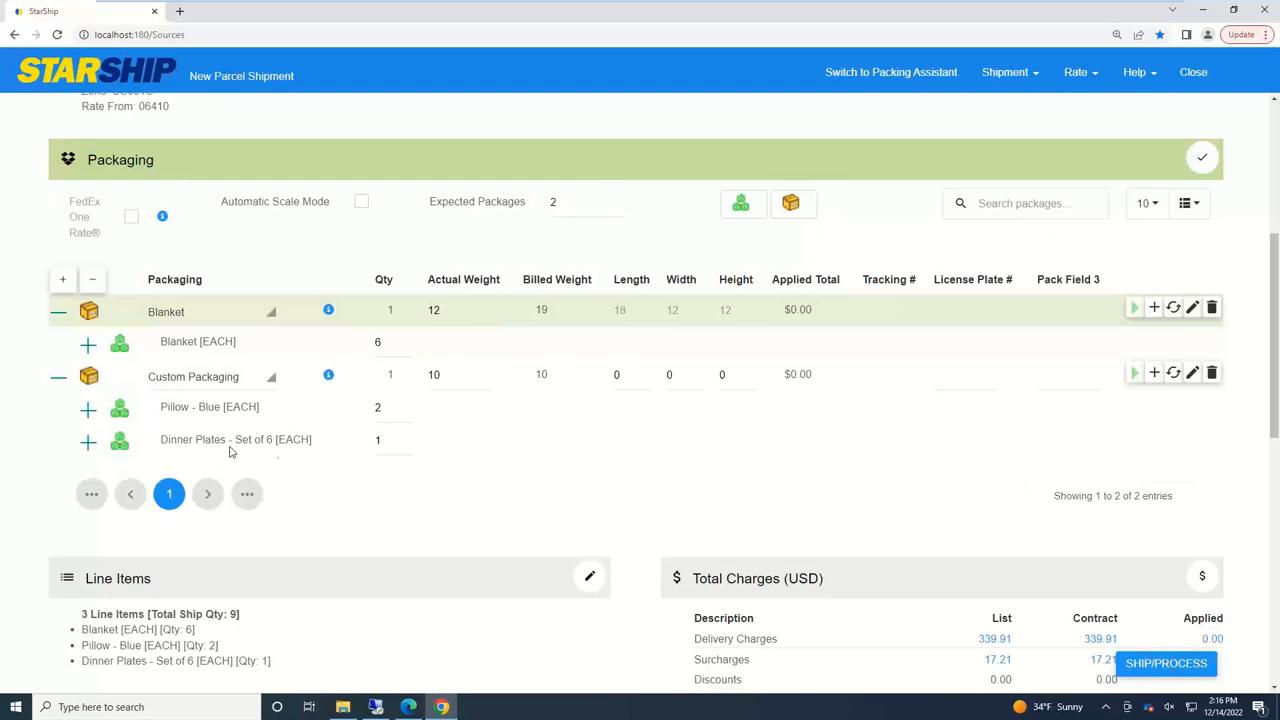
{"action": "mouse_move", "coordinate": [366, 510]}
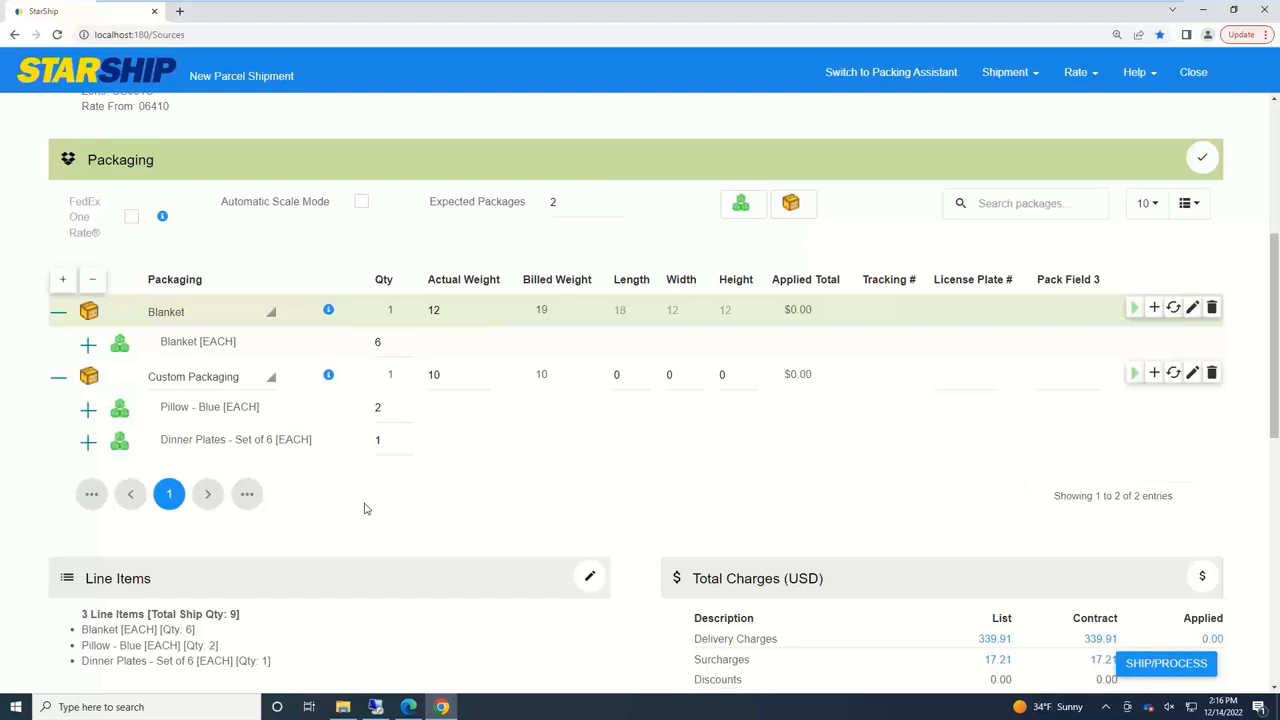
{"action": "mouse_move", "coordinate": [208, 360]}
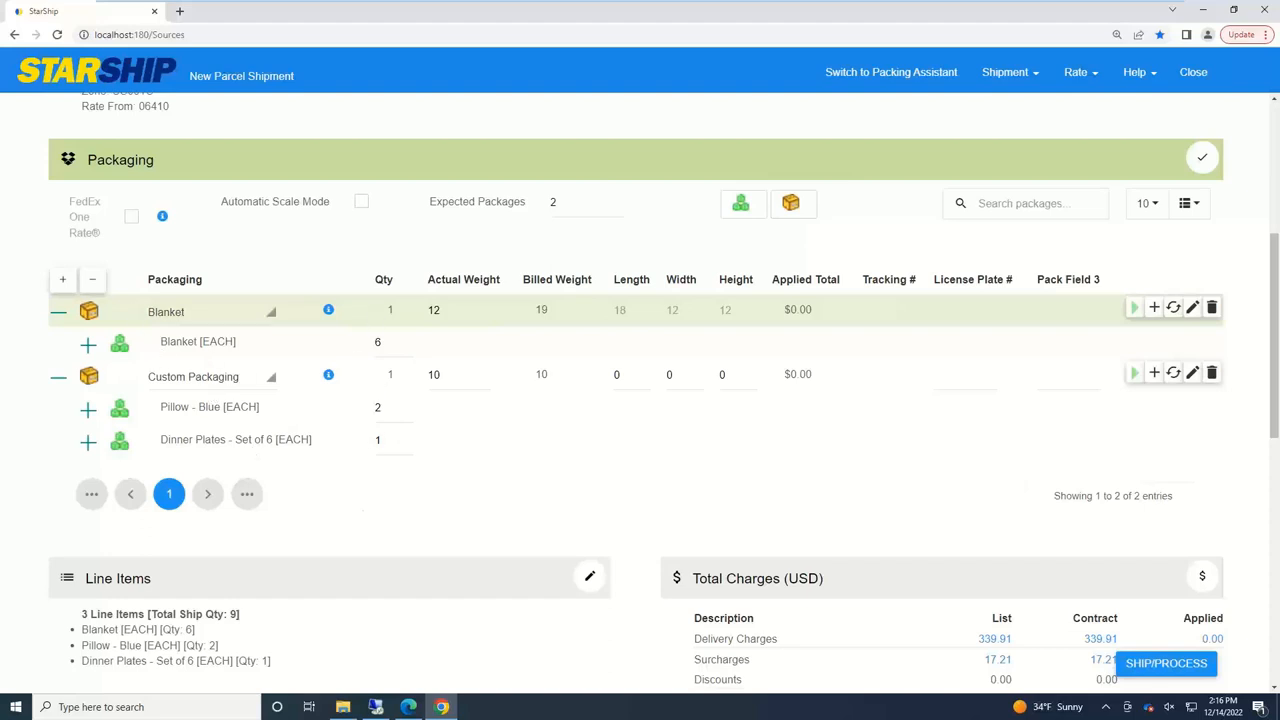
{"action": "mouse_move", "coordinate": [412, 510]}
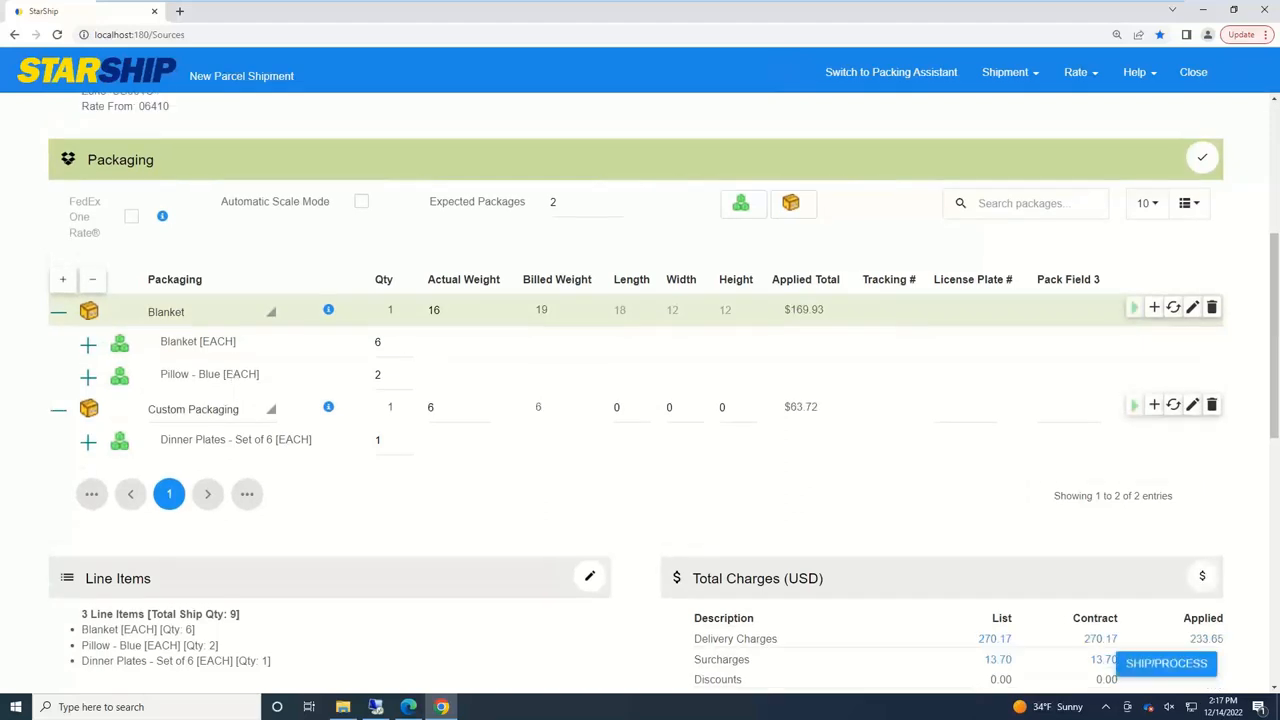
{"action": "mouse_move", "coordinate": [188, 388]}
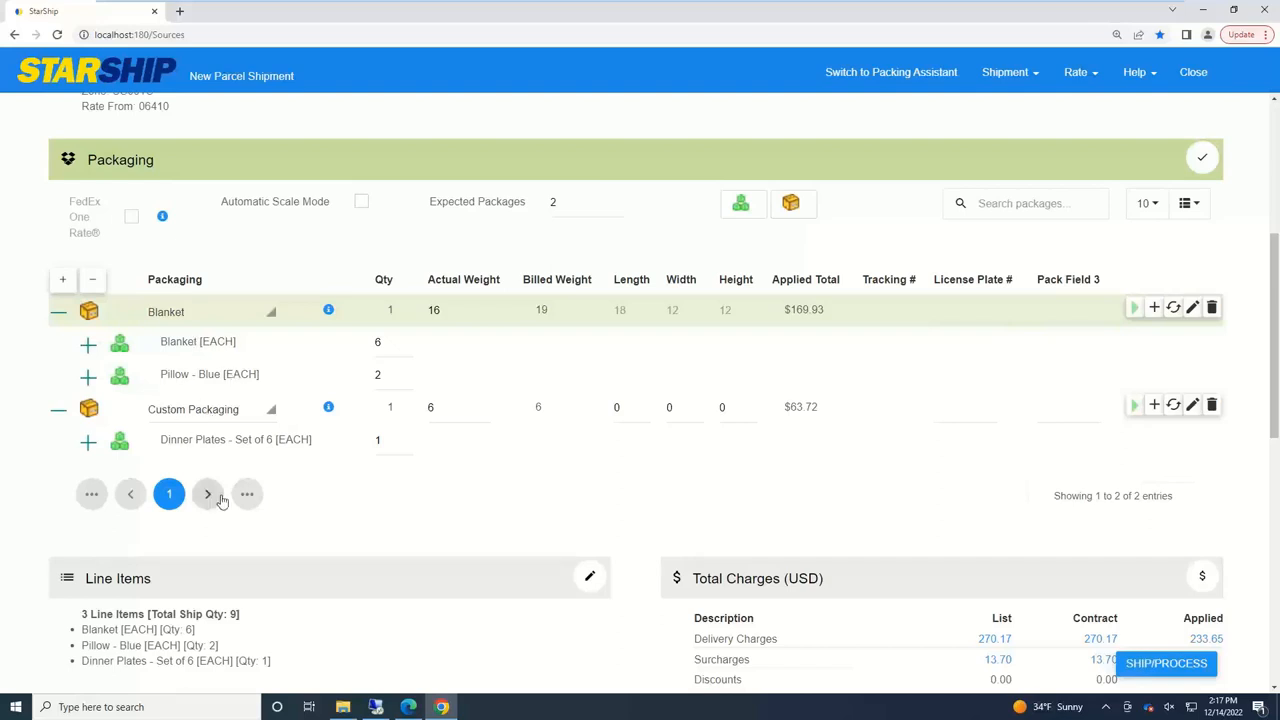
{"action": "mouse_move", "coordinate": [208, 520]}
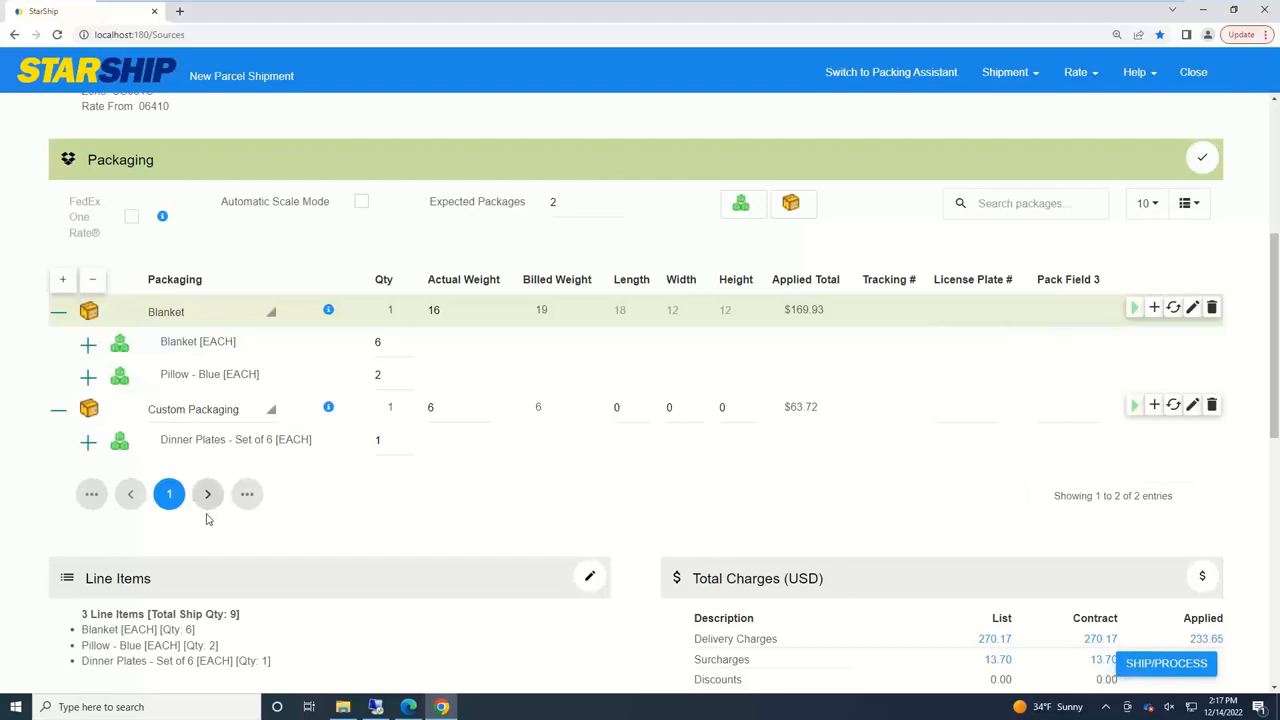
{"action": "mouse_move", "coordinate": [192, 420]}
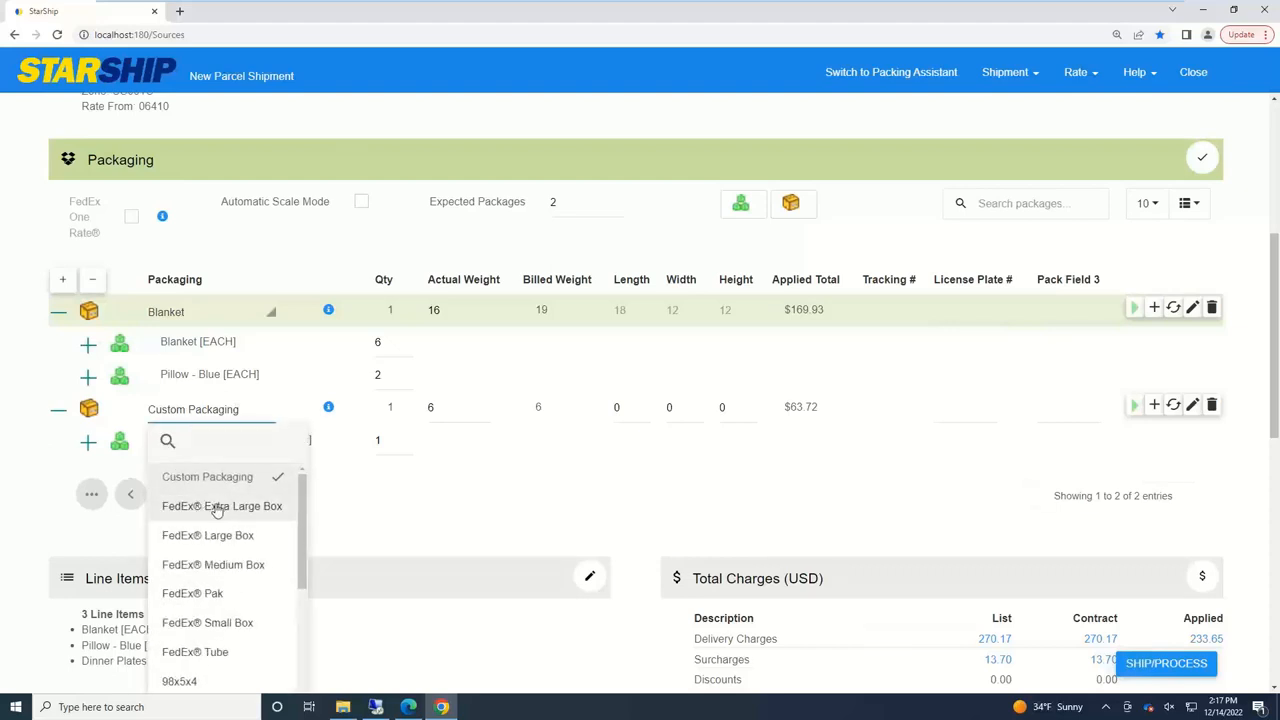
{"action": "mouse_move", "coordinate": [210, 530]}
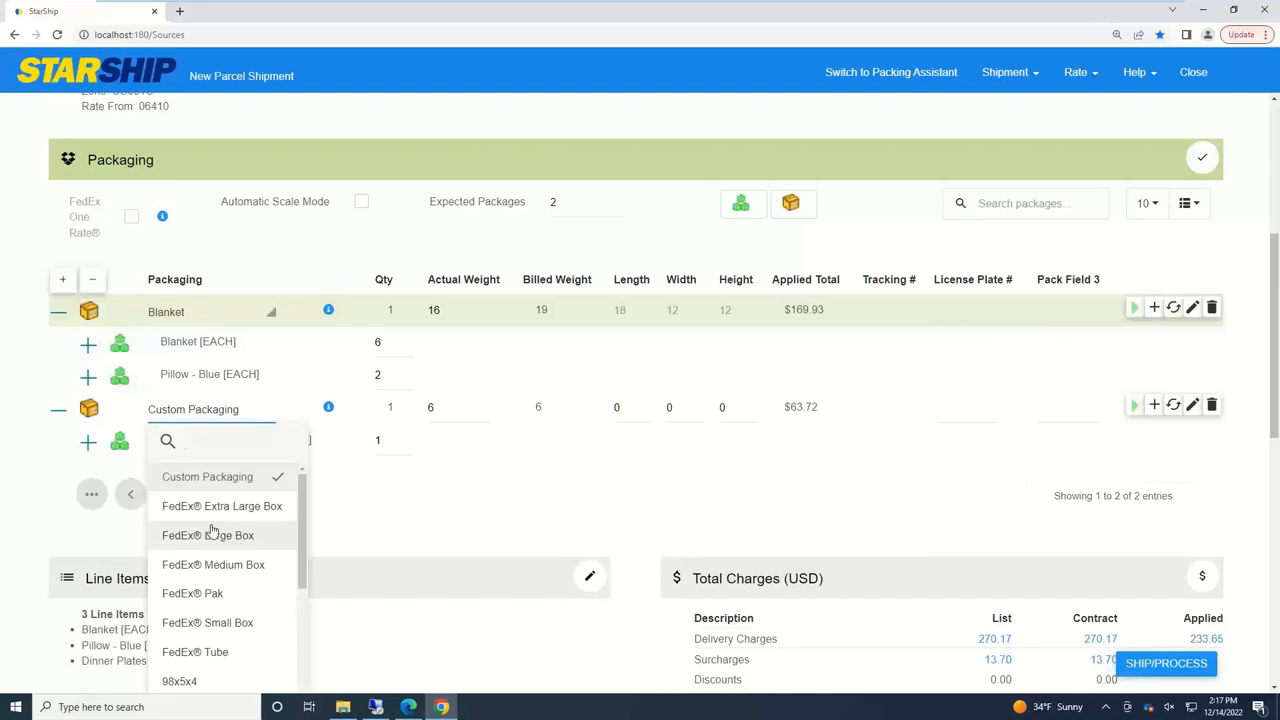
- Set the second package, holding only dinner plates, to SMALL packaging
{"action": "scroll", "scroll_direction": "down", "scroll_amount": 3}
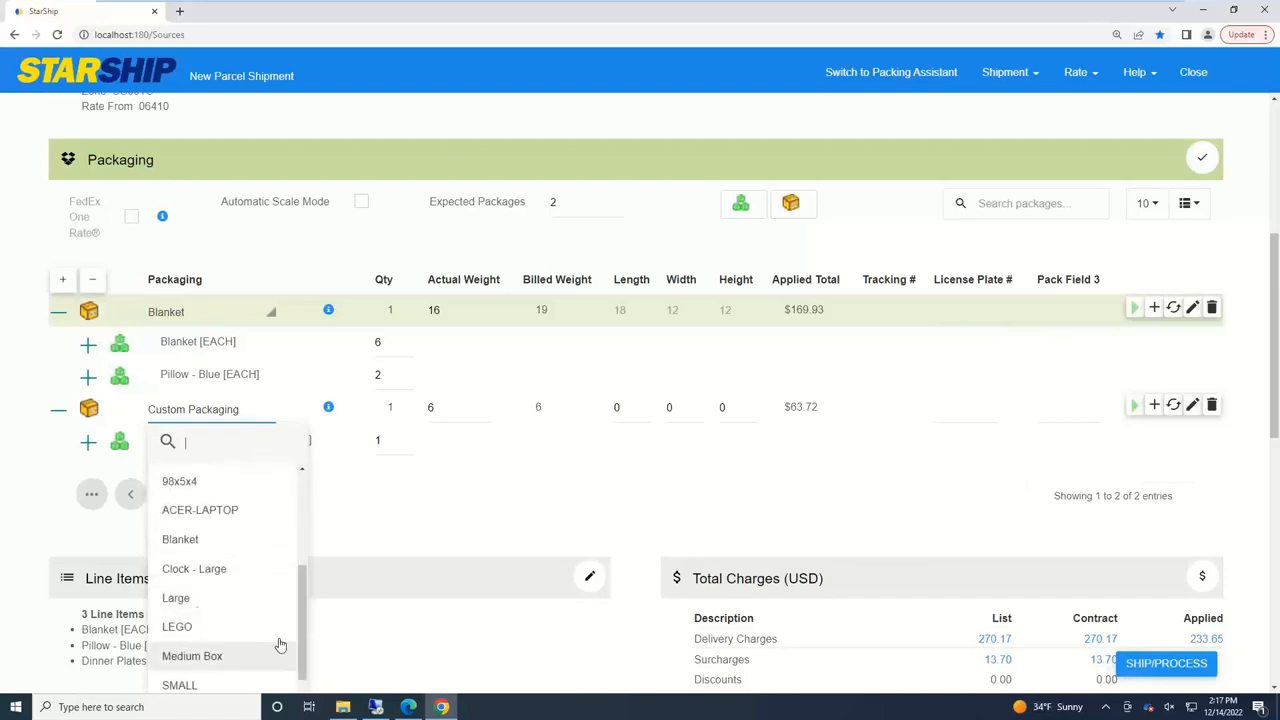
{"action": "mouse_move", "coordinate": [194, 576]}
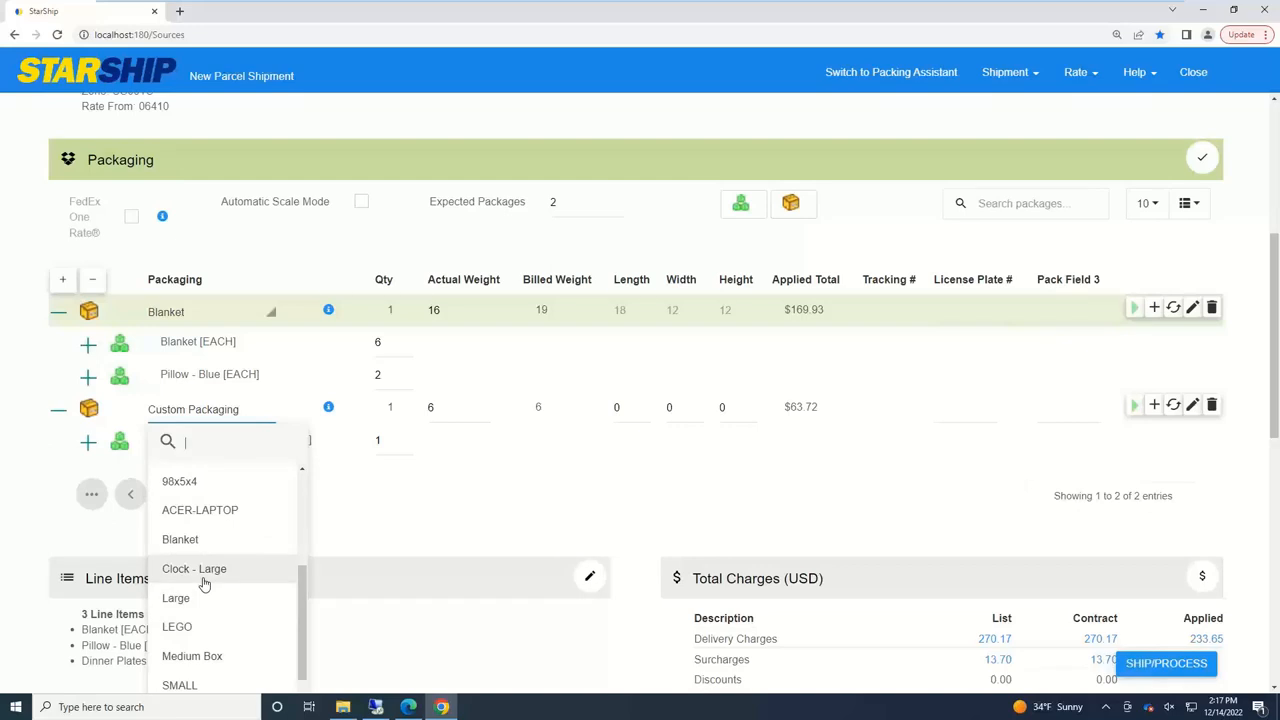
{"action": "left_click", "coordinate": [180, 684]}
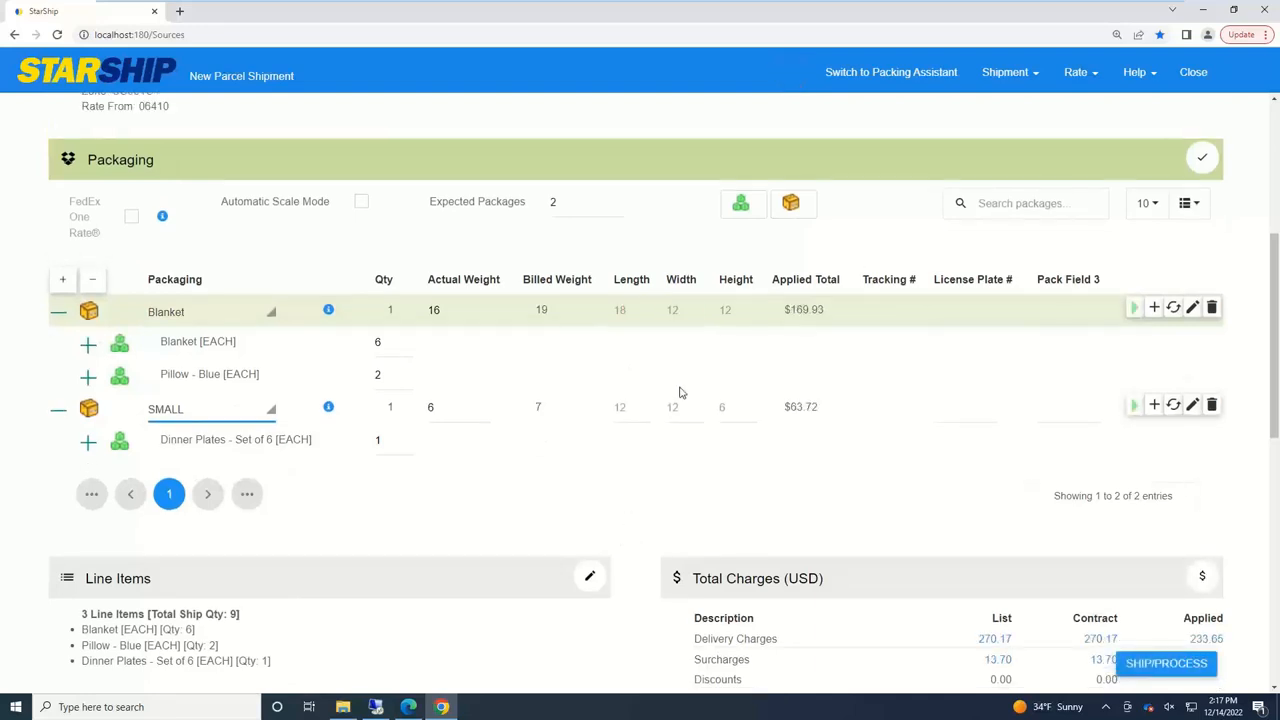
{"action": "mouse_move", "coordinate": [390, 488]}
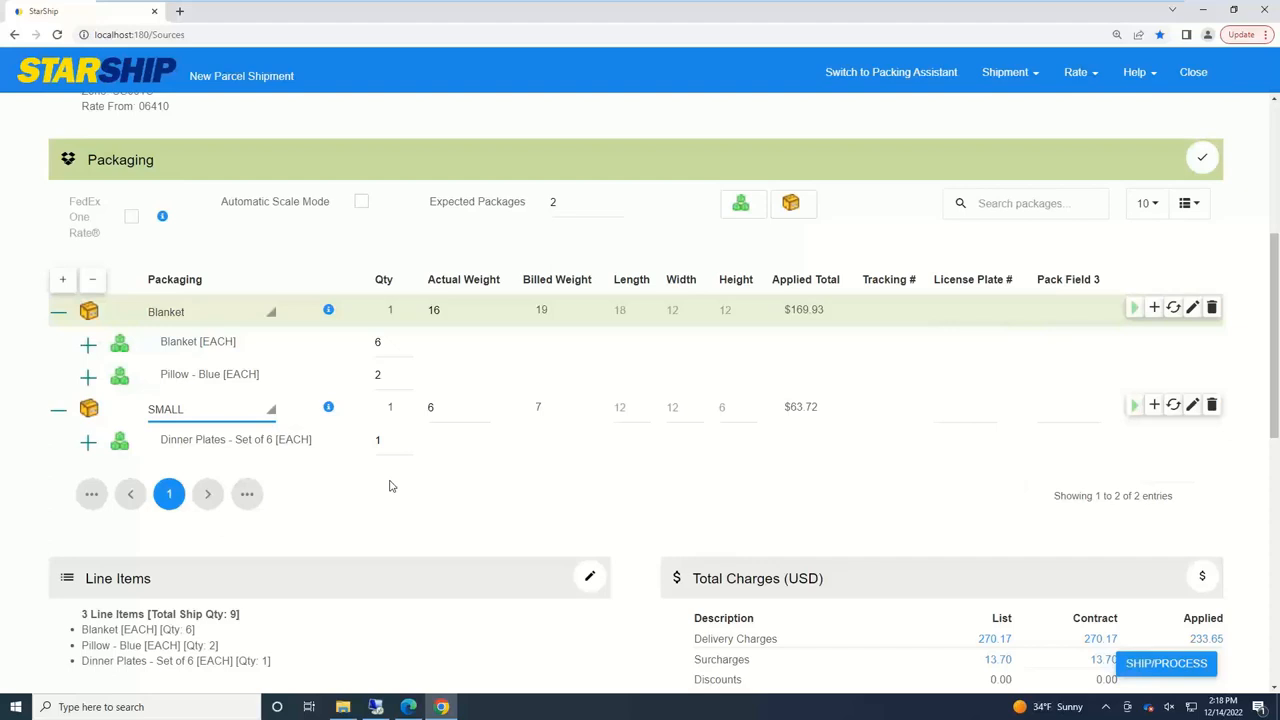
{"action": "mouse_move", "coordinate": [436, 468]}
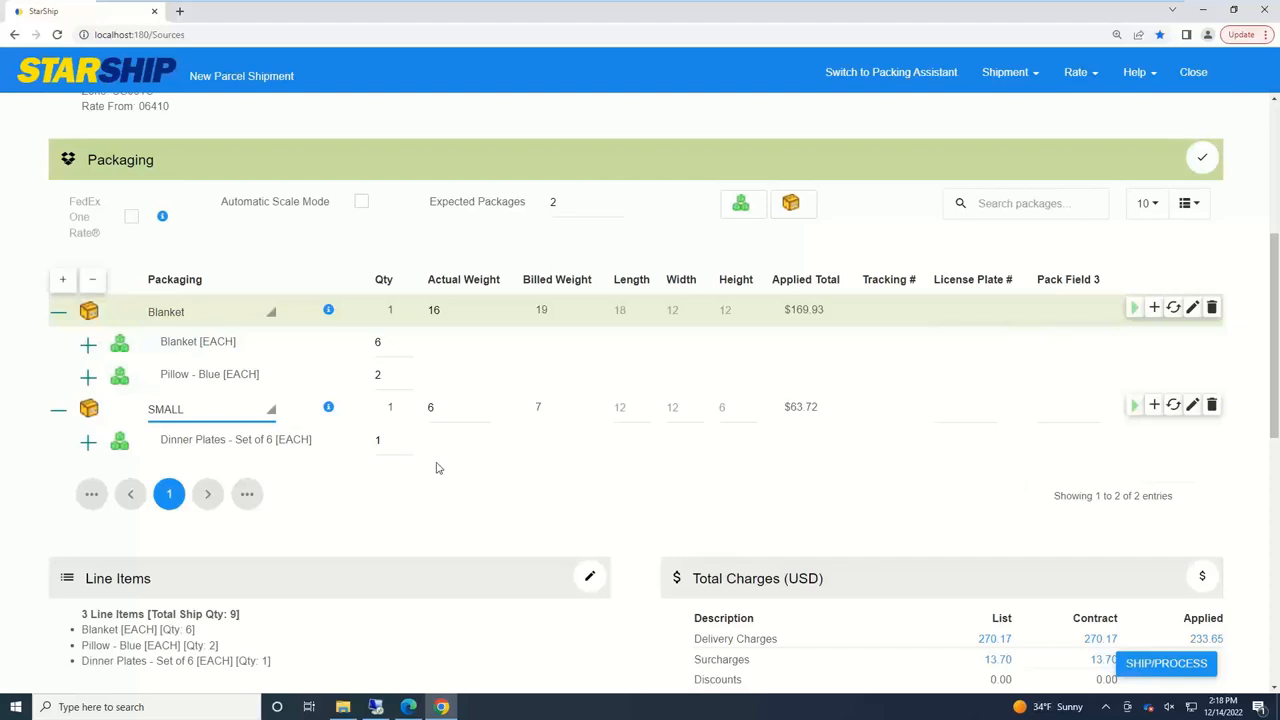
{"action": "left_click", "coordinate": [458, 308]}
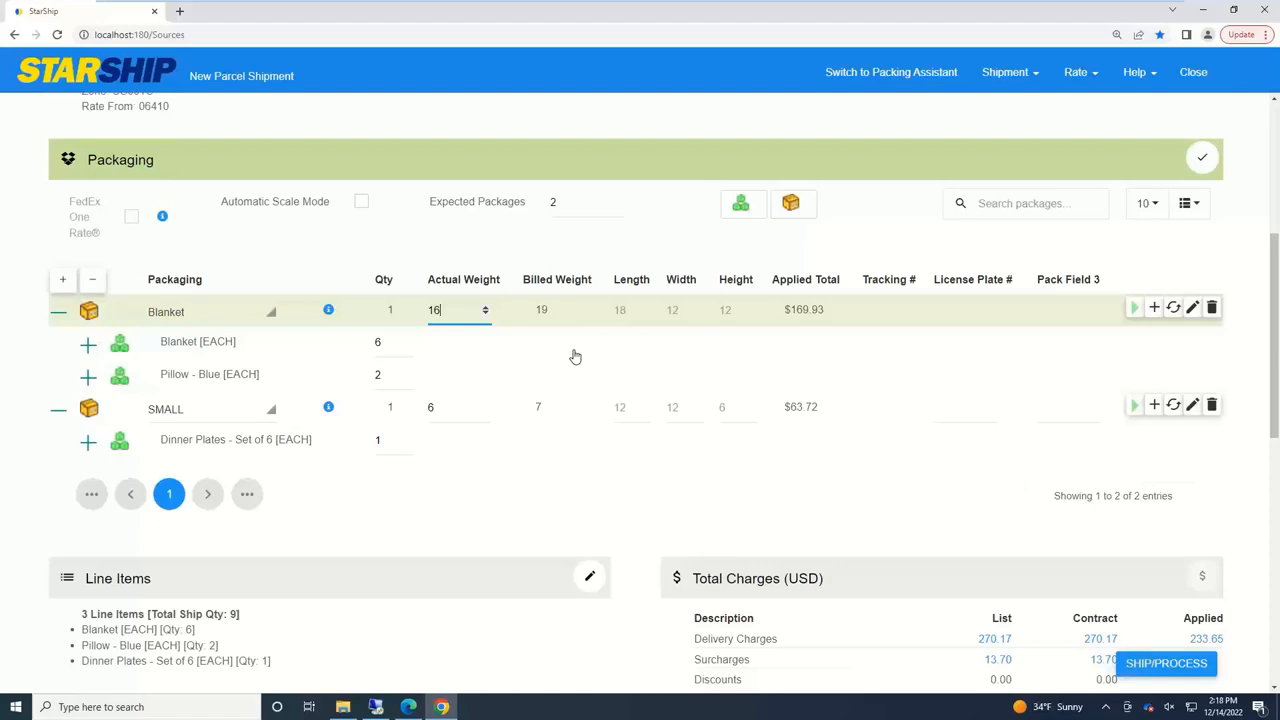
{"action": "mouse_move", "coordinate": [532, 336]}
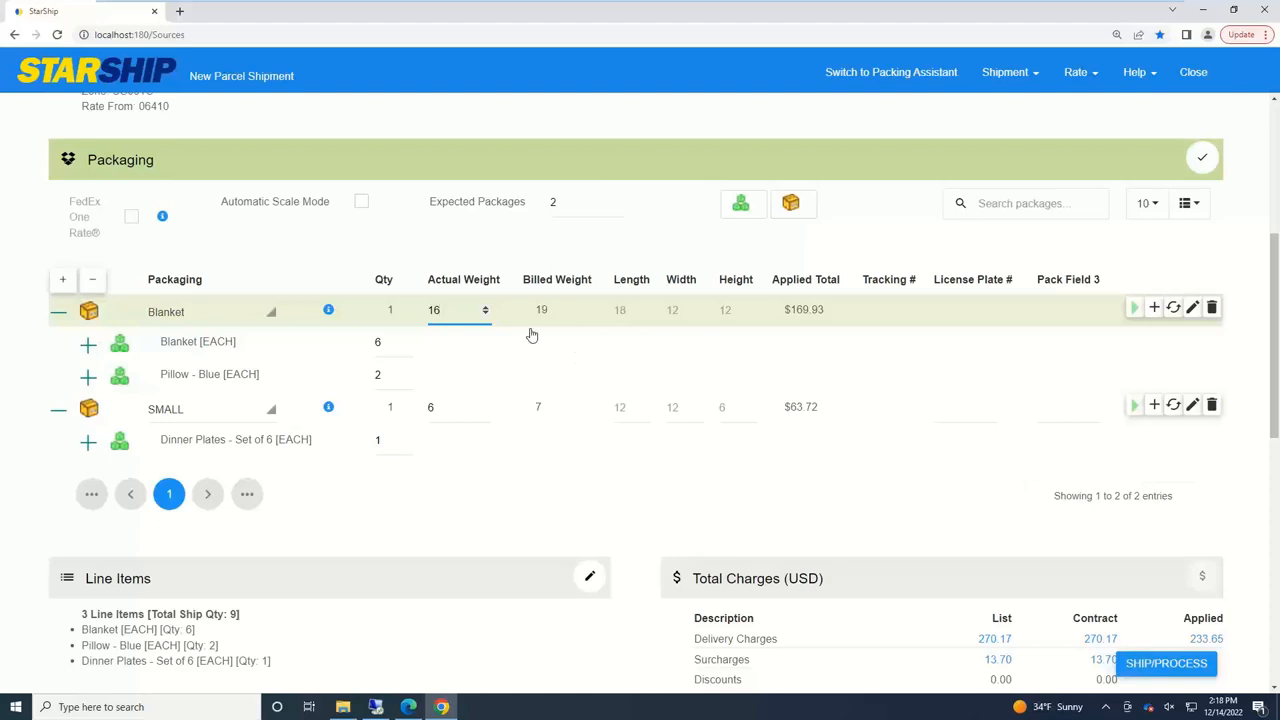
{"action": "mouse_move", "coordinate": [540, 316]}
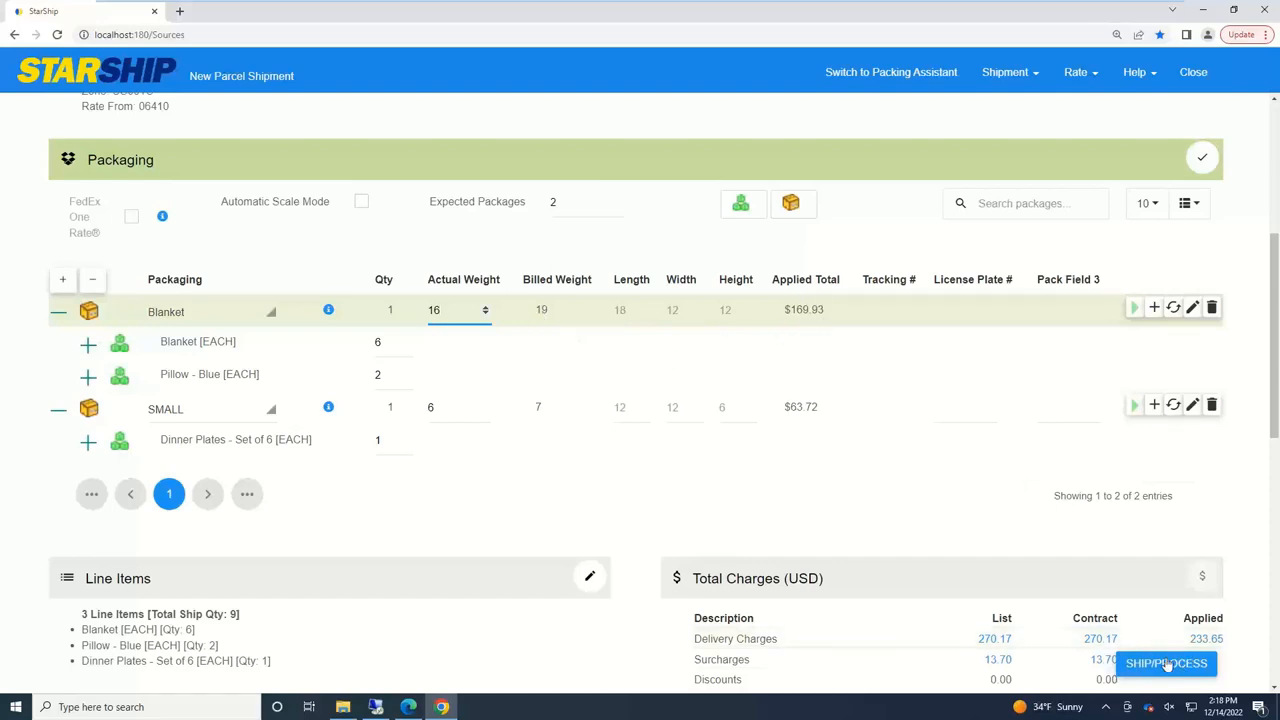
{"action": "mouse_move", "coordinate": [464, 472]}
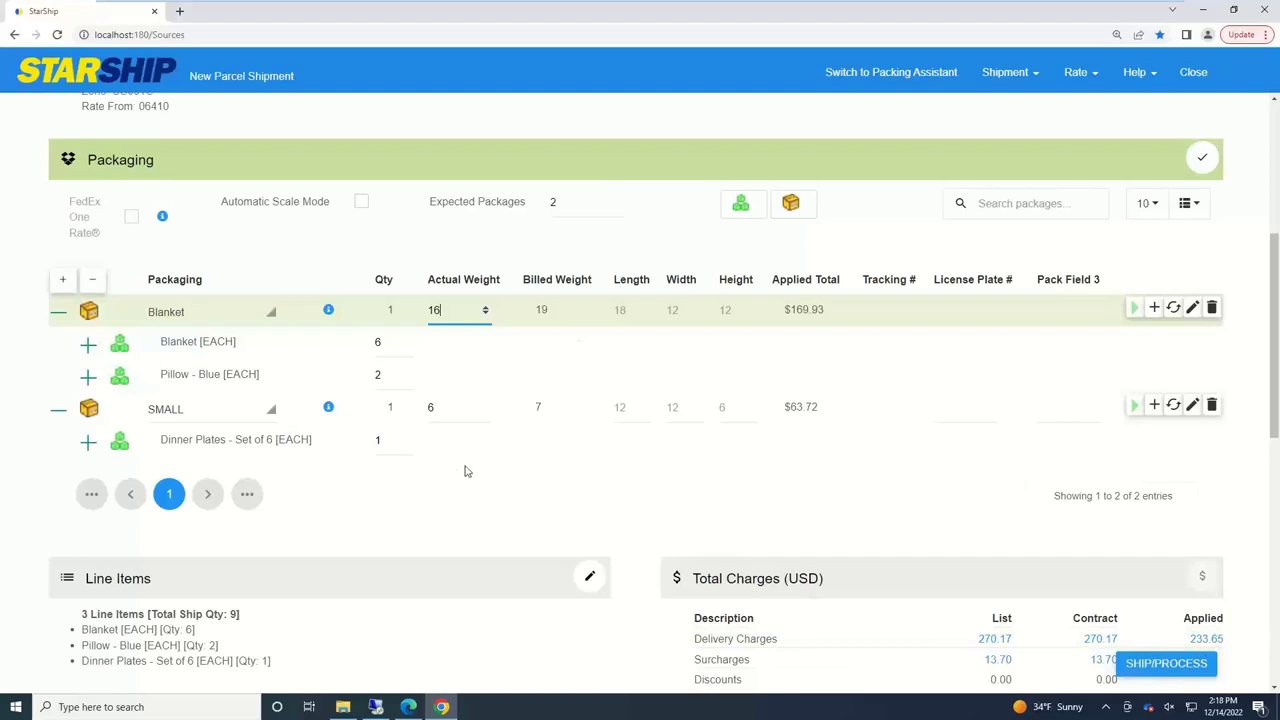
{"action": "mouse_move", "coordinate": [536, 528]}
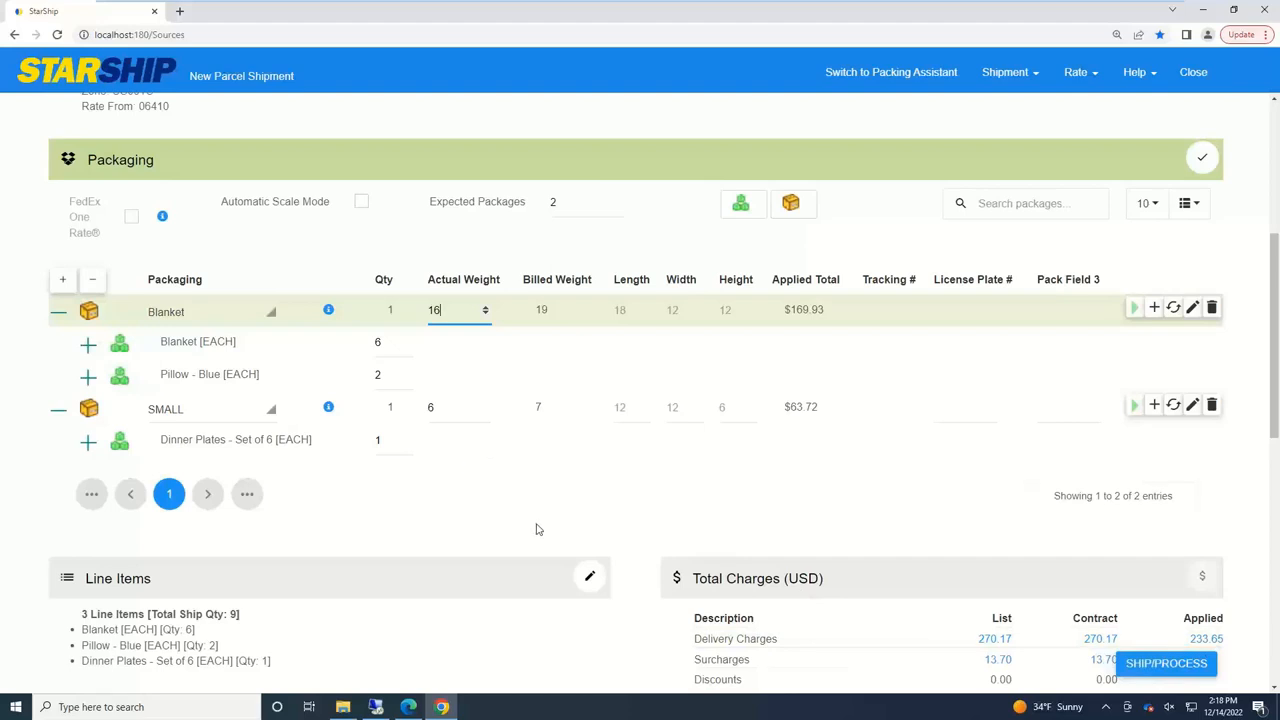
{"action": "mouse_move", "coordinate": [476, 330]}
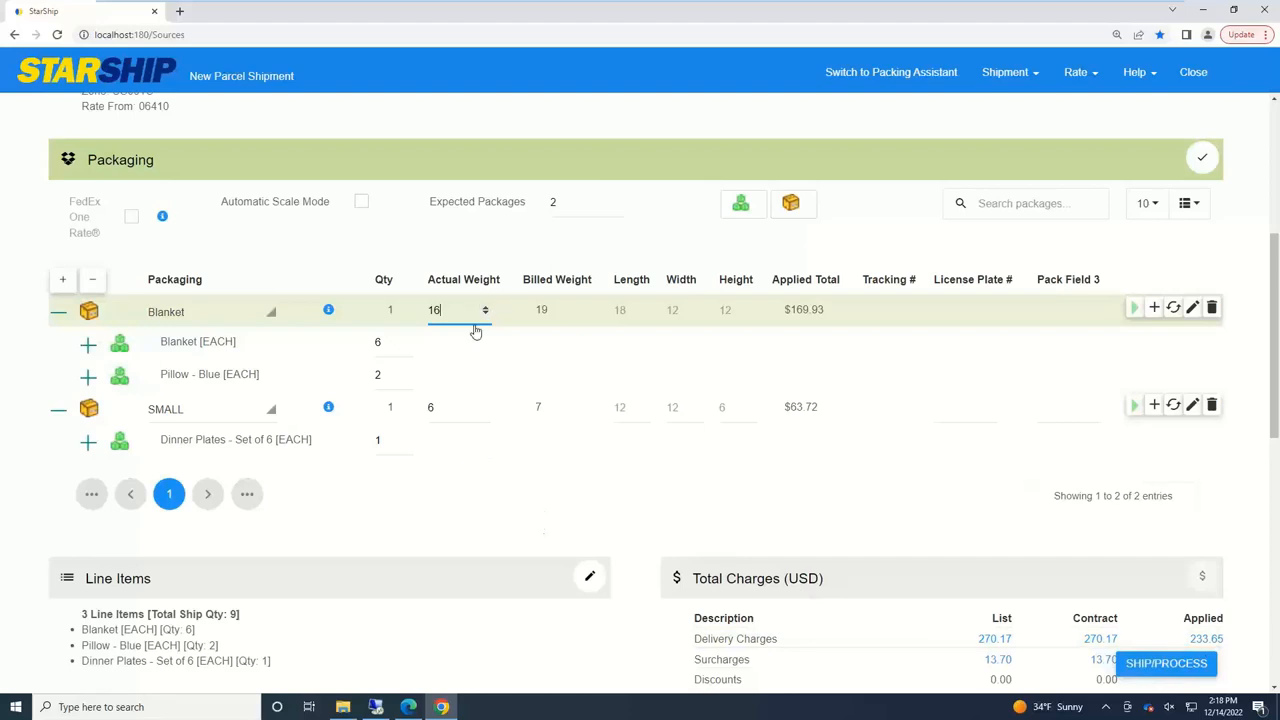
{"action": "mouse_move", "coordinate": [480, 360]}
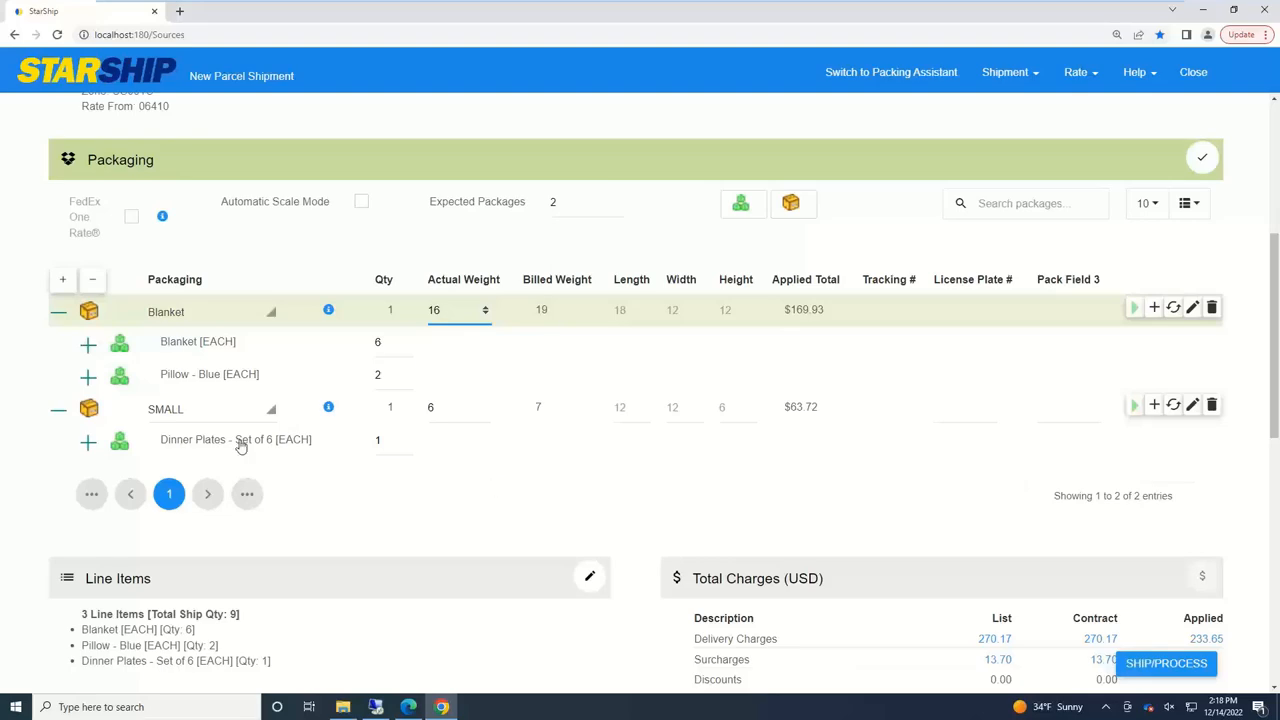
{"action": "mouse_move", "coordinate": [224, 324]}
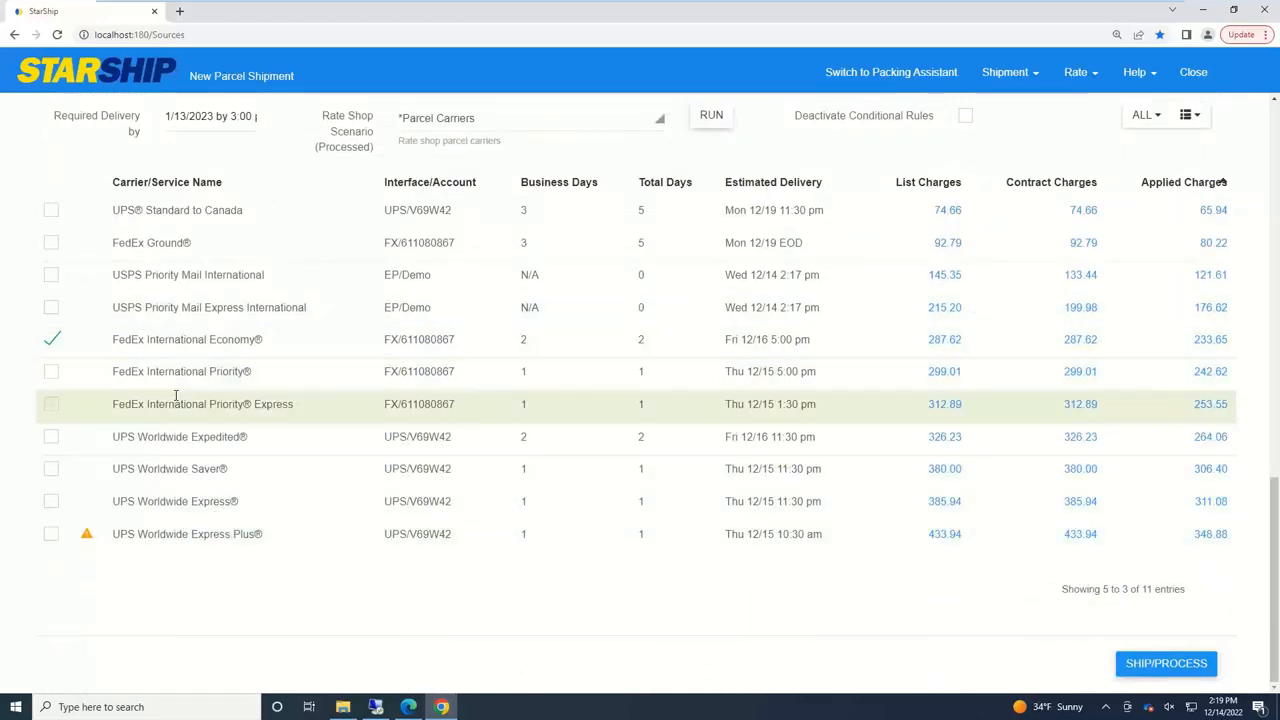
{"action": "mouse_move", "coordinate": [588, 396]}
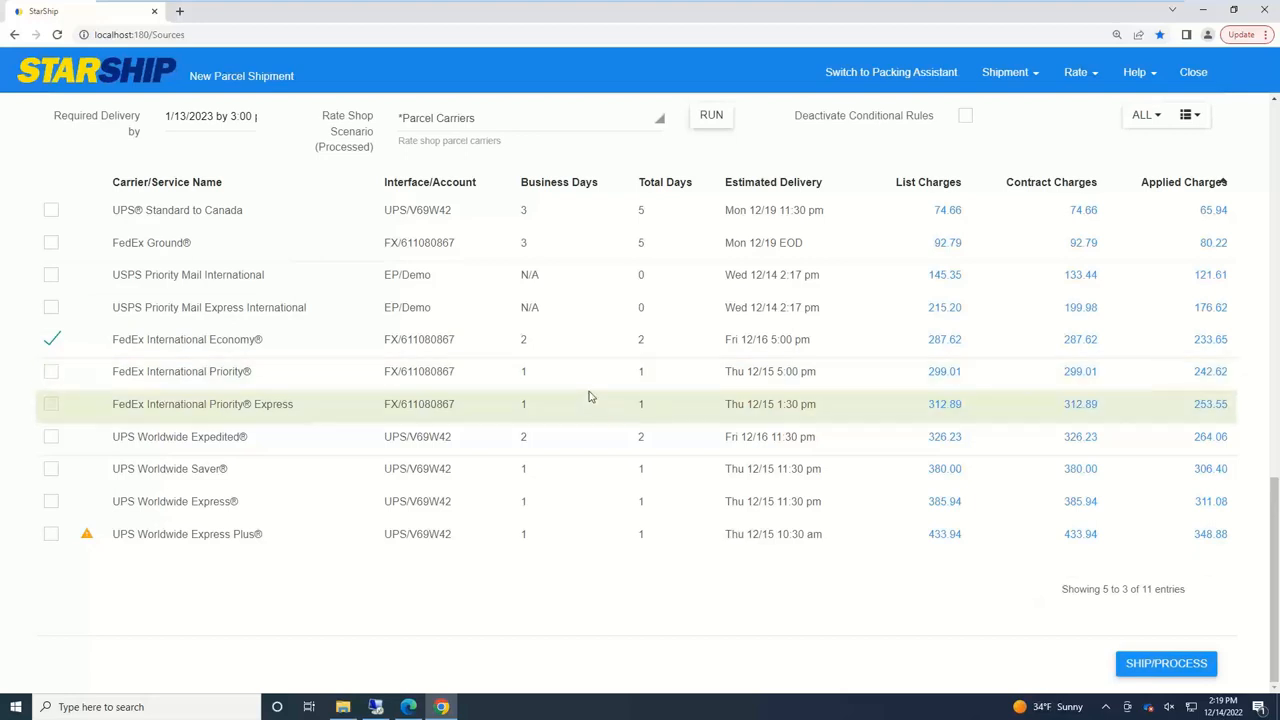
{"action": "mouse_move", "coordinate": [450, 140]}
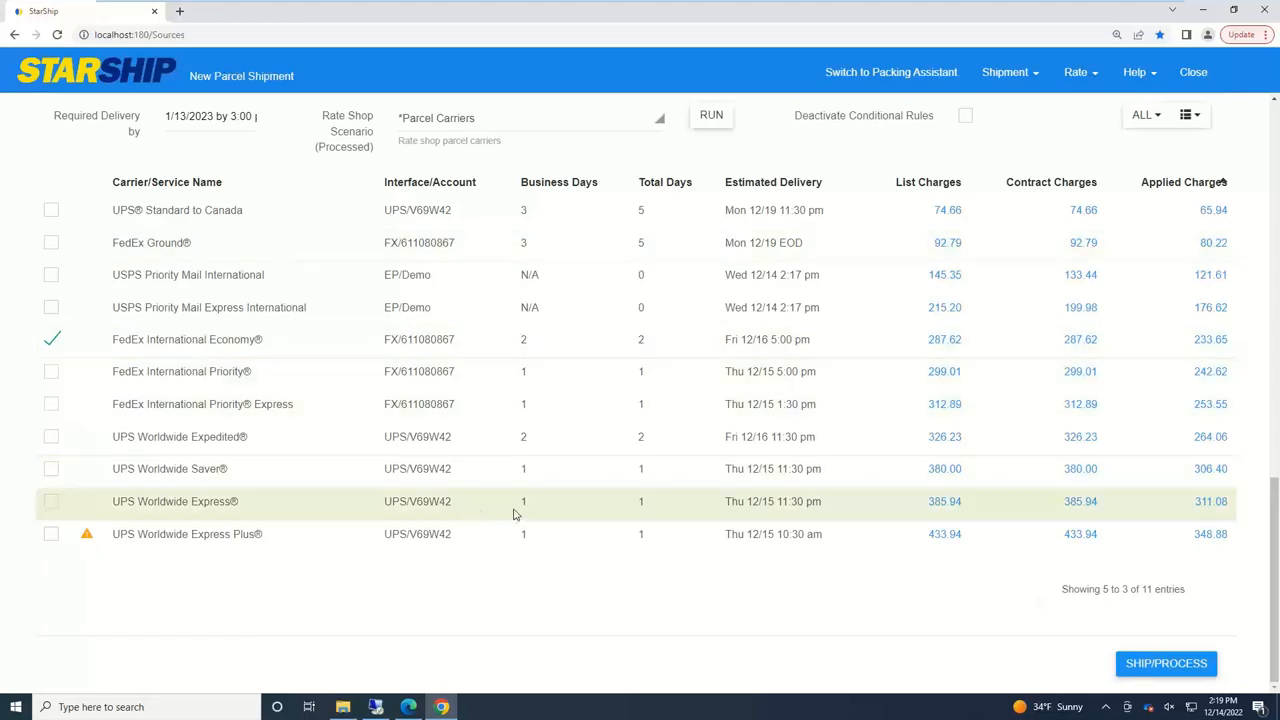
{"action": "mouse_move", "coordinate": [784, 196]}
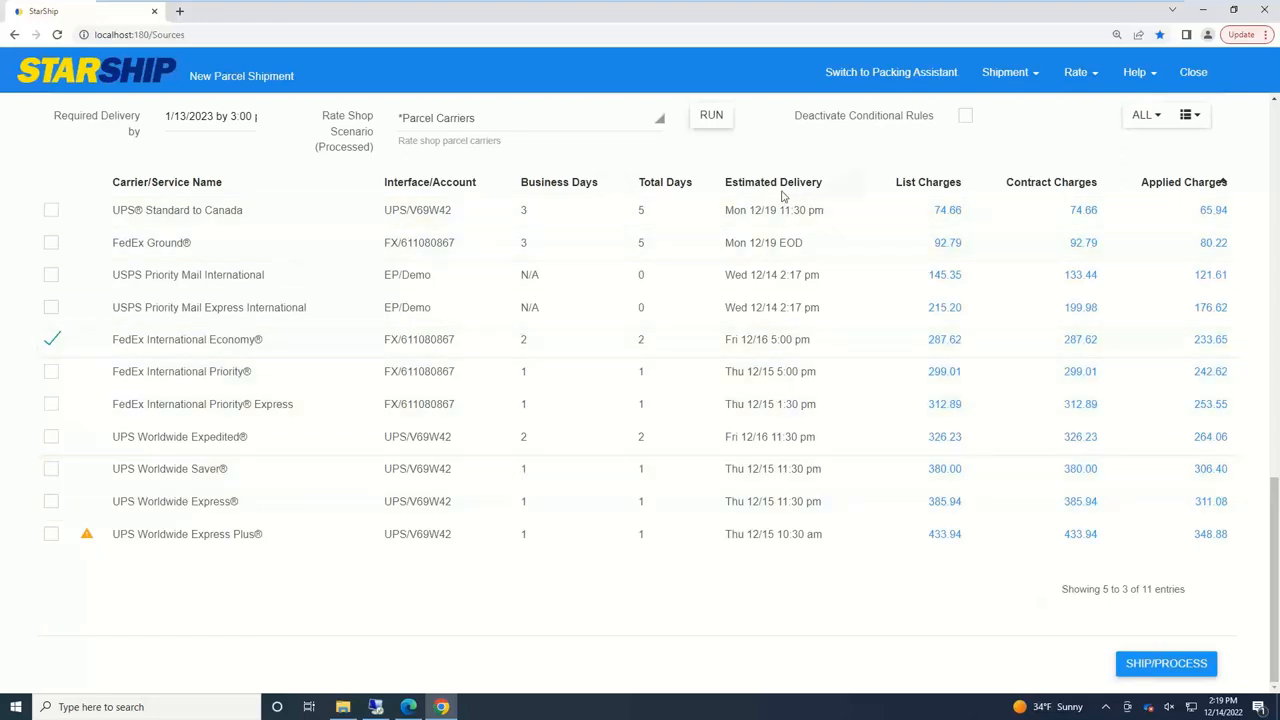
{"action": "mouse_move", "coordinate": [1040, 182]}
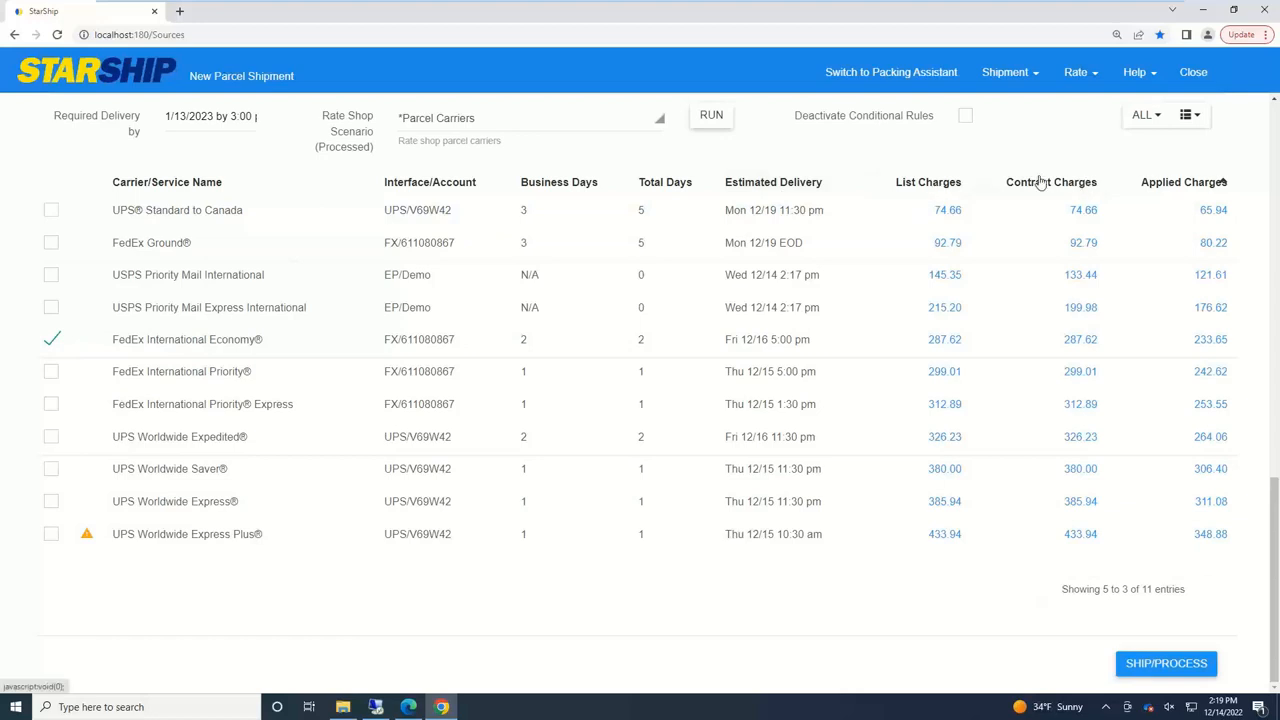
{"action": "mouse_move", "coordinate": [1080, 196]}
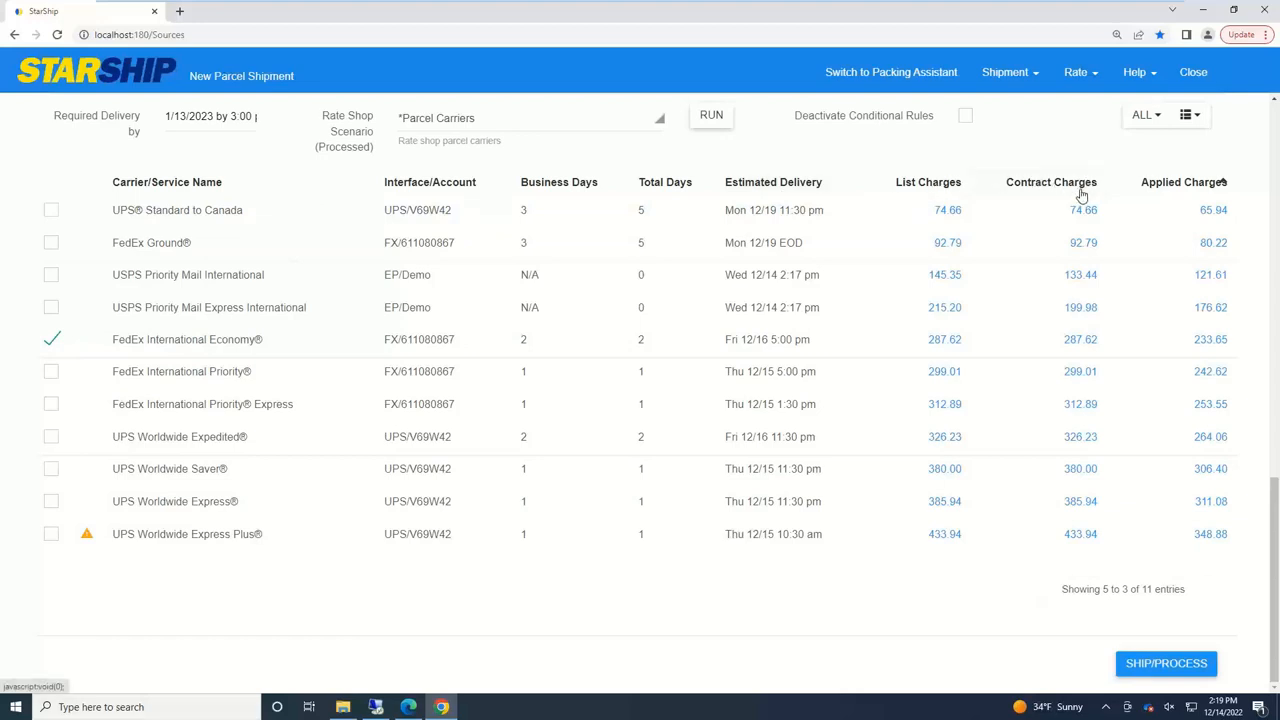
{"action": "mouse_move", "coordinate": [1206, 192]}
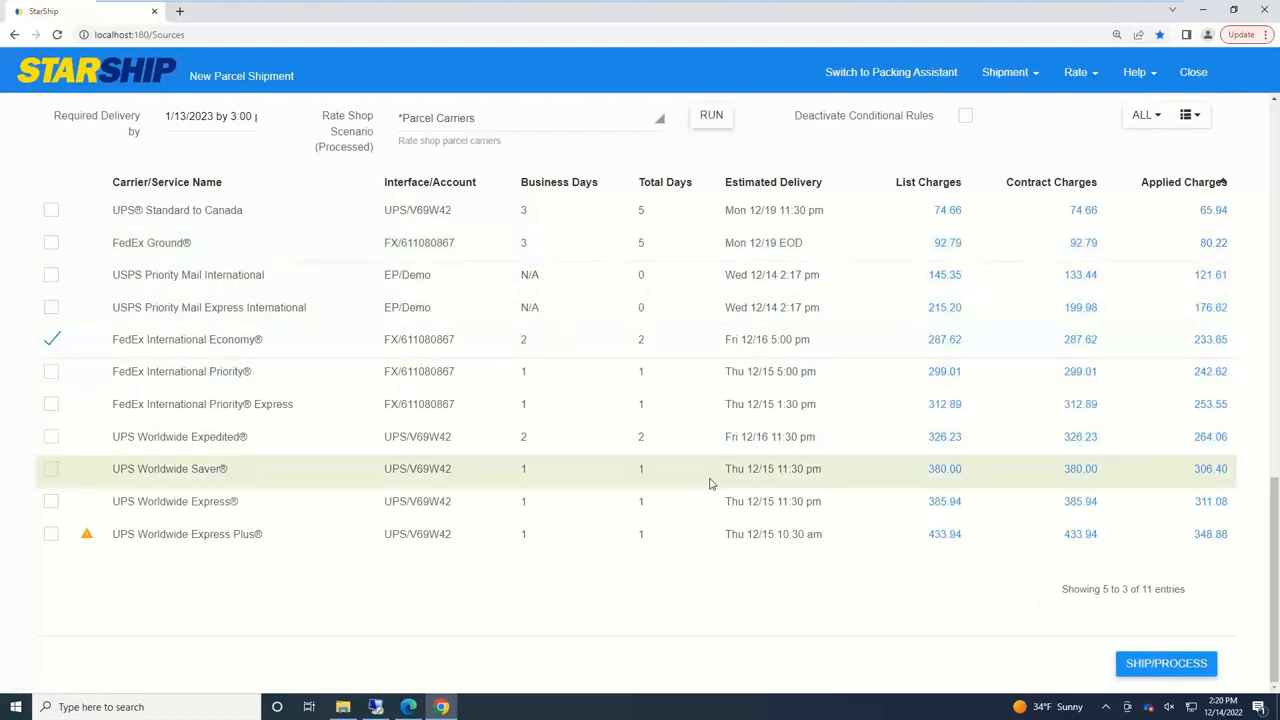
{"action": "scroll", "scroll_direction": "up", "scroll_amount": 3}
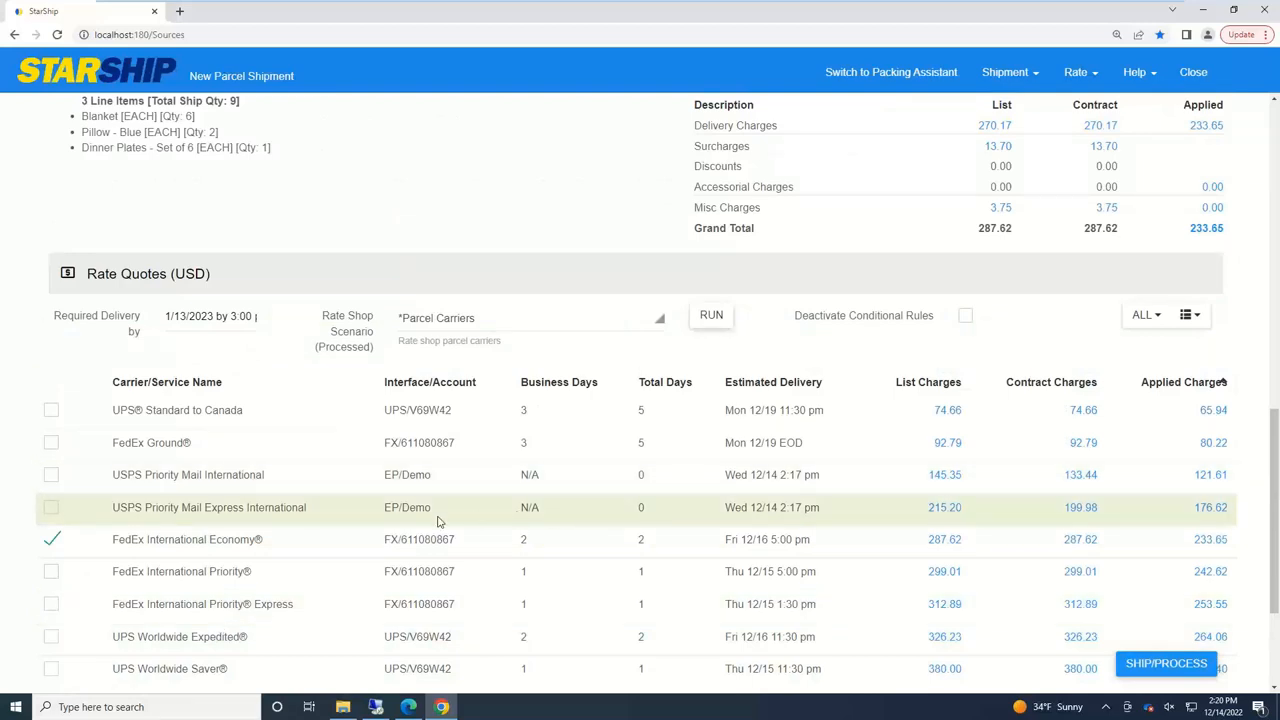
{"action": "mouse_move", "coordinate": [596, 514]}
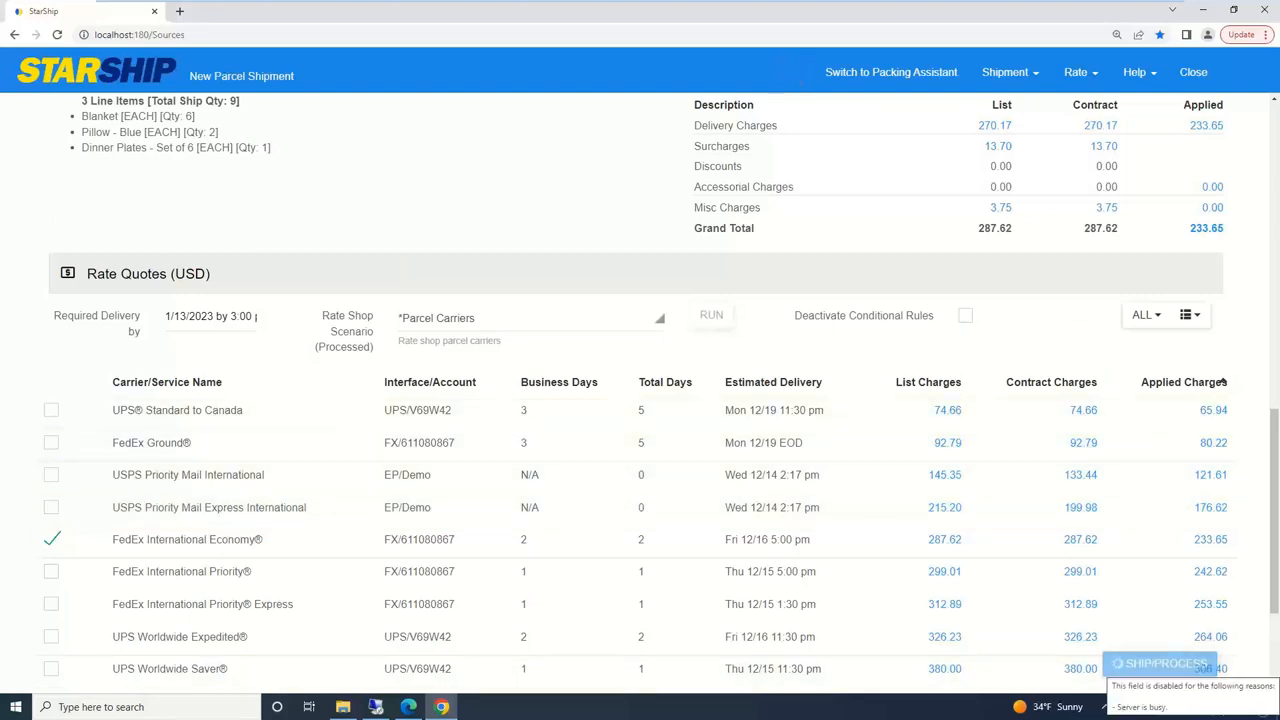
{"action": "mouse_move", "coordinate": [780, 76]}
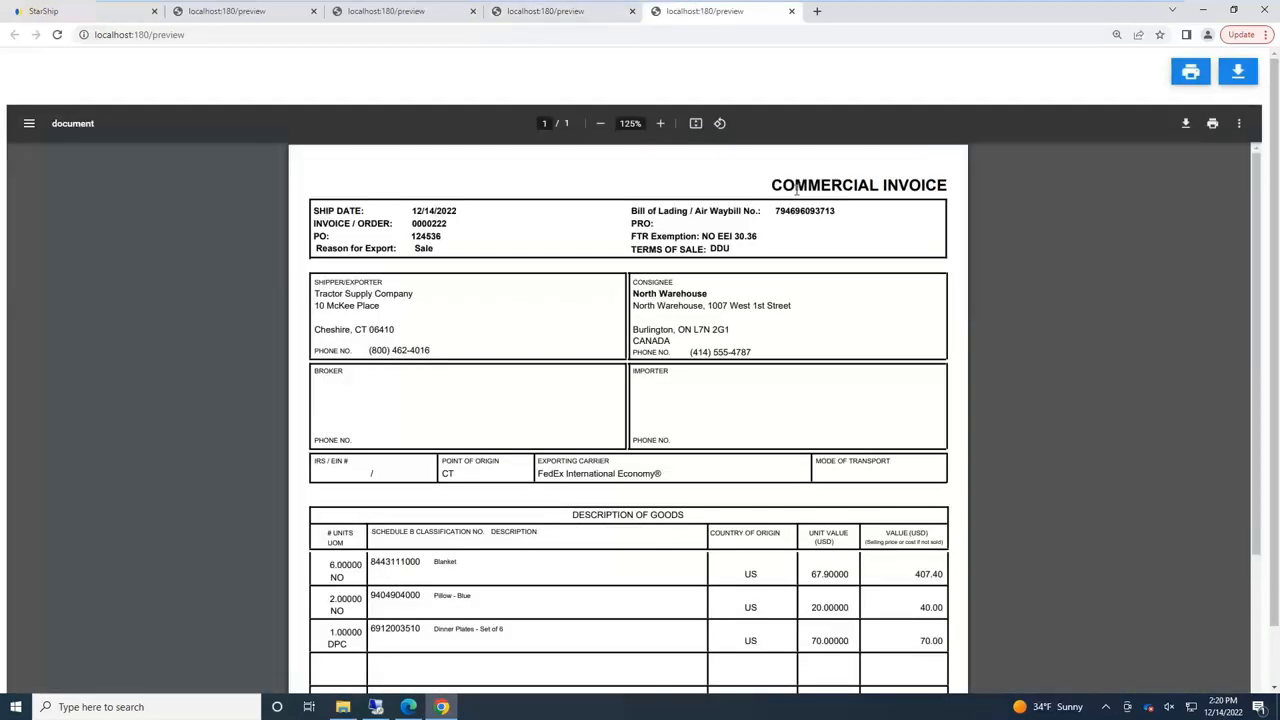
{"action": "mouse_move", "coordinate": [496, 344]}
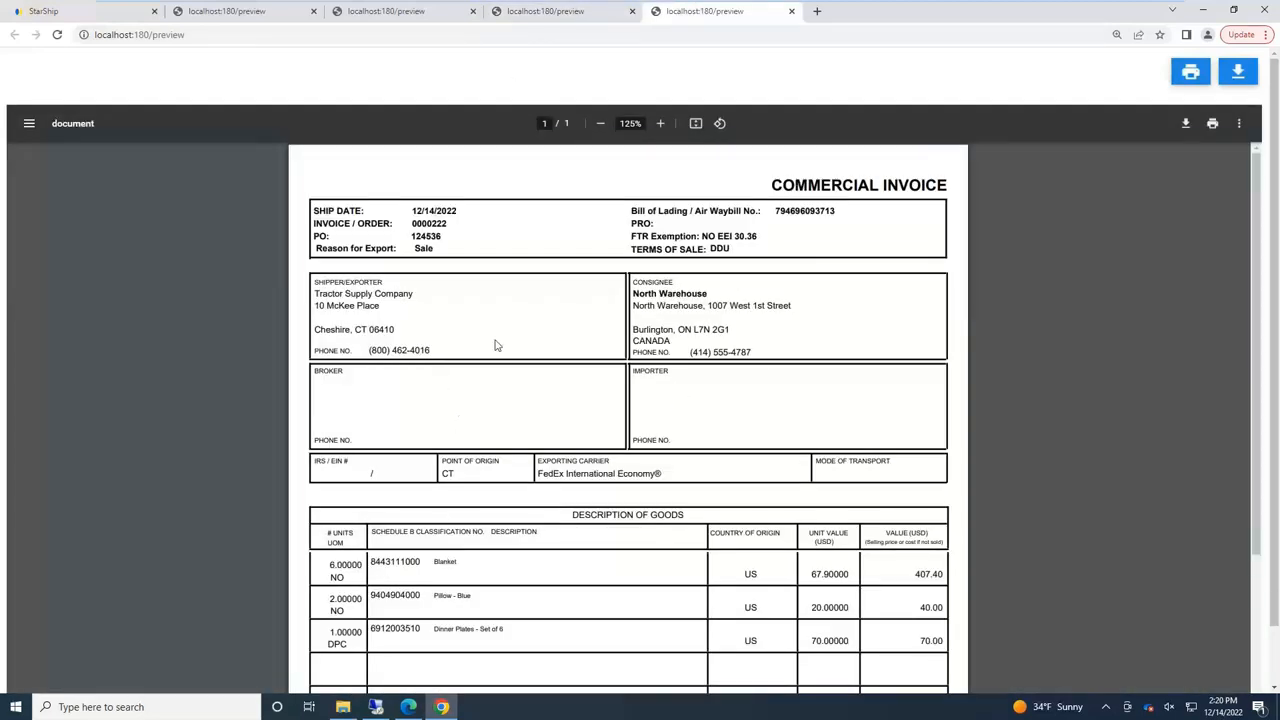
- Review the commercial invoice and close it to reveal the USMCA Certification of Origin
{"action": "scroll", "scroll_direction": "down", "scroll_amount": 3}
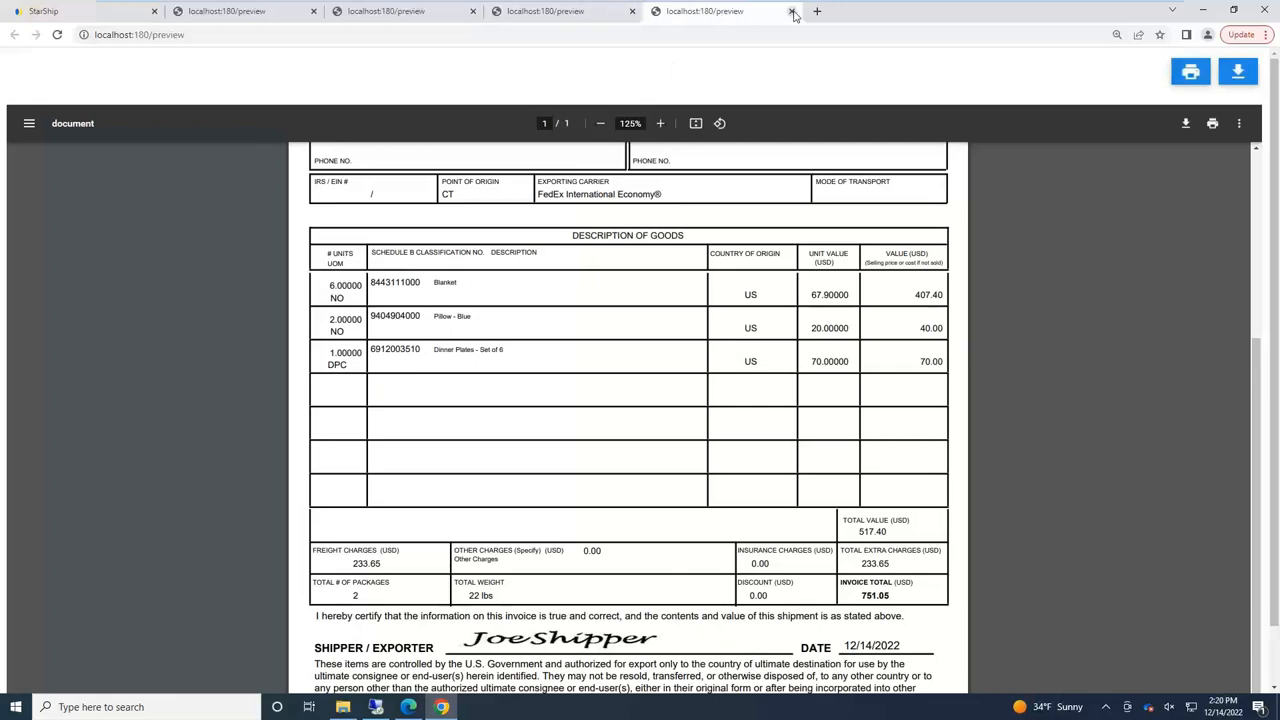
{"action": "left_click", "coordinate": [792, 12]}
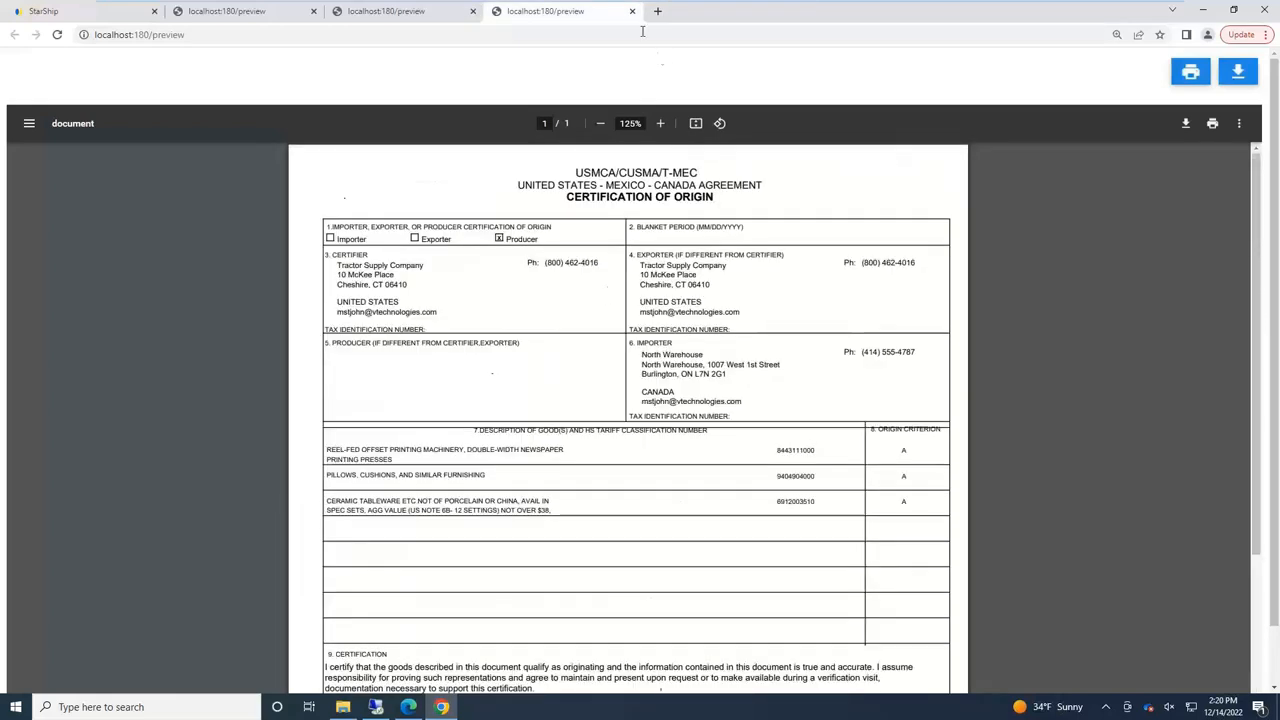
- View and close package 2's label and packing list, leaving package 1 of 2 showing
{"action": "left_click", "coordinate": [632, 12]}
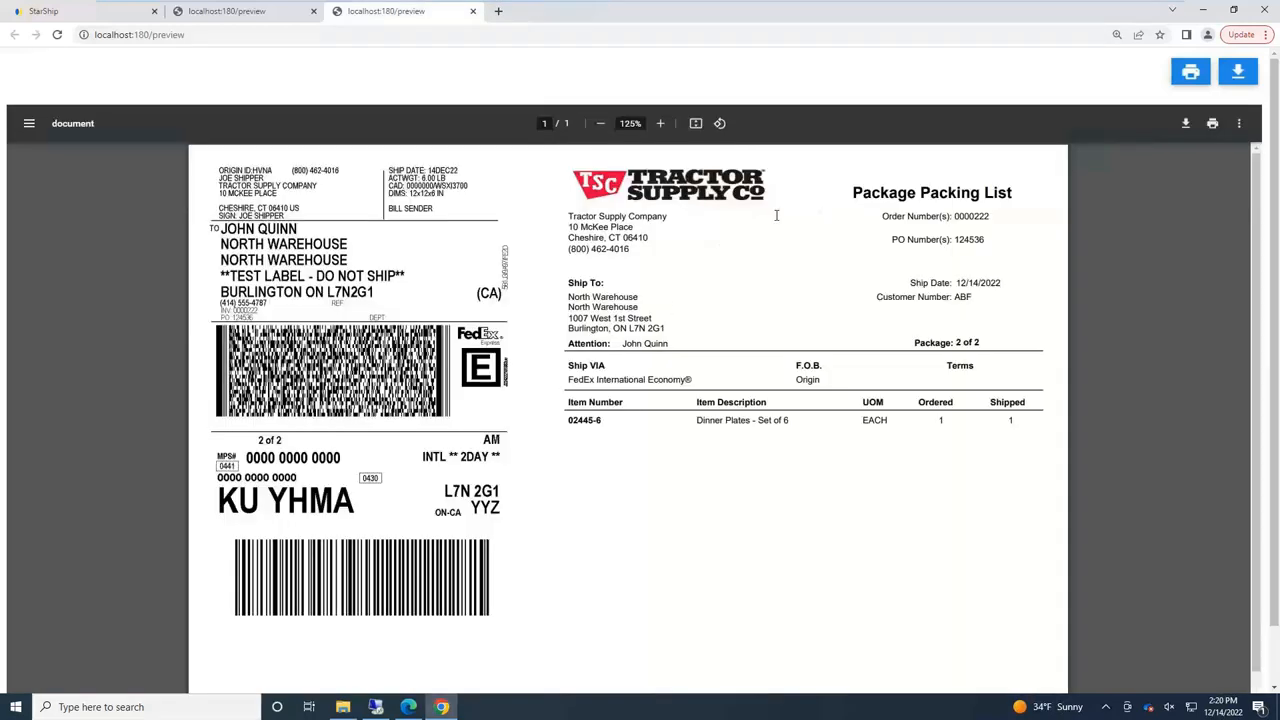
{"action": "mouse_move", "coordinate": [600, 352]}
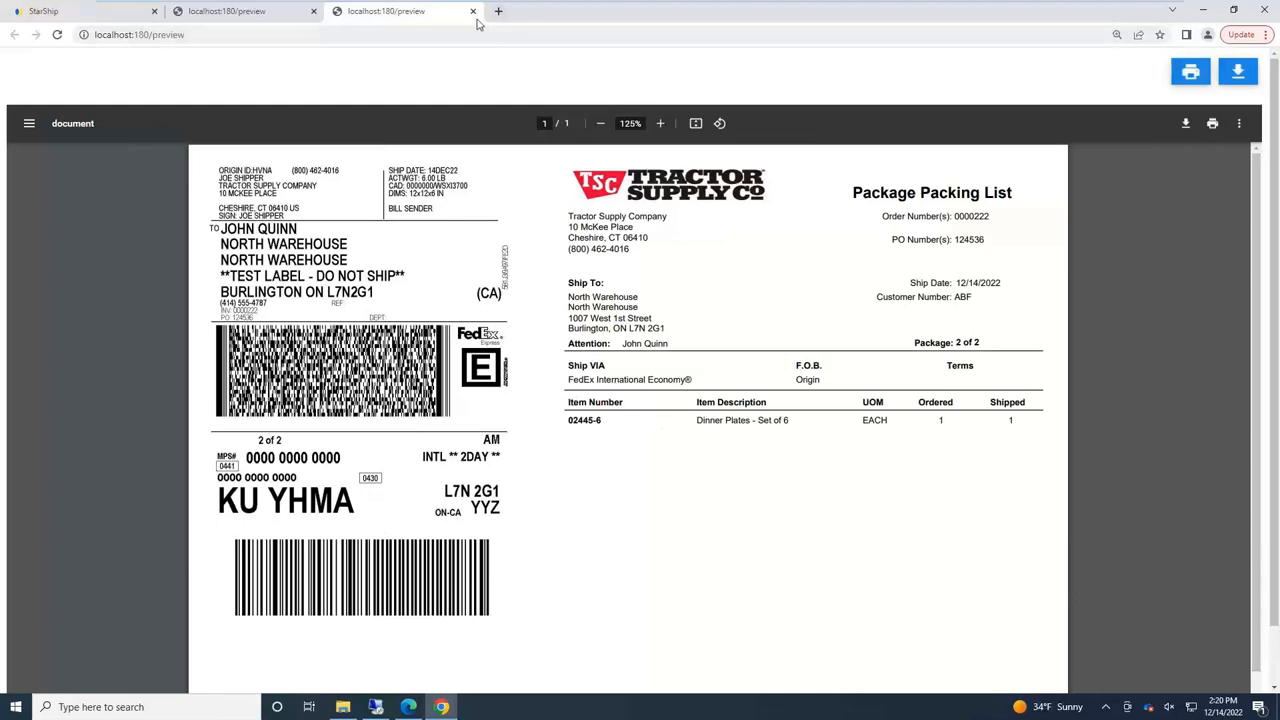
{"action": "left_click", "coordinate": [472, 12]}
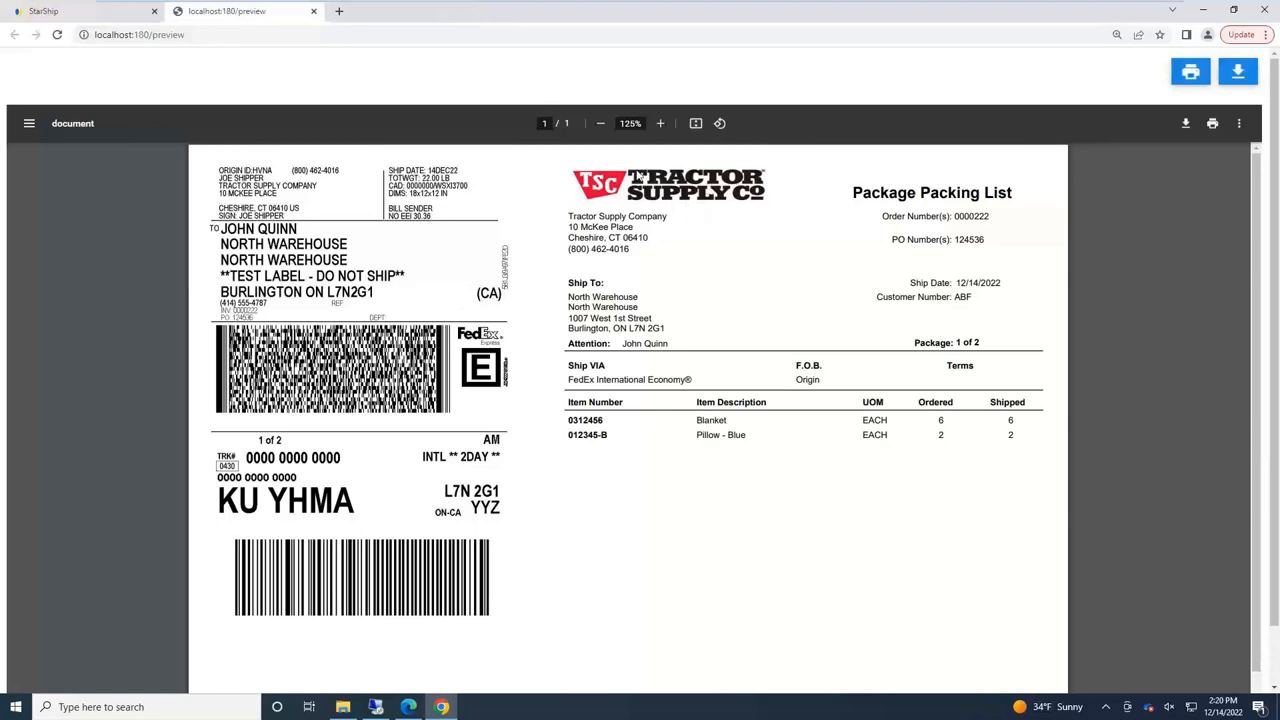
{"action": "mouse_move", "coordinate": [704, 210]}
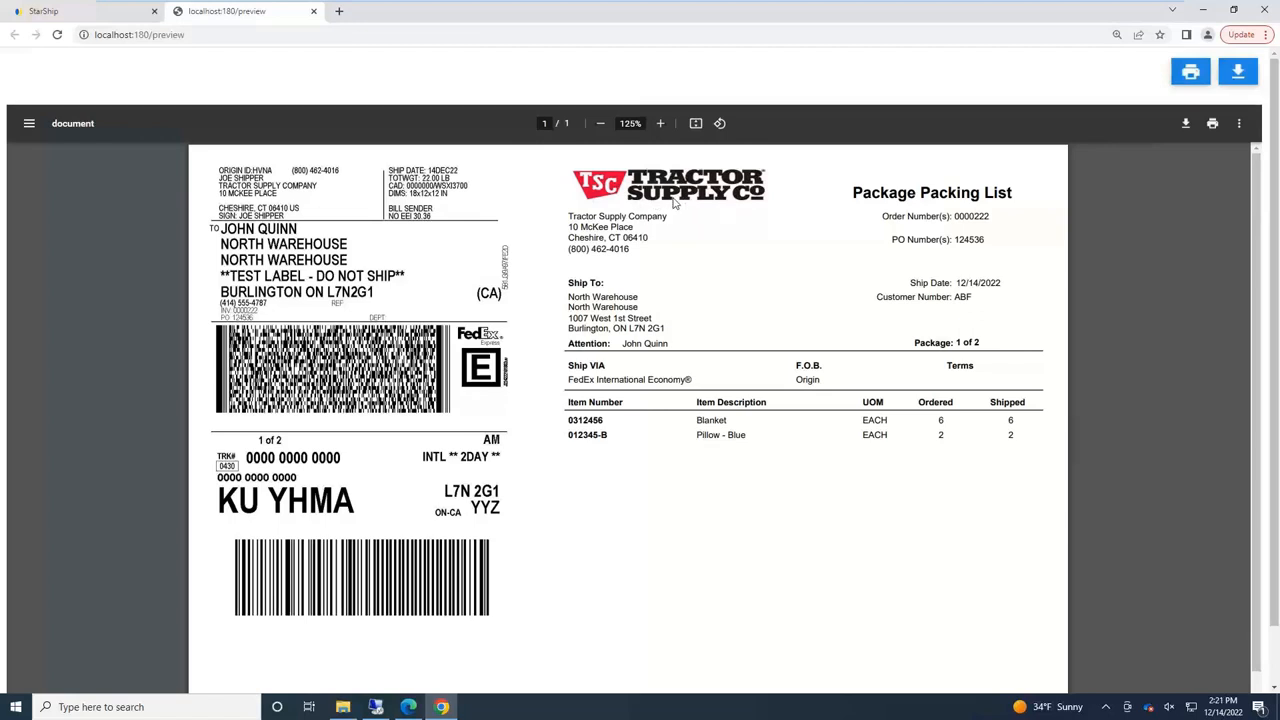
{"action": "mouse_move", "coordinate": [688, 224]}
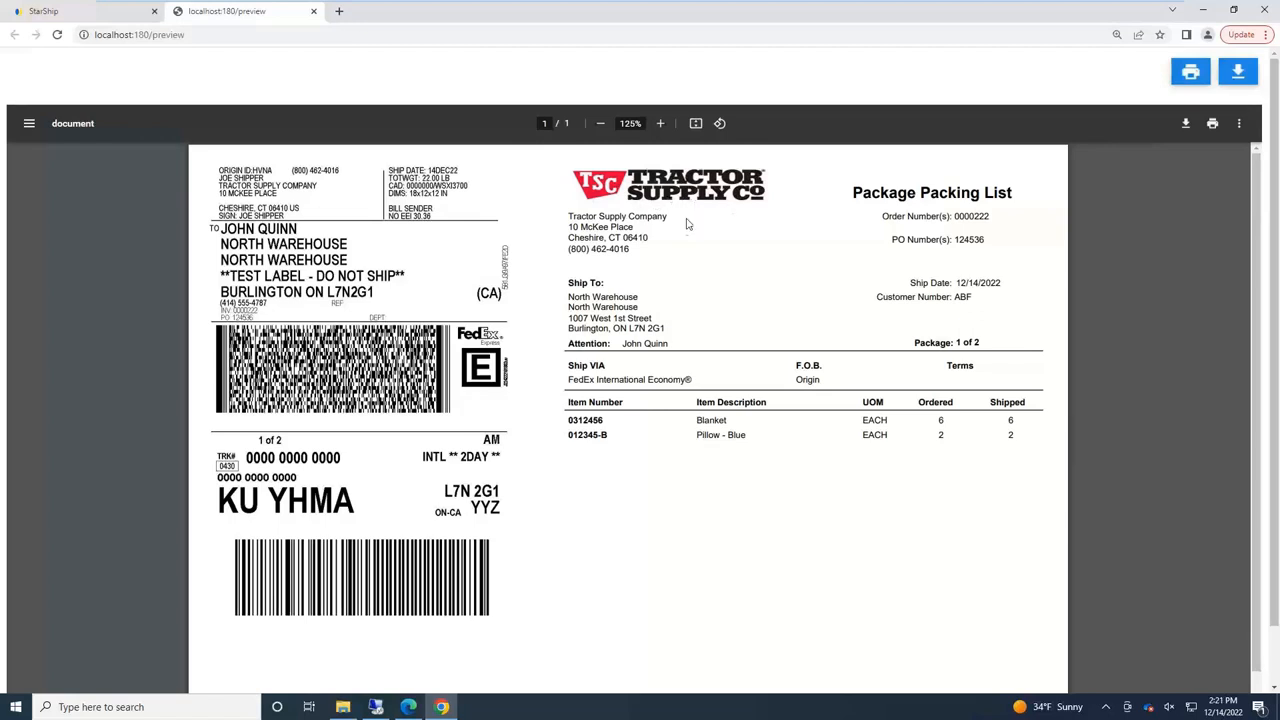
{"action": "mouse_move", "coordinate": [692, 232]}
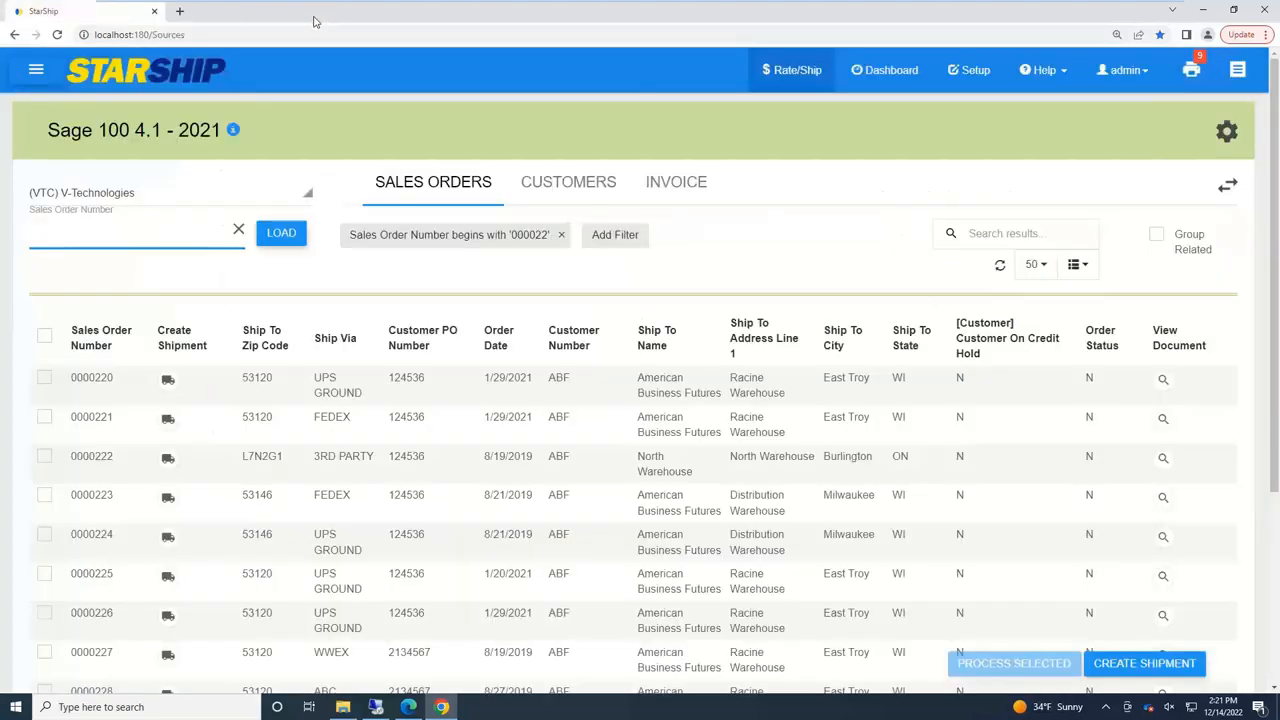
{"action": "mouse_move", "coordinate": [856, 284]}
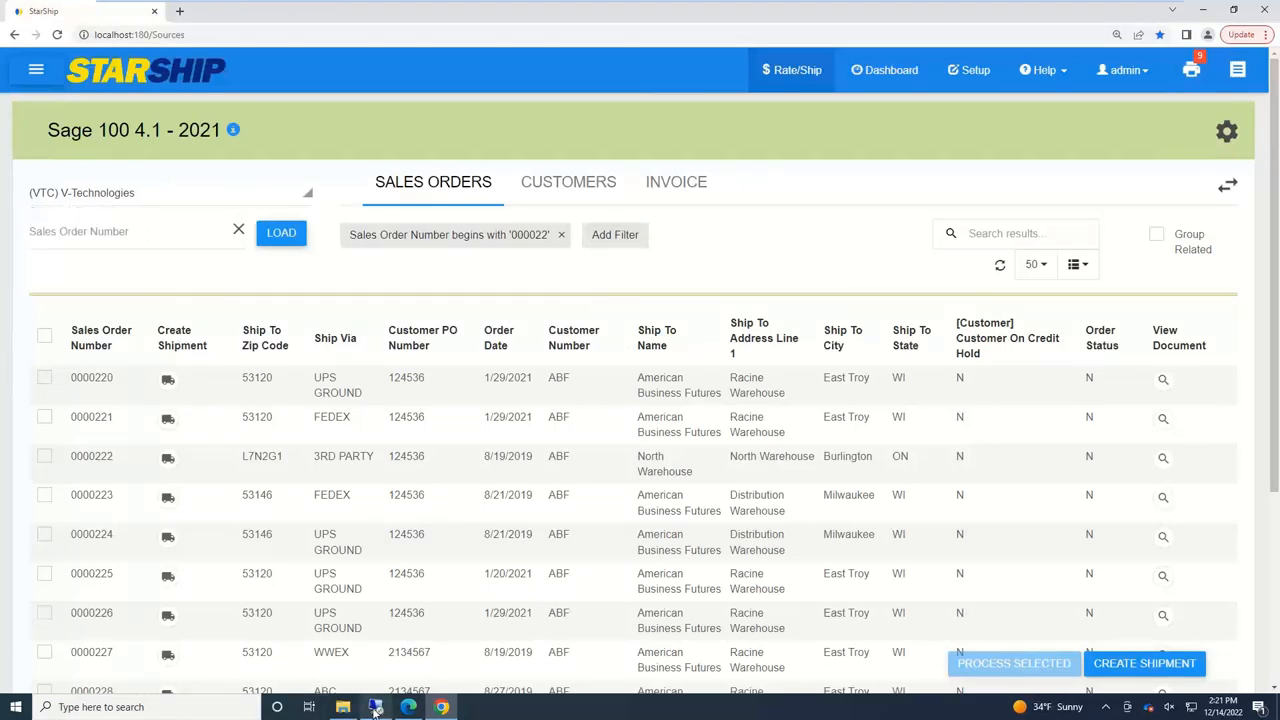
- Switch to Sage 100's blank S/O Invoice Data Entry window
{"action": "left_click", "coordinate": [268, 706]}
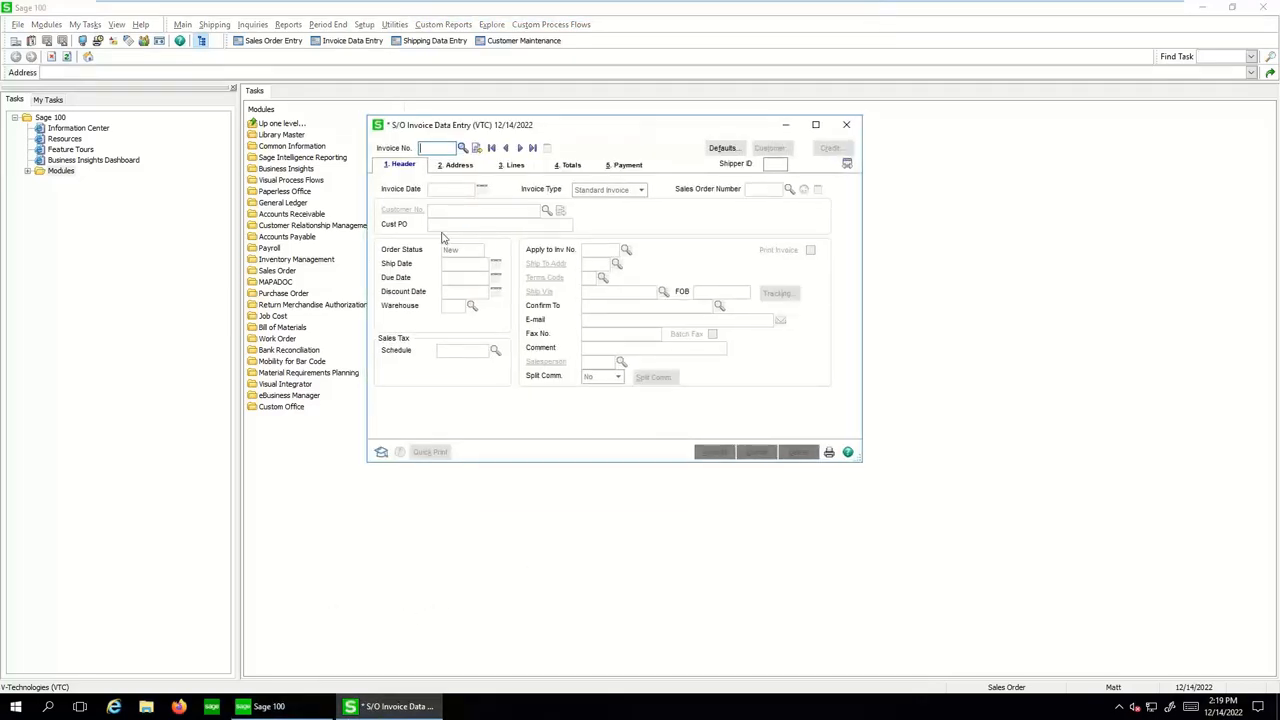
- Load the latest invoice (order 0000222) and bring up its Summary Package Tracking for the FedEx packages
{"action": "left_click", "coordinate": [532, 148]}
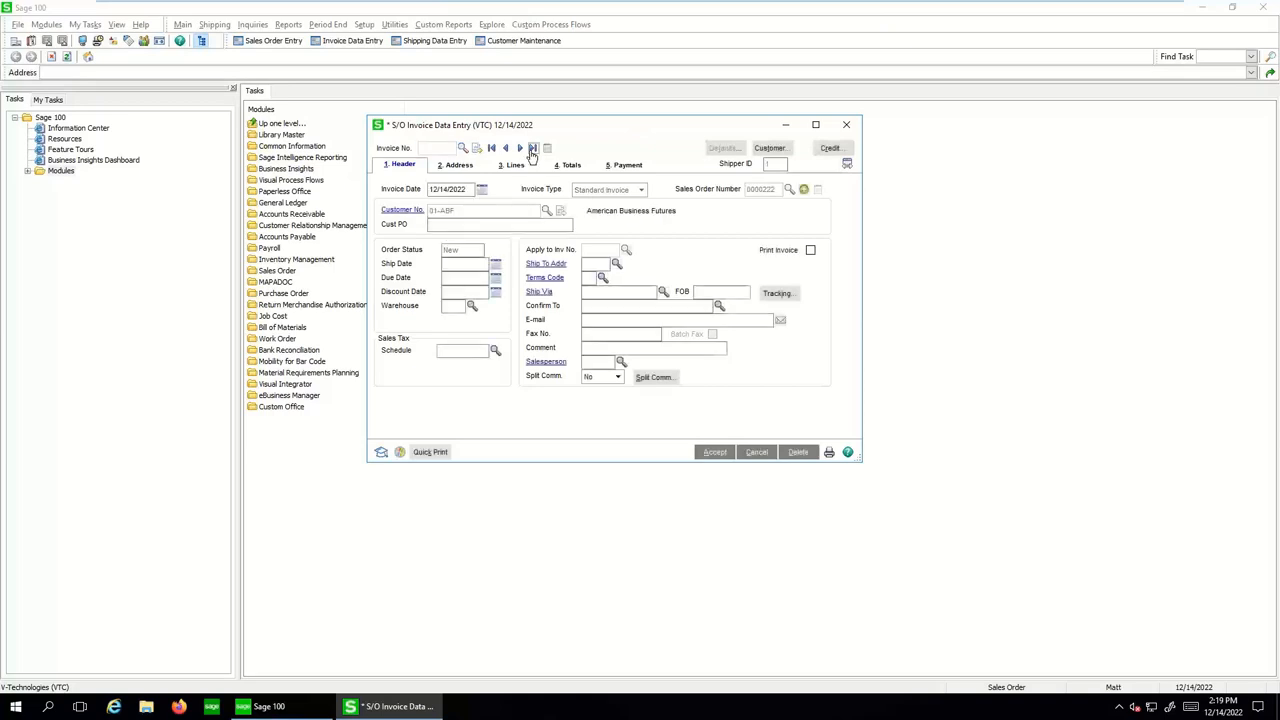
{"action": "left_click", "coordinate": [532, 148]}
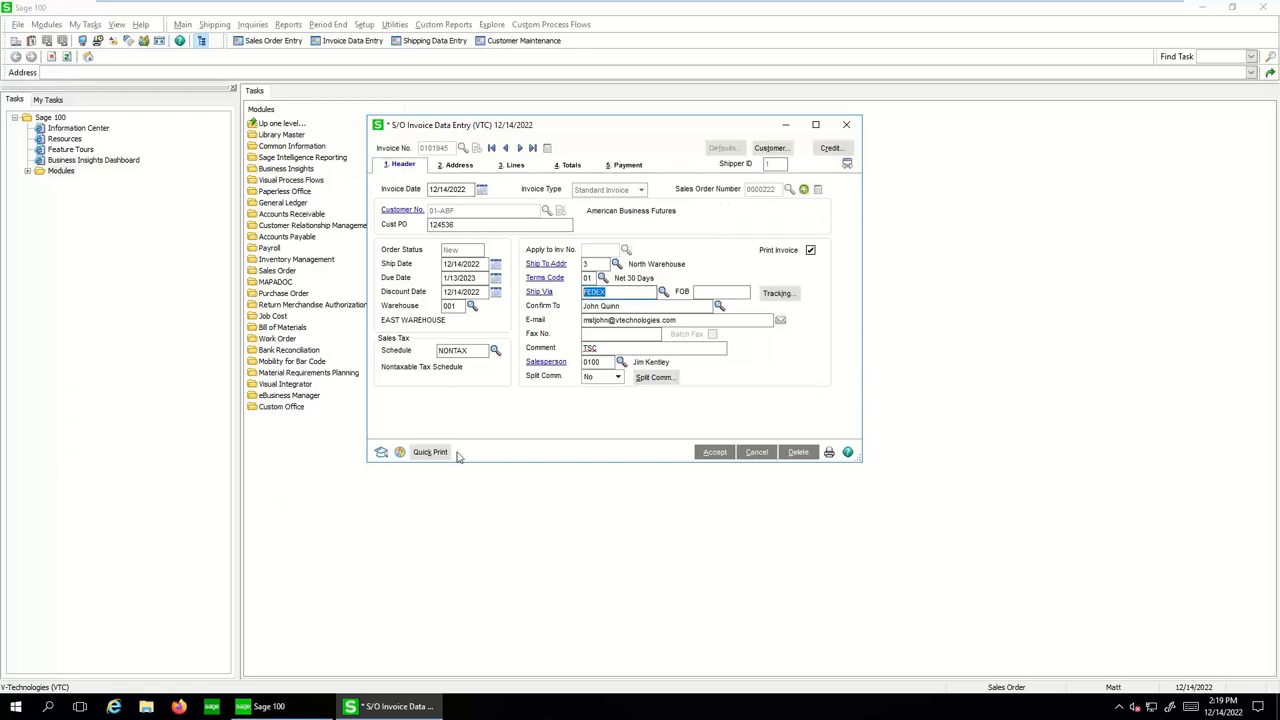
{"action": "left_click", "coordinate": [780, 292]}
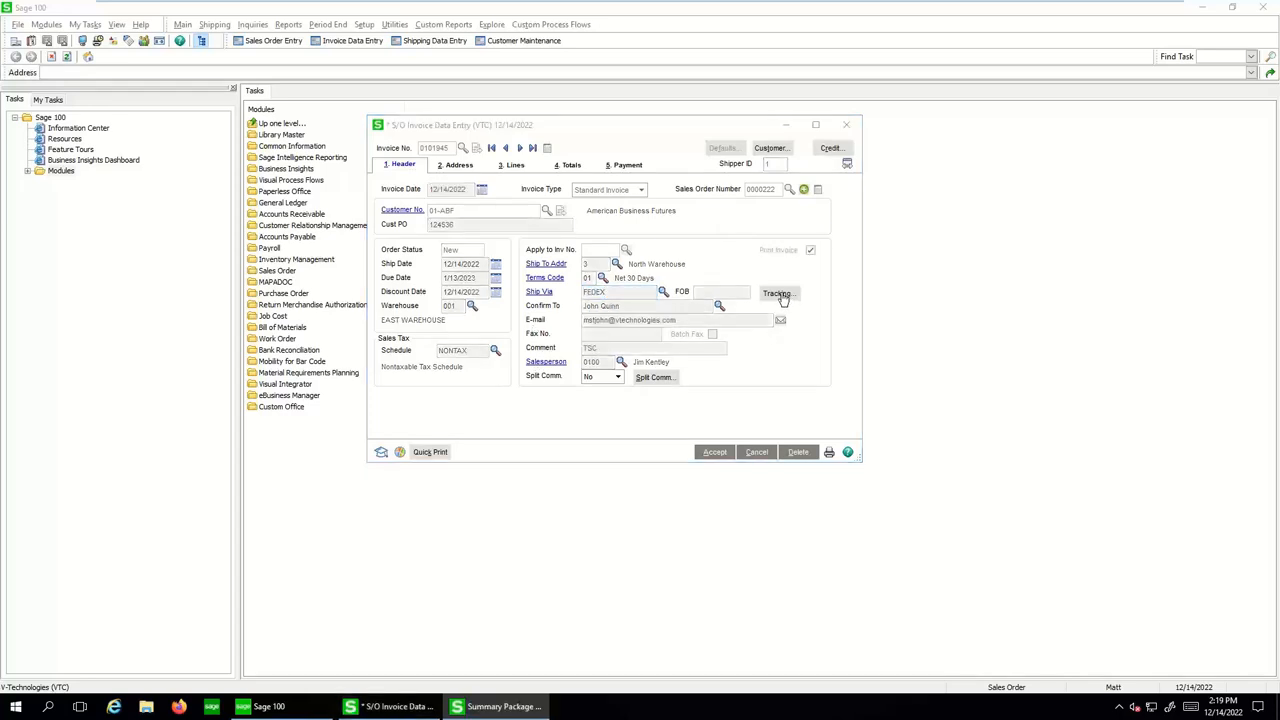
{"action": "left_click", "coordinate": [778, 292]}
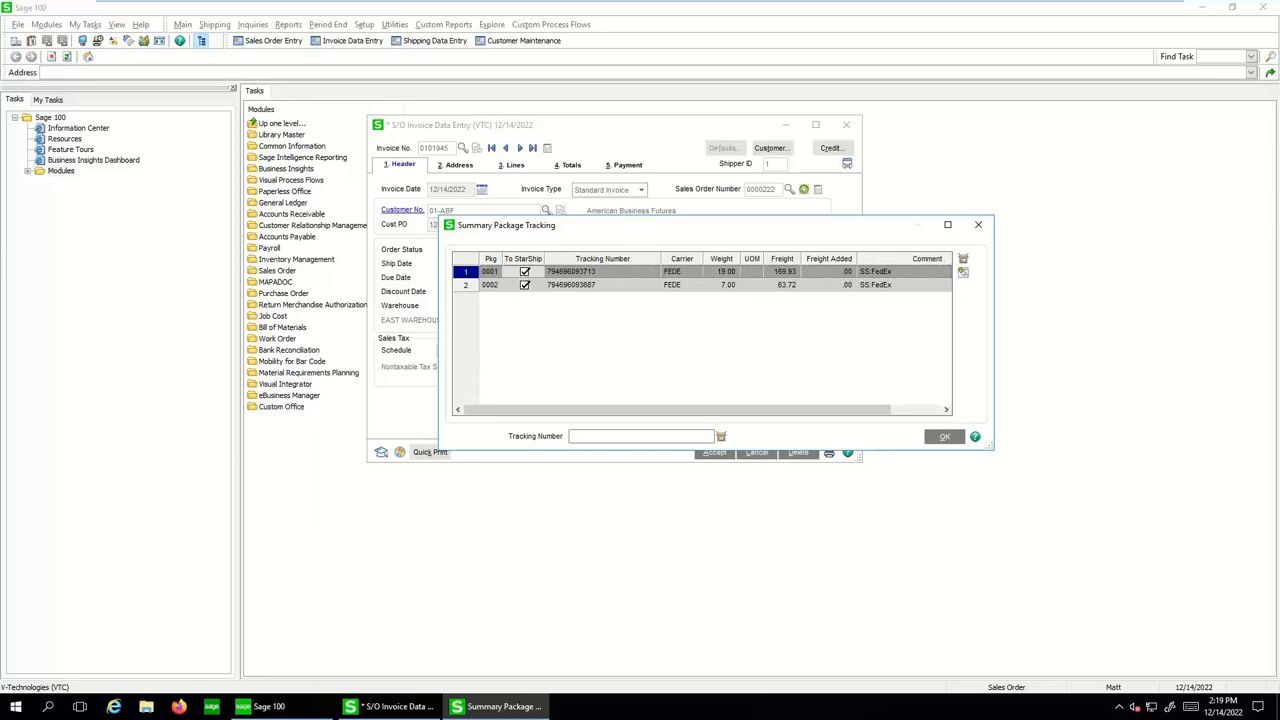
{"action": "mouse_move", "coordinate": [964, 264]}
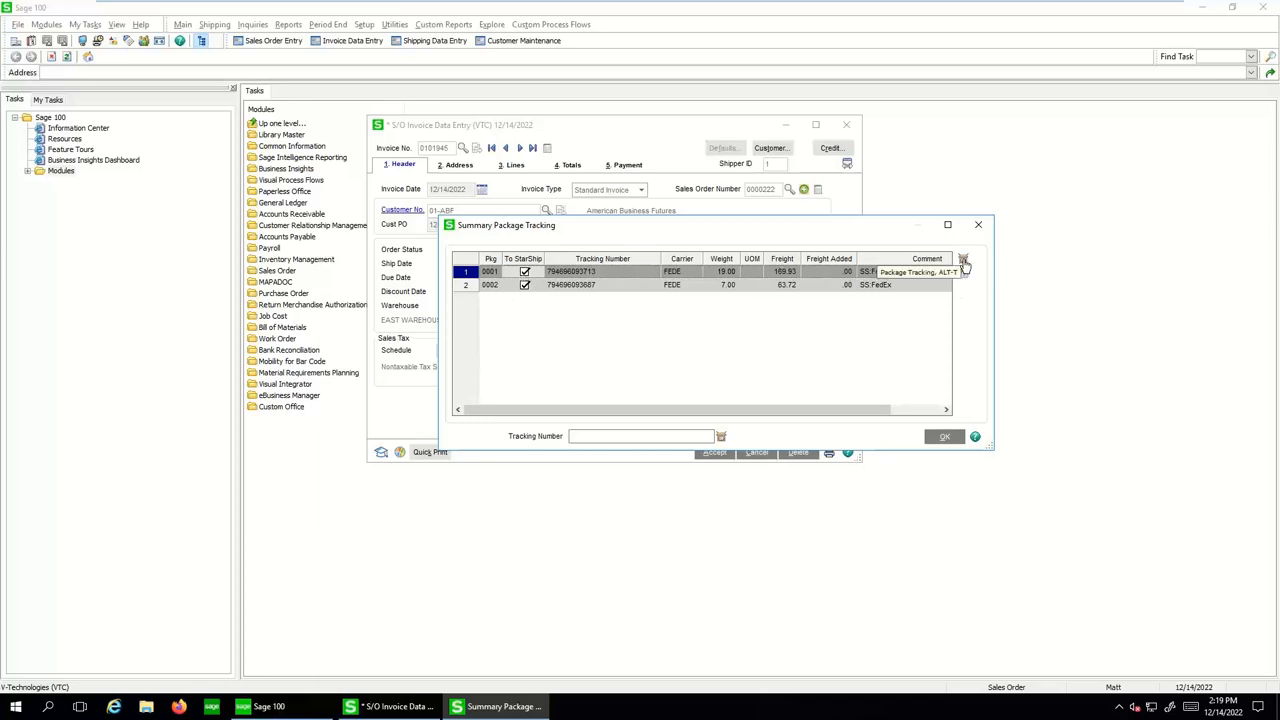
- Close the Summary Package Tracking grid with OK, returning to the invoice Header
{"action": "left_click", "coordinate": [962, 272]}
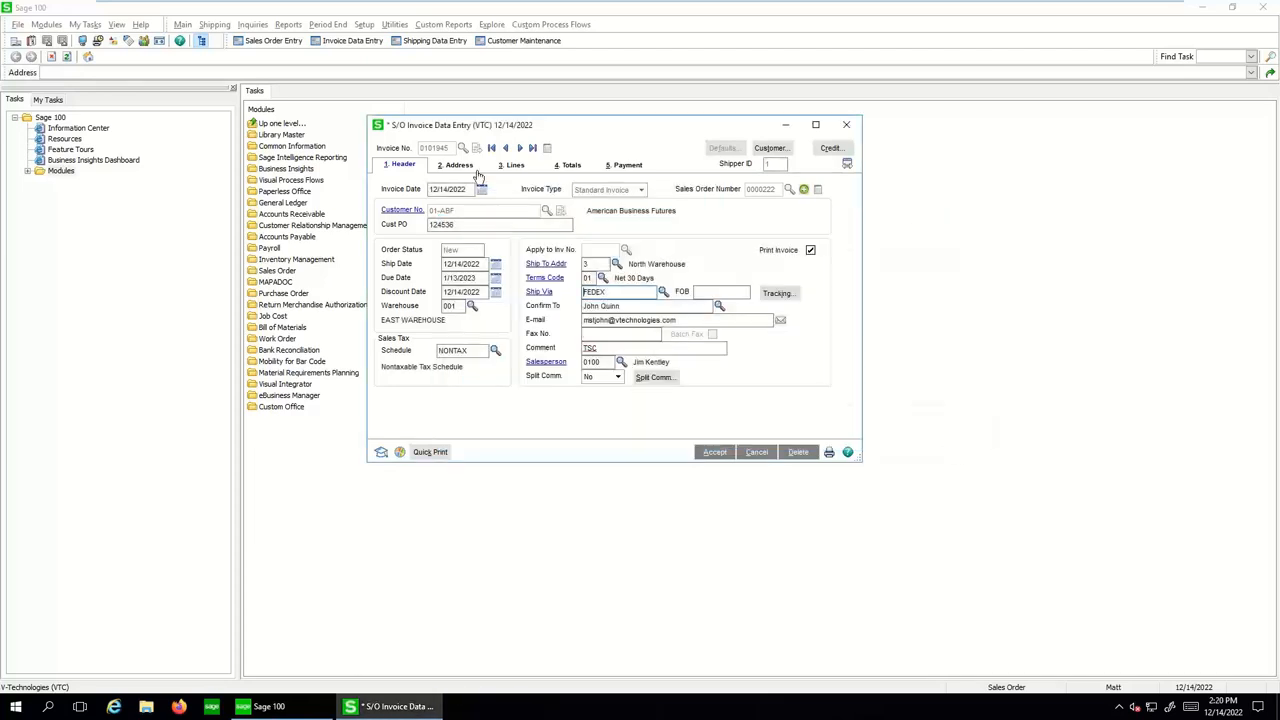
- View the invoice's Address and Totals tabs, showing $287.62 StarShip freight and $751.20 total
{"action": "left_click", "coordinate": [456, 164]}
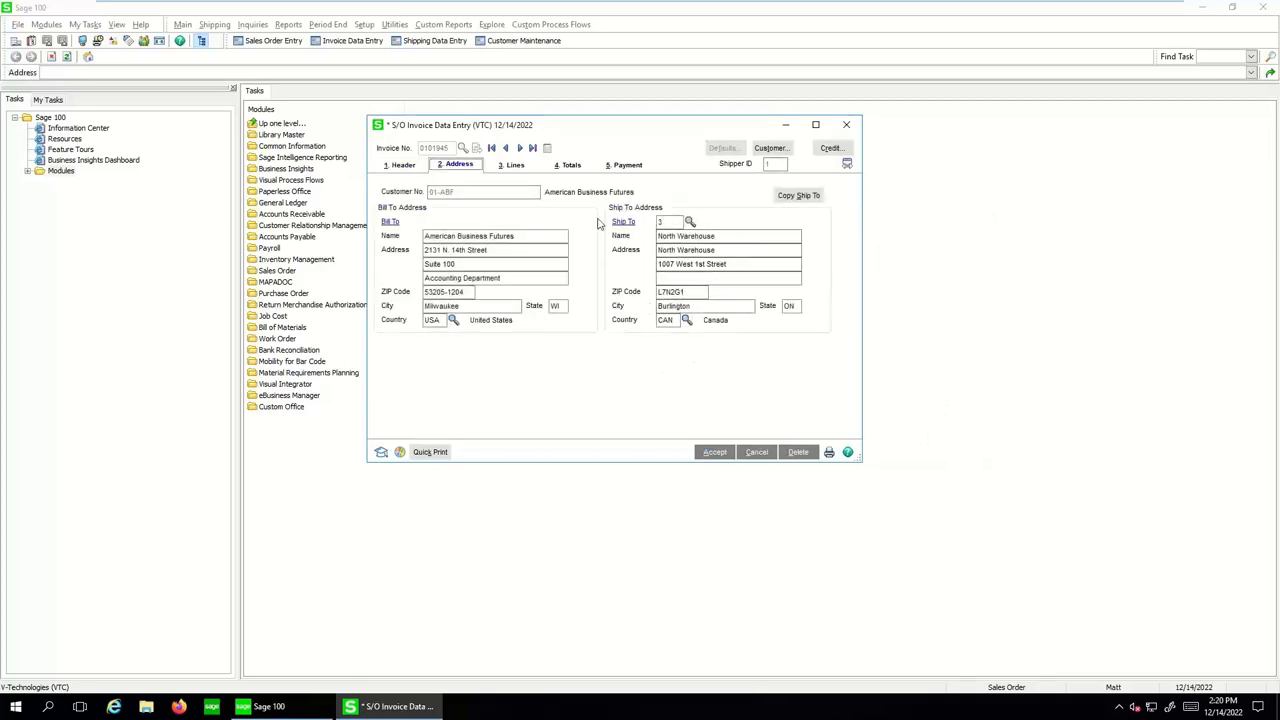
{"action": "left_click", "coordinate": [572, 164]}
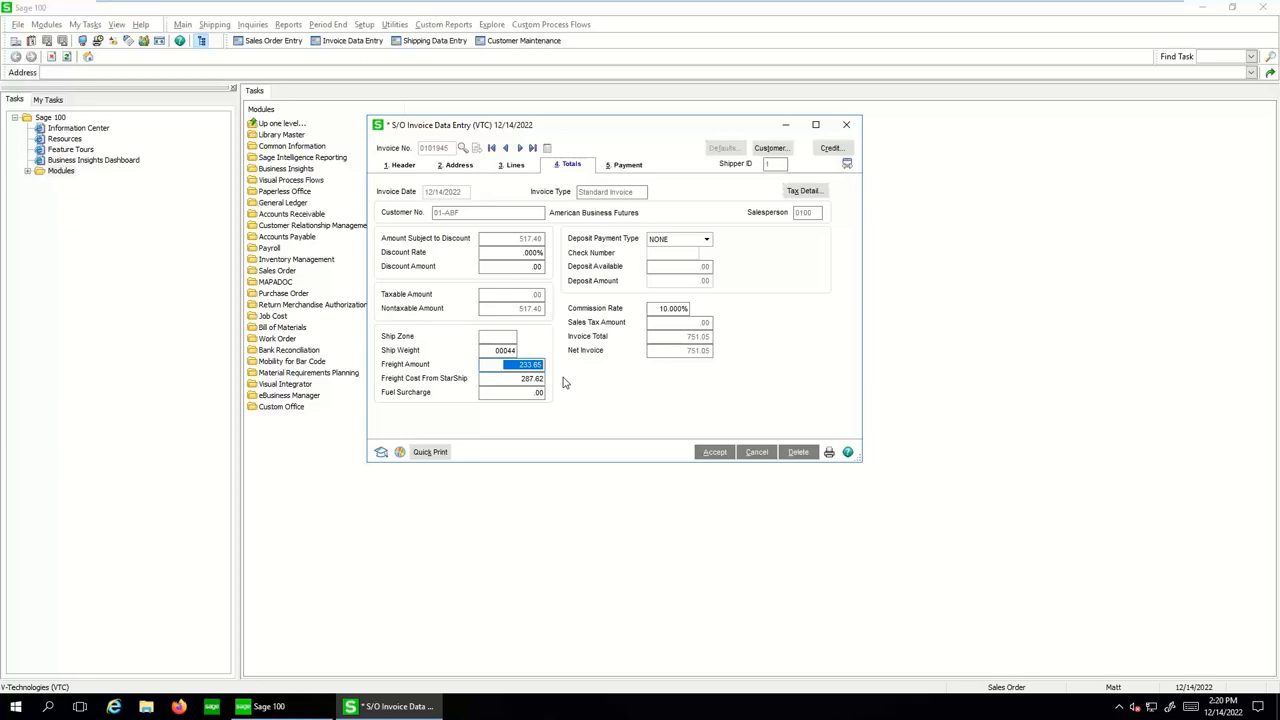
{"action": "mouse_move", "coordinate": [550, 388]}
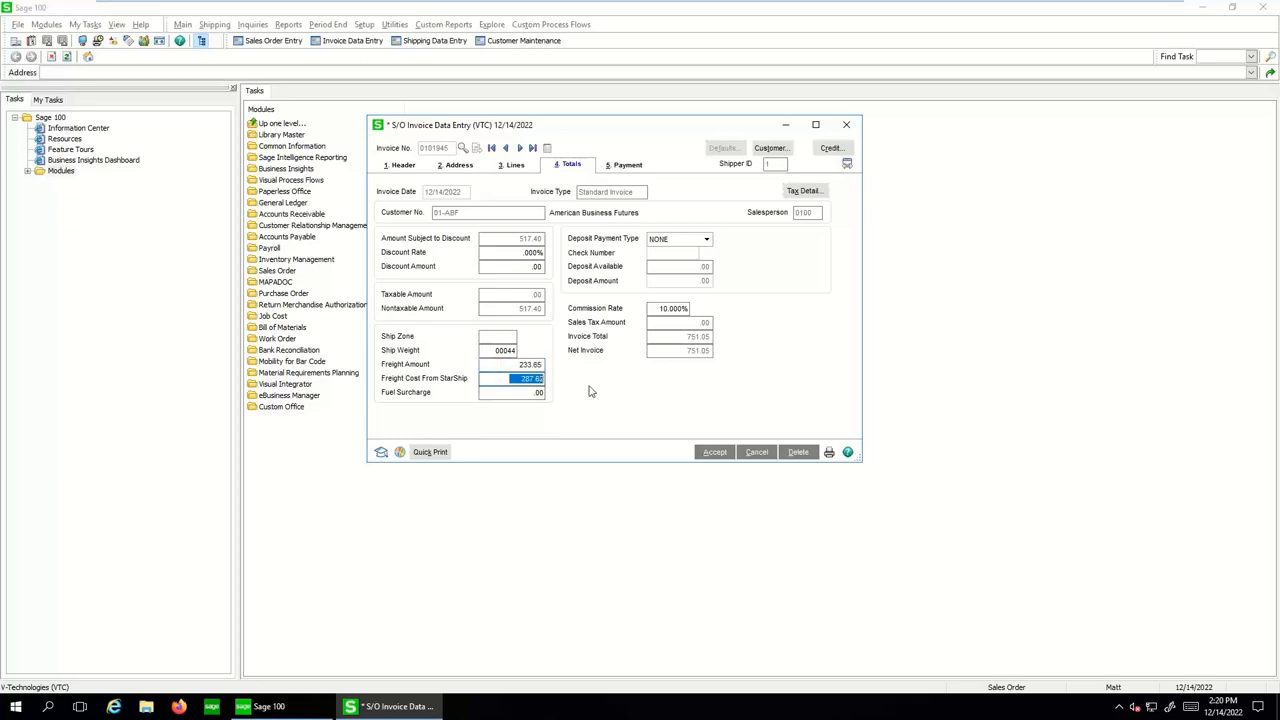
{"action": "mouse_move", "coordinate": [518, 446]}
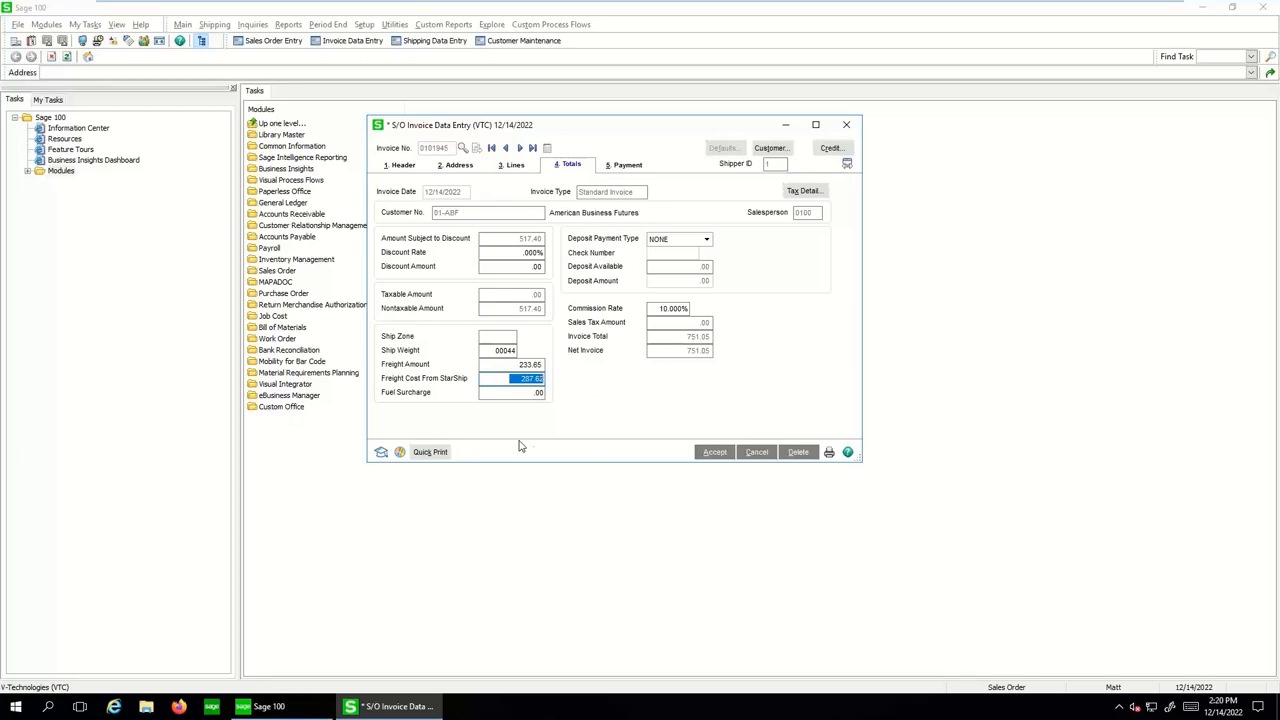
- Replace the invoice's Freight Amount of 233.65 with 295.00
{"action": "left_click", "coordinate": [512, 364]}
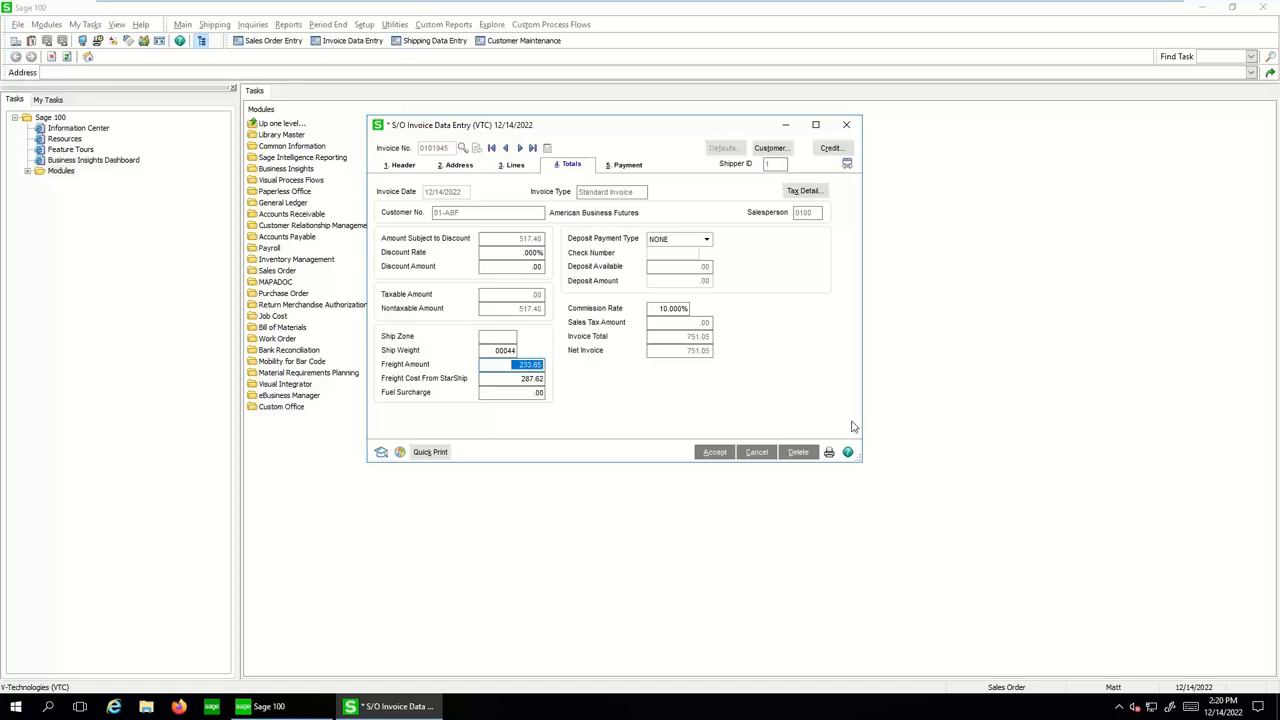
{"action": "type", "text": "295.00"}
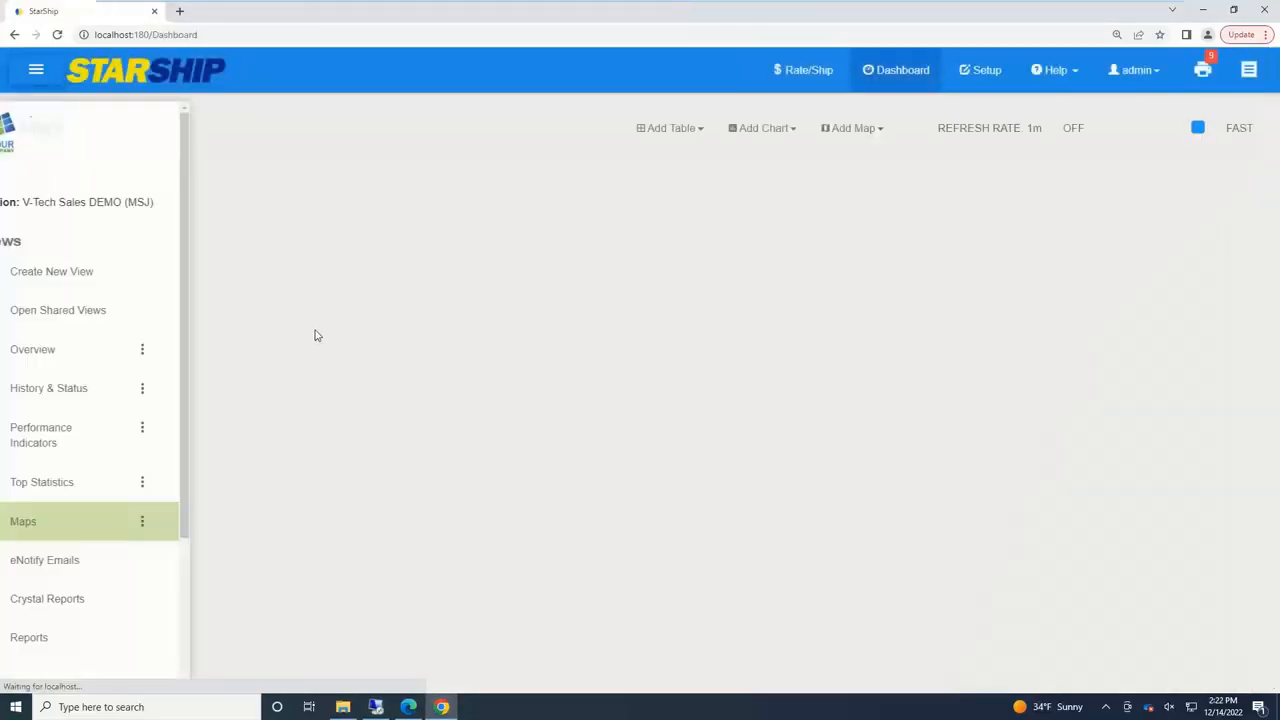
- Show shipments on the dashboard map, then switch to the History & Status view
{"action": "left_click", "coordinate": [24, 520]}
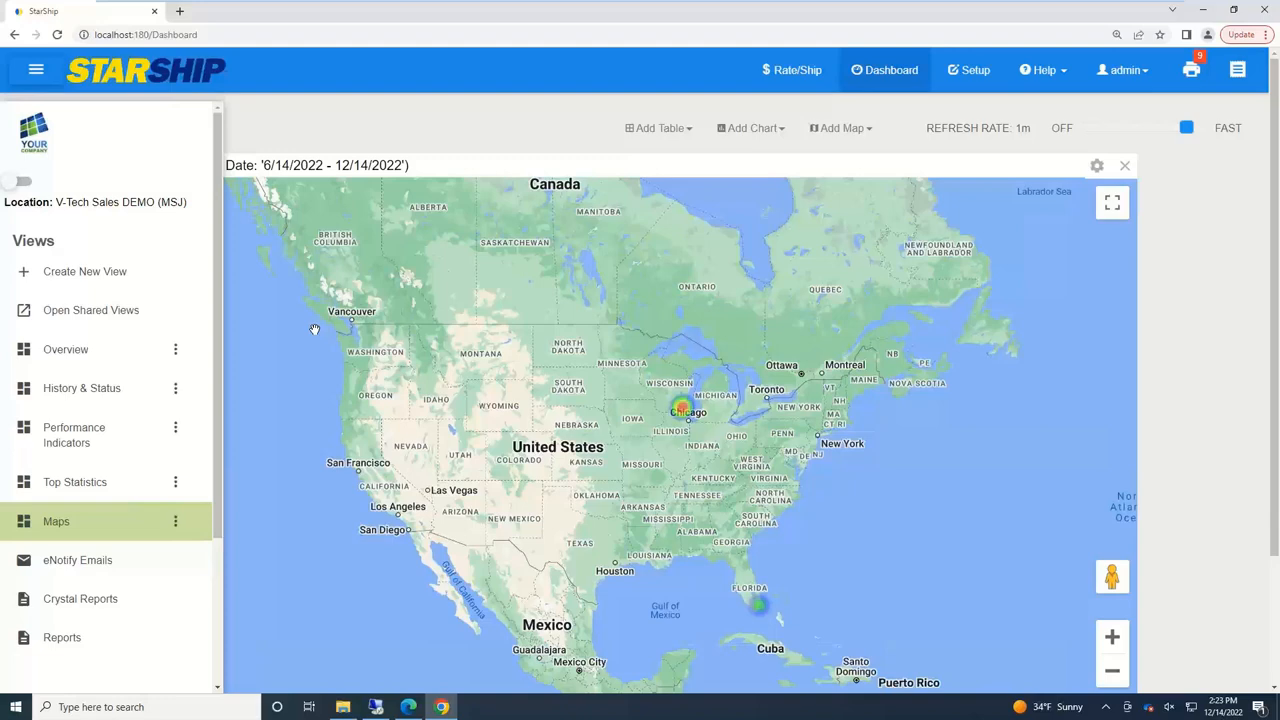
{"action": "mouse_move", "coordinate": [82, 388]}
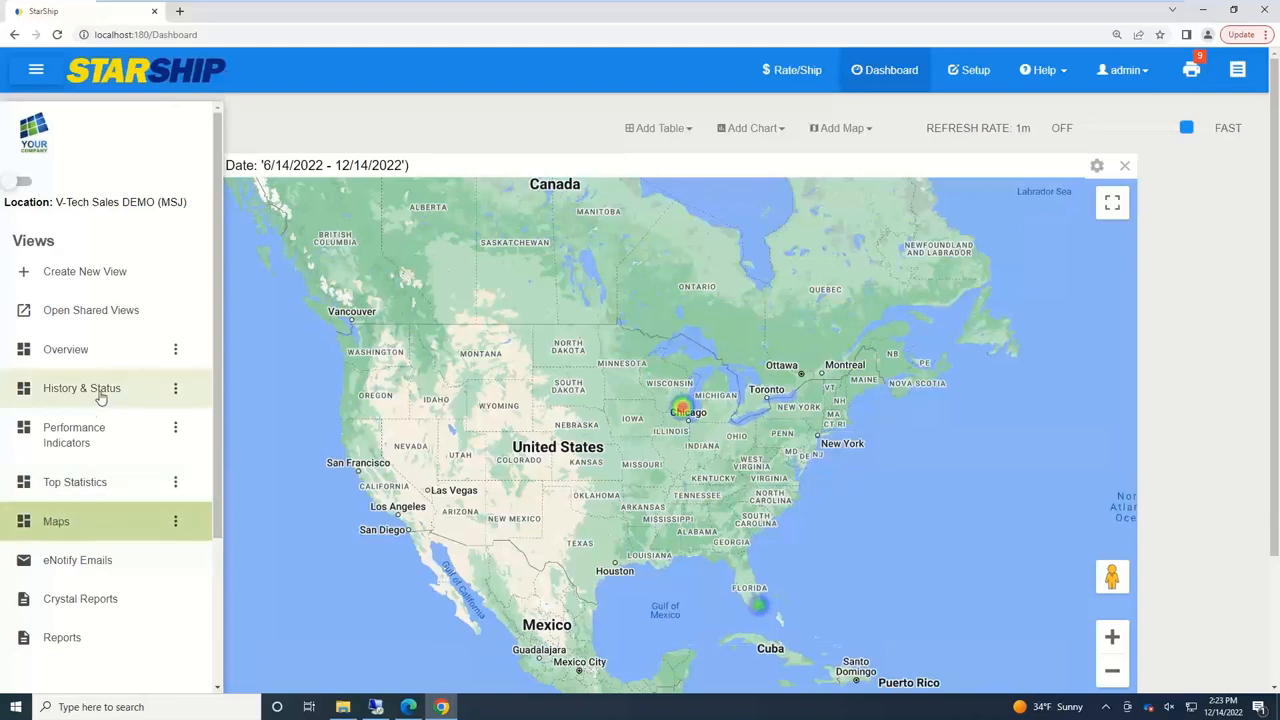
{"action": "left_click", "coordinate": [82, 388]}
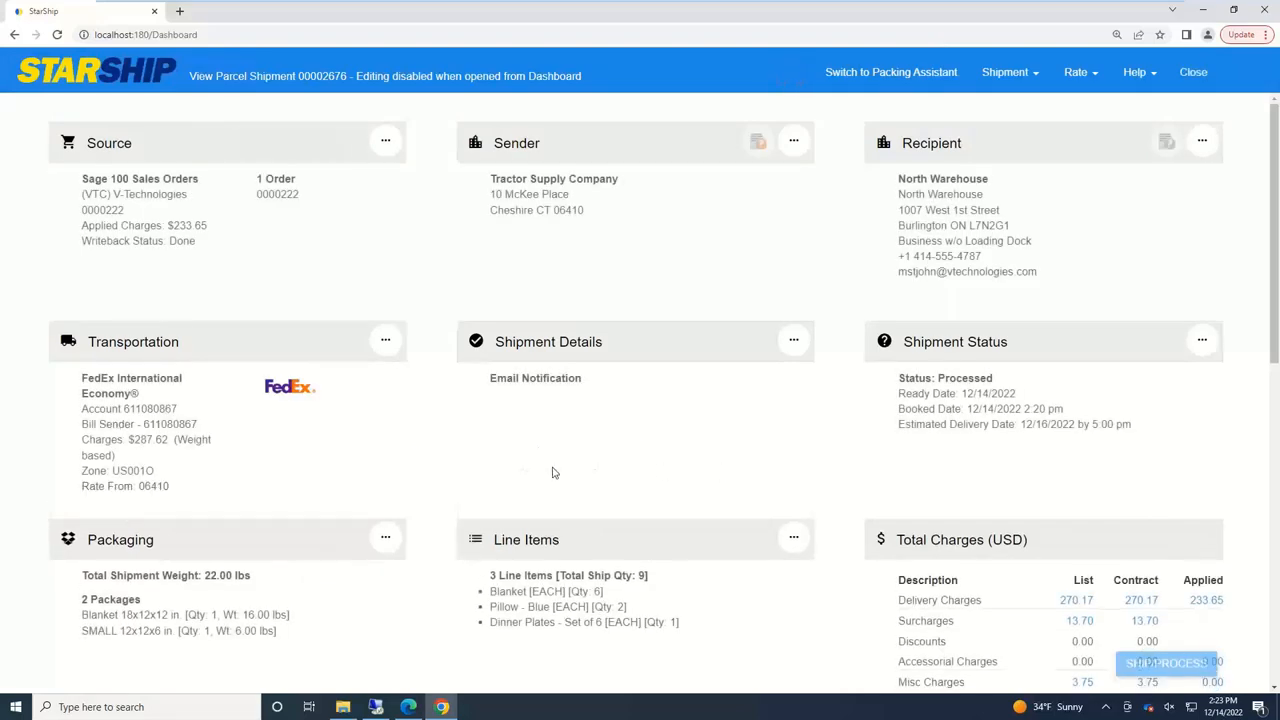
{"action": "mouse_move", "coordinate": [570, 480]}
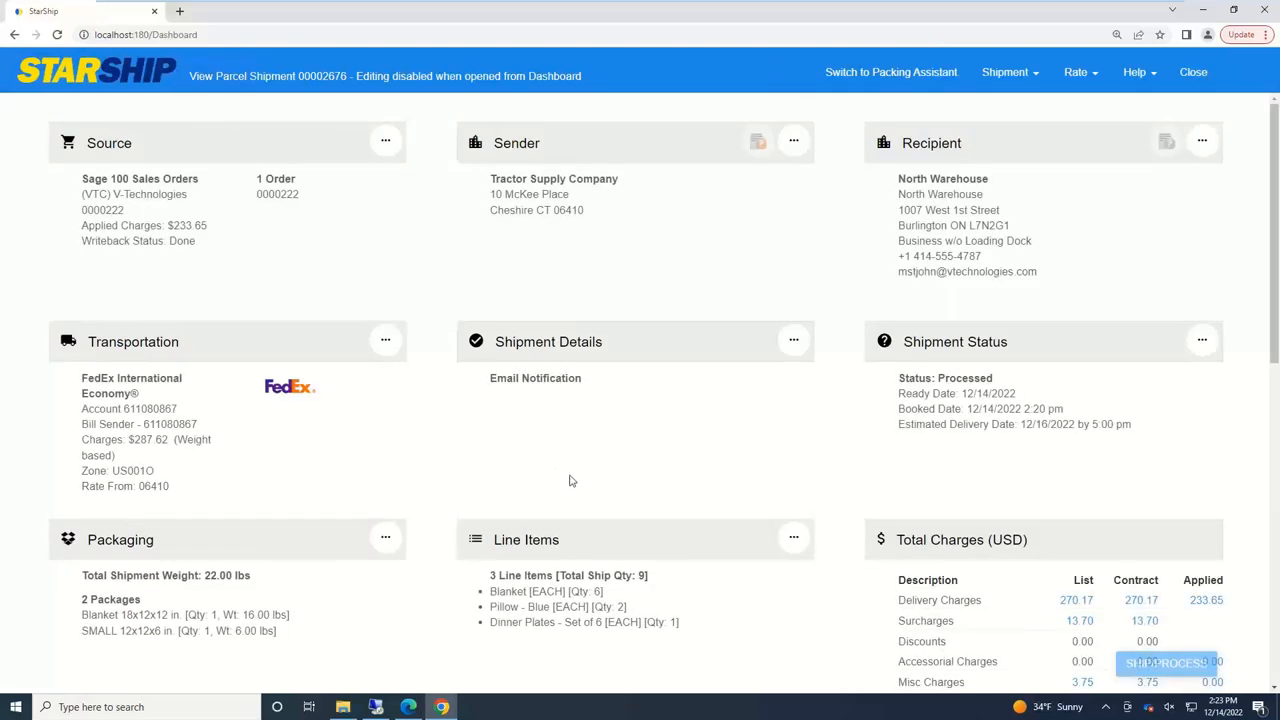
- Scroll through the read-only parcel shipment details and close them
{"action": "scroll", "scroll_direction": "down", "scroll_amount": 3}
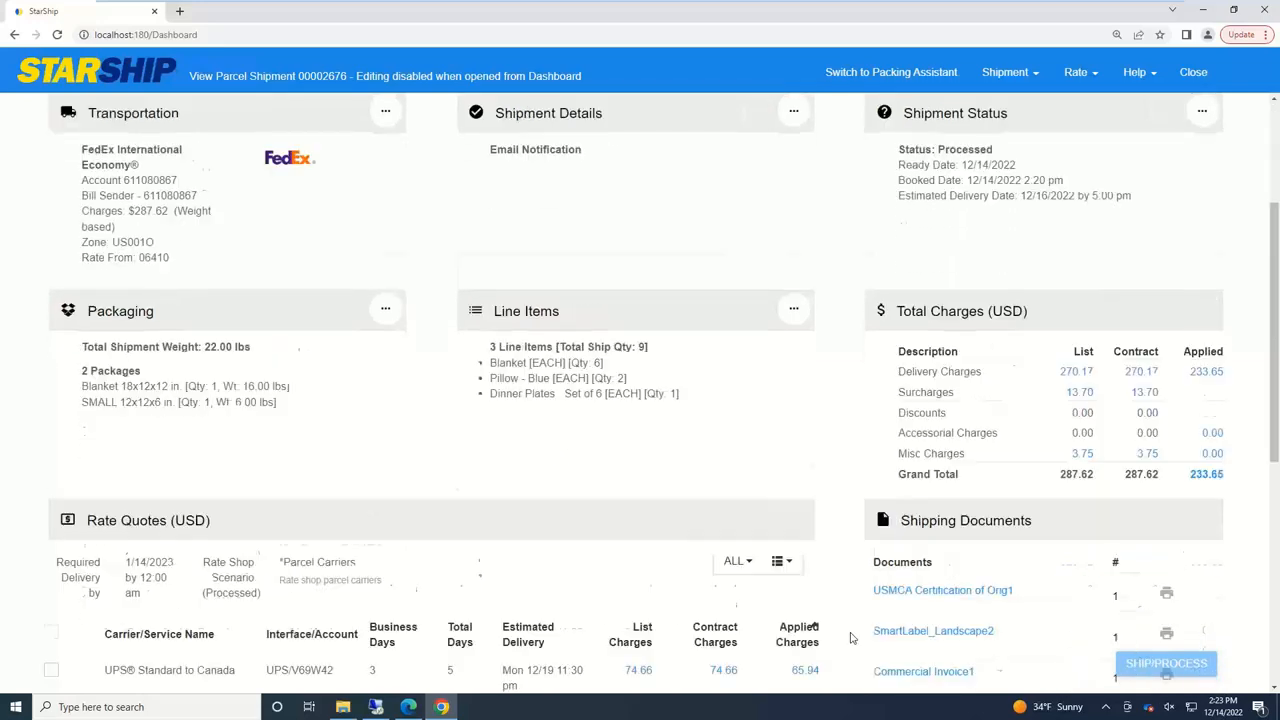
{"action": "scroll", "scroll_direction": "down", "scroll_amount": 3}
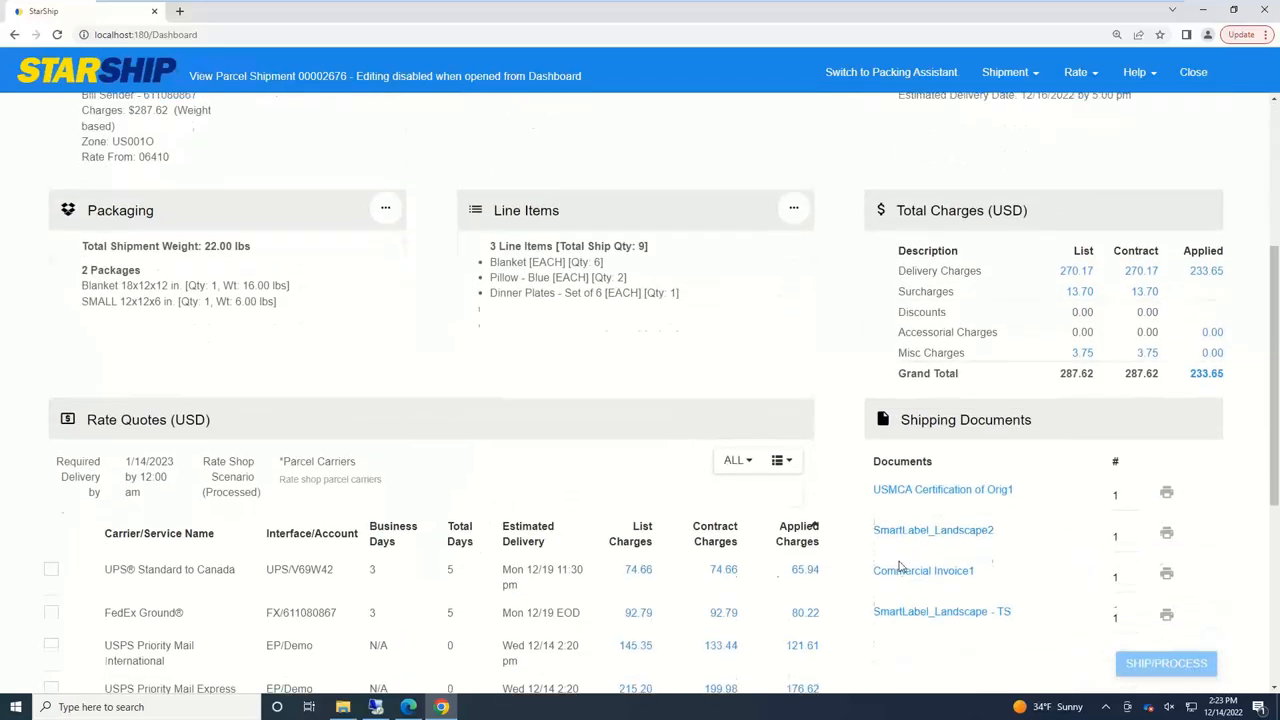
{"action": "scroll", "scroll_direction": "up", "scroll_amount": 3}
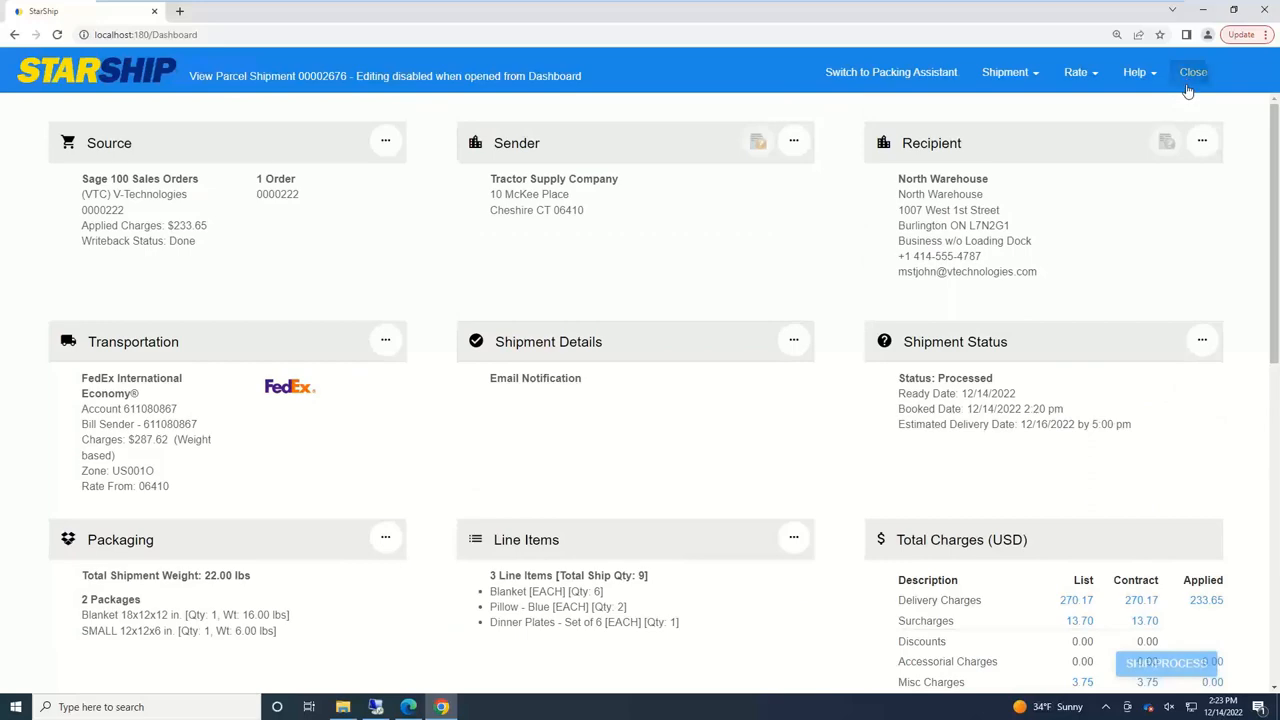
{"action": "left_click", "coordinate": [1192, 72]}
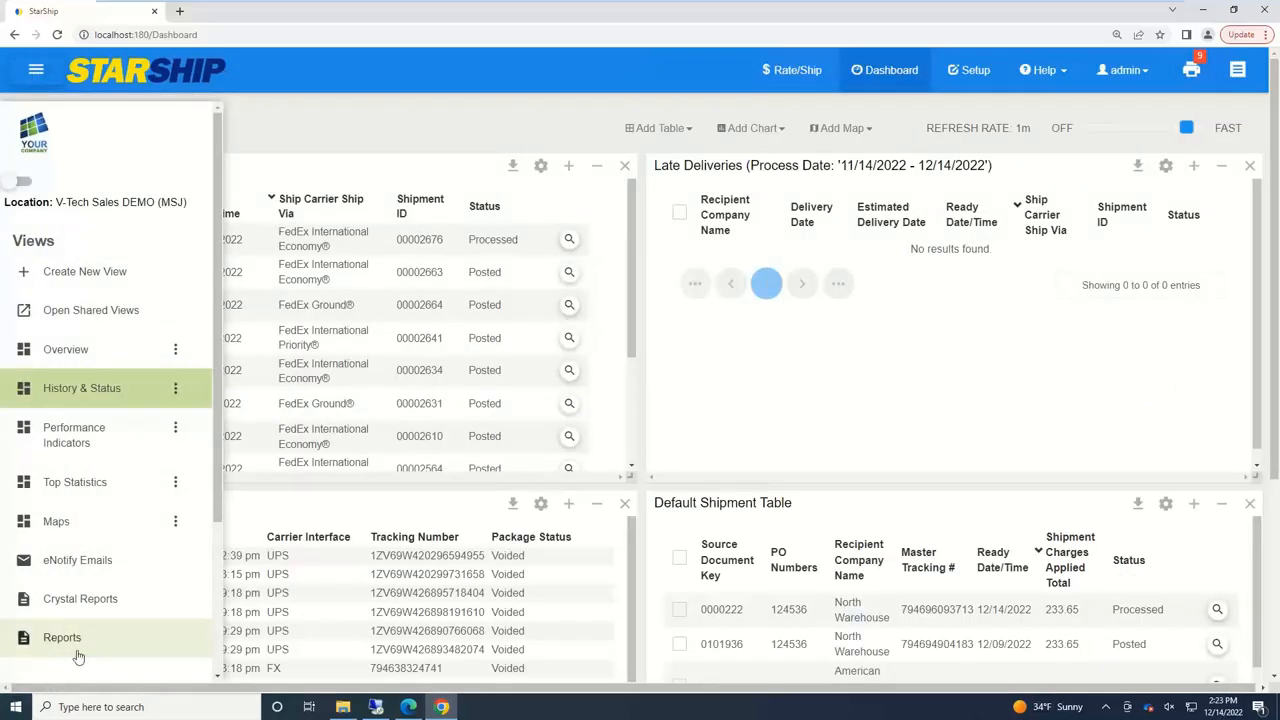
- Go to the Reports page and scroll the list of available StarShip reports
{"action": "left_click", "coordinate": [62, 636]}
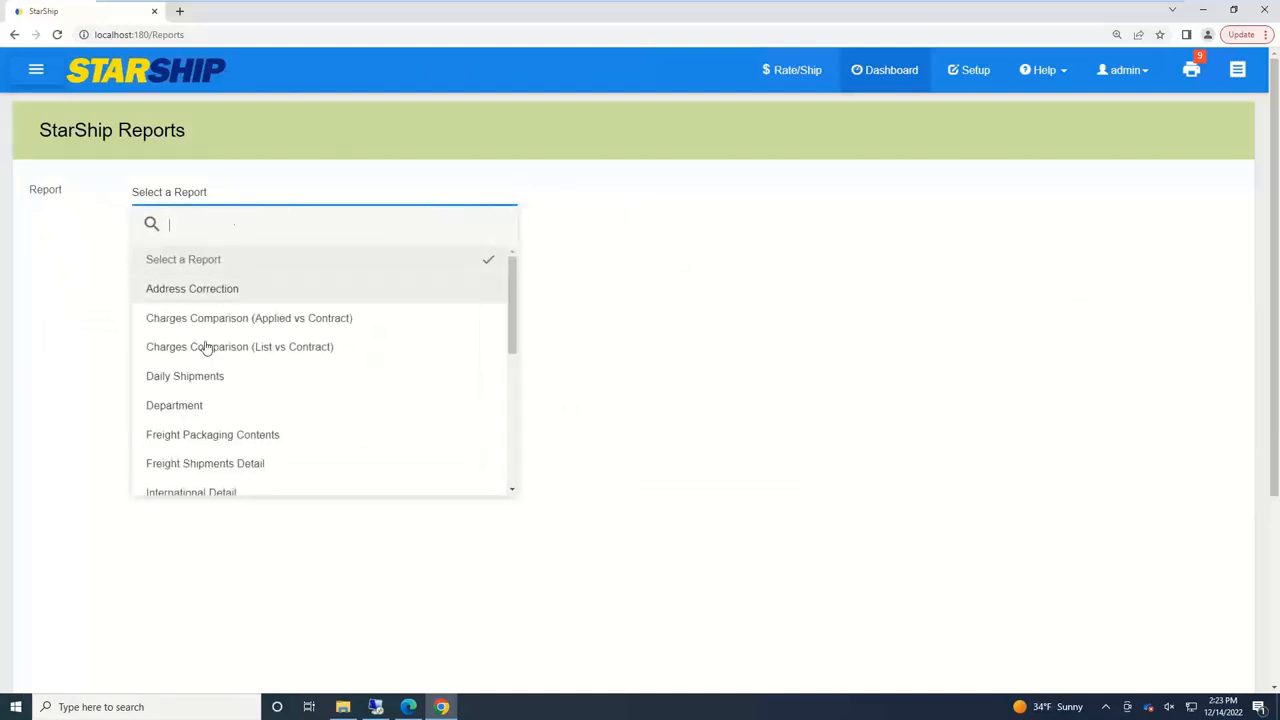
{"action": "scroll", "scroll_direction": "down", "scroll_amount": 3}
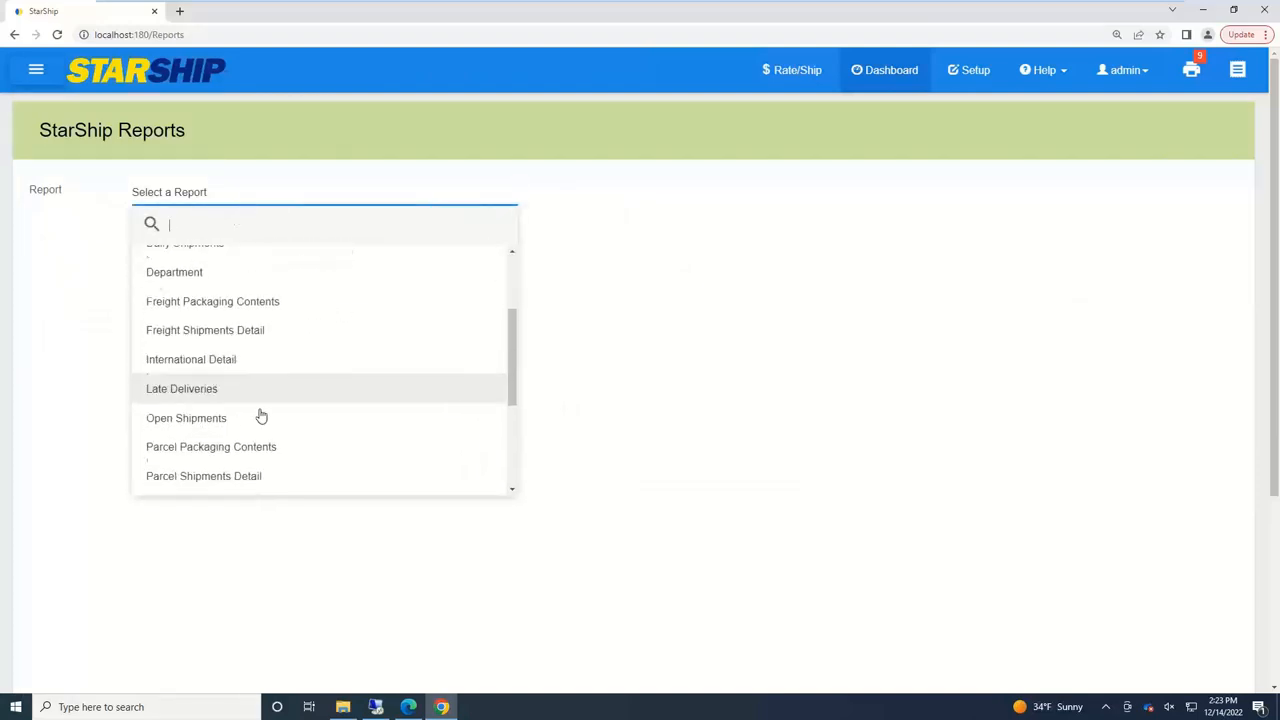
{"action": "left_click", "coordinate": [36, 68]}
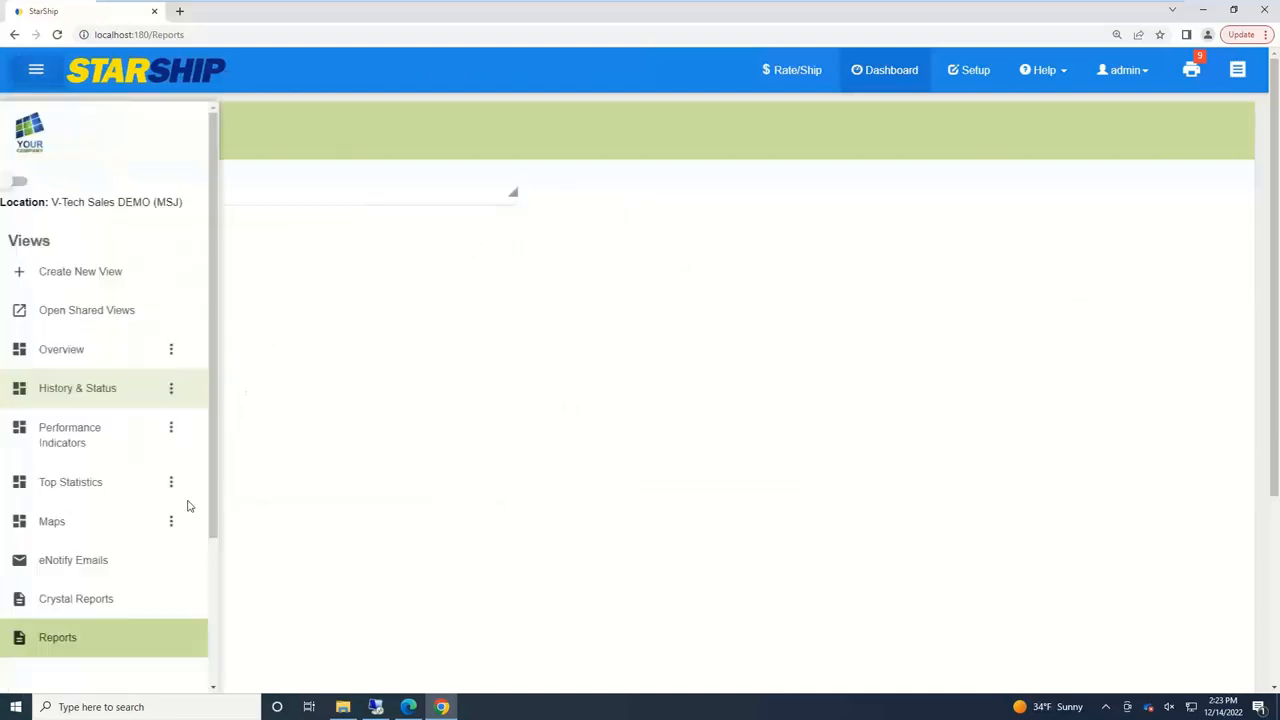
- Open the eNotify Email Viewer, expand its folder panel and show the Pending emails
{"action": "left_click", "coordinate": [72, 560]}
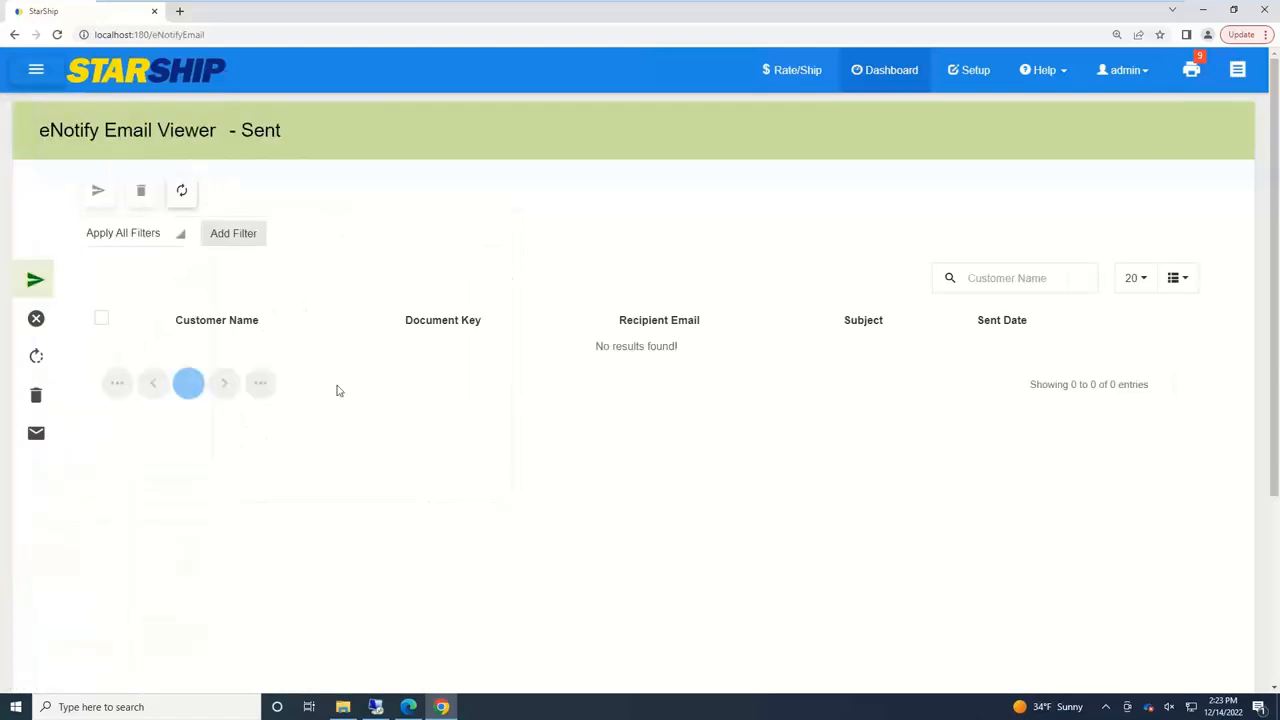
{"action": "left_click", "coordinate": [36, 68]}
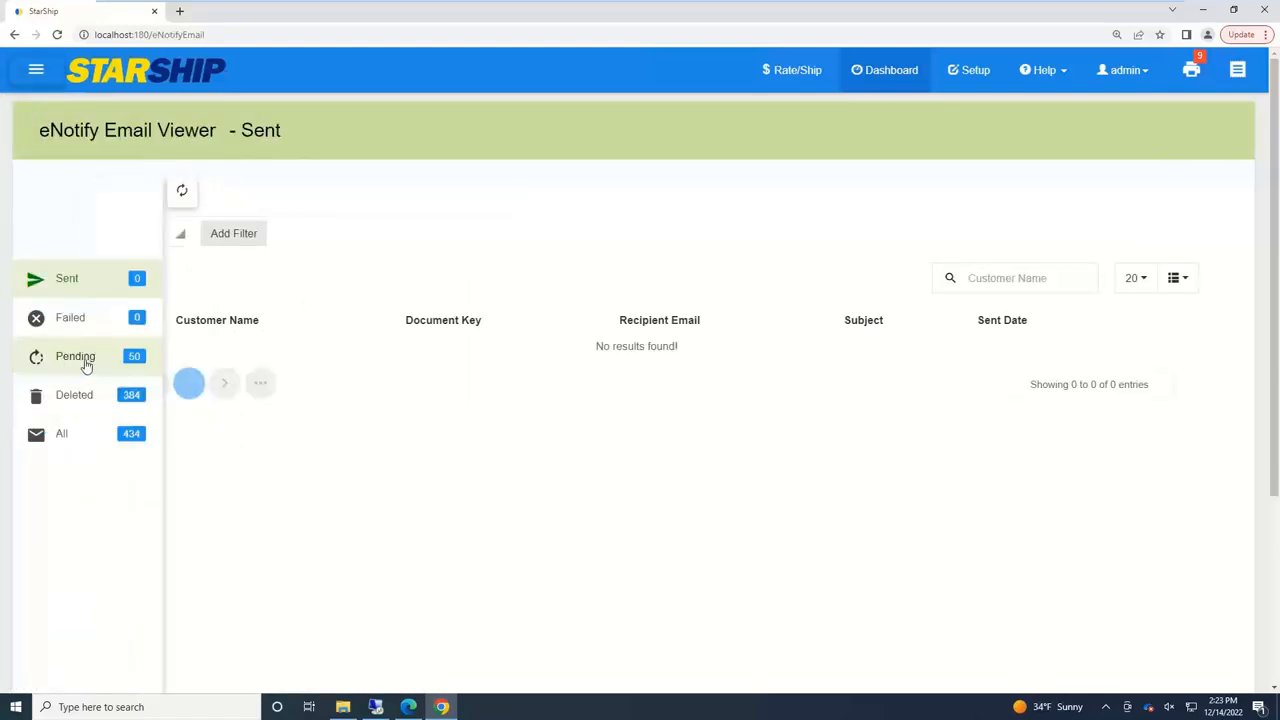
{"action": "left_click", "coordinate": [76, 356]}
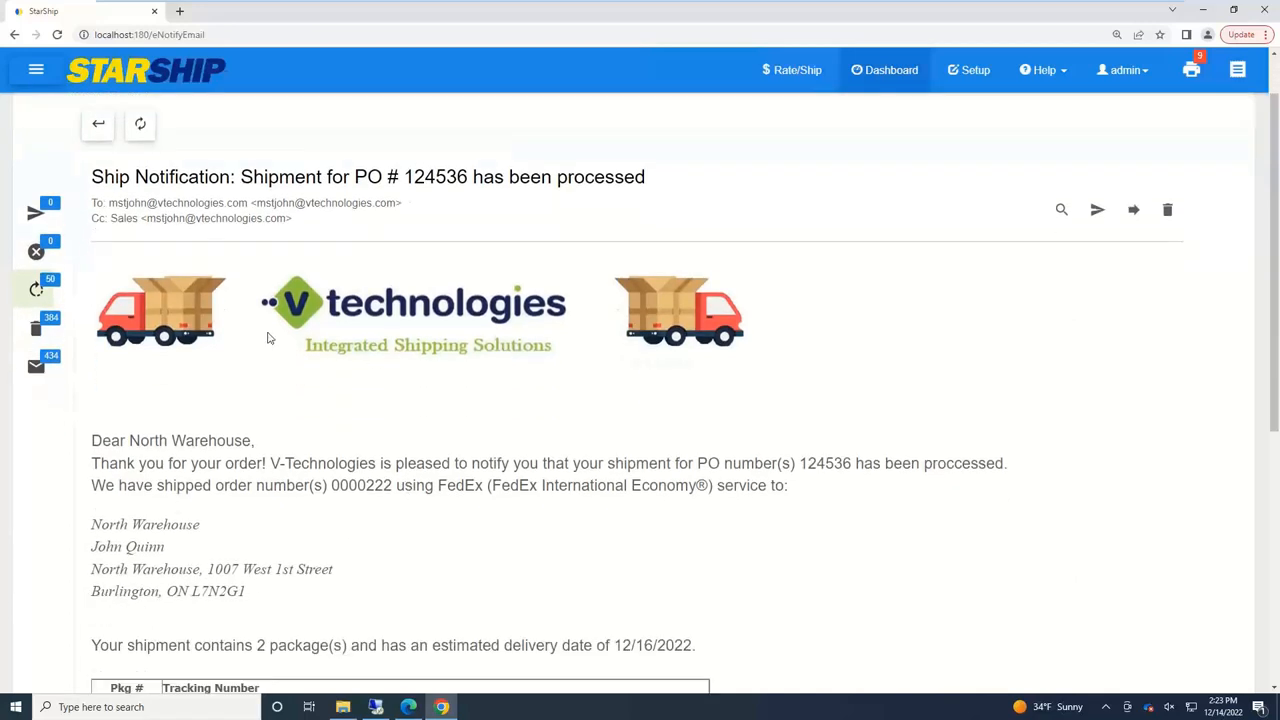
- Scroll through the PO 124536 ship notification email and highlight its estimated delivery date sentence
{"action": "scroll", "scroll_direction": "down", "scroll_amount": 3}
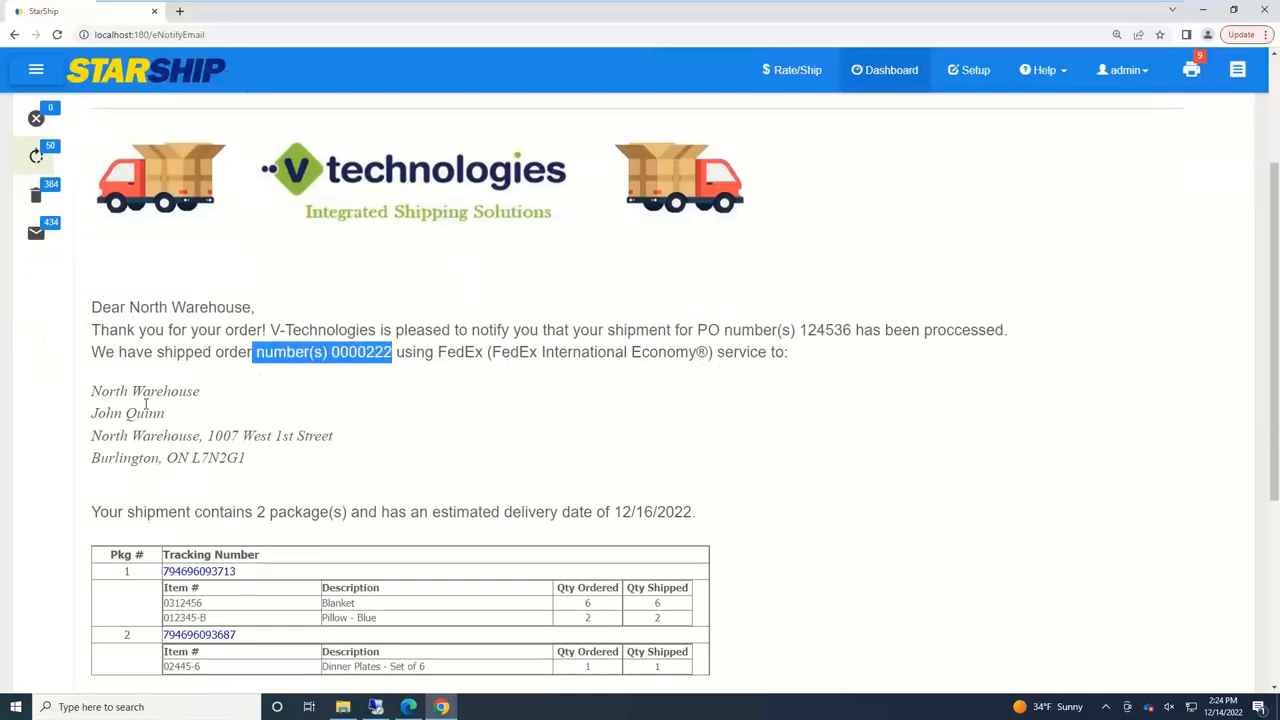
{"action": "scroll", "scroll_direction": "down", "scroll_amount": 3}
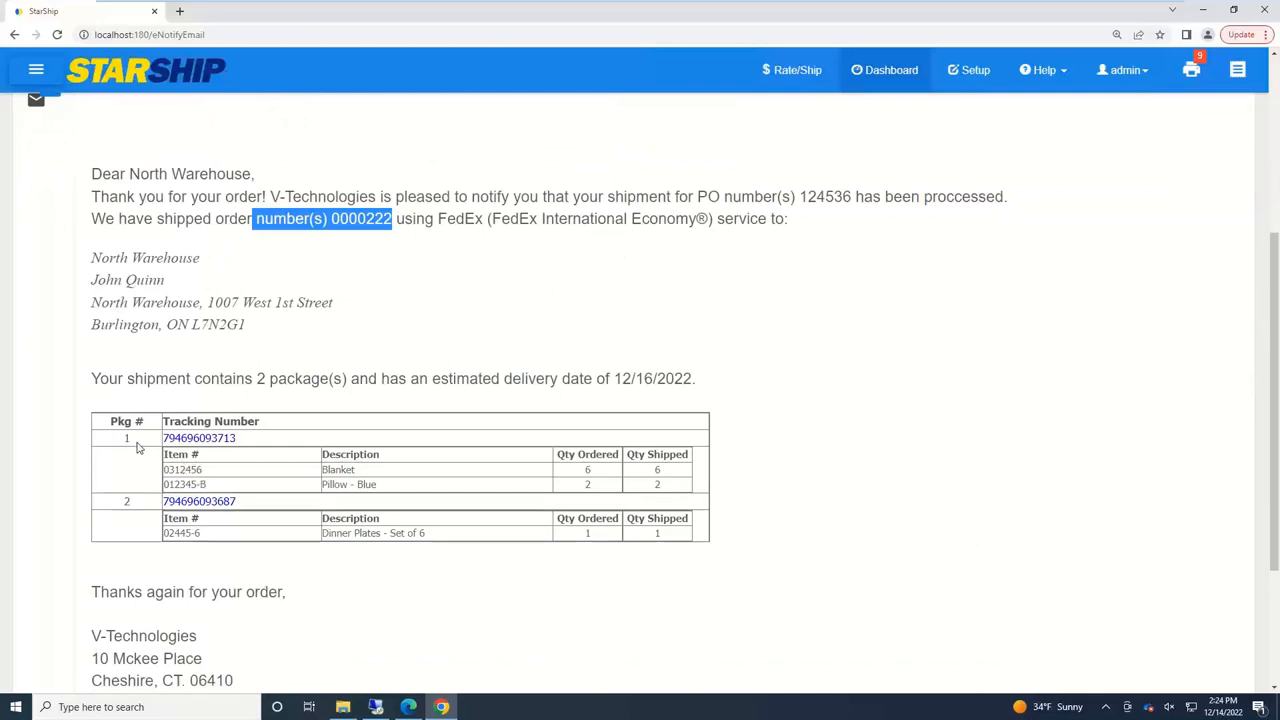
{"action": "mouse_move", "coordinate": [124, 532]}
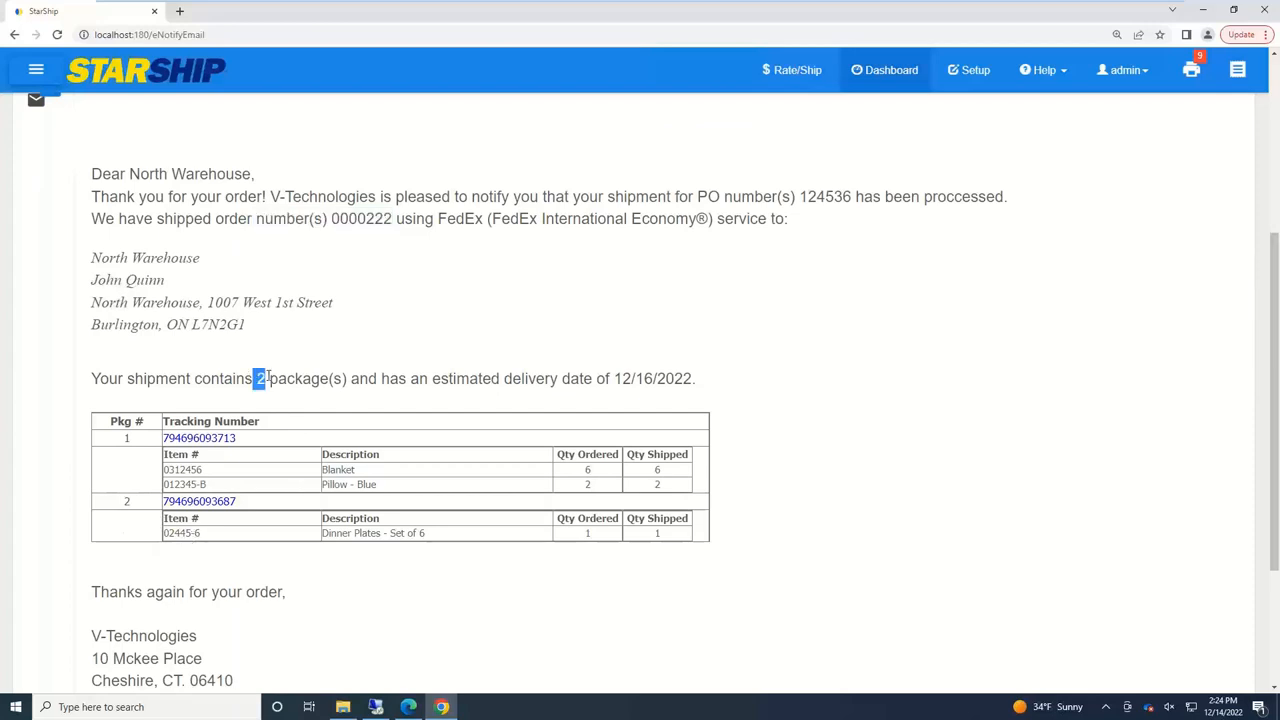
{"action": "mouse_move", "coordinate": [736, 384]}
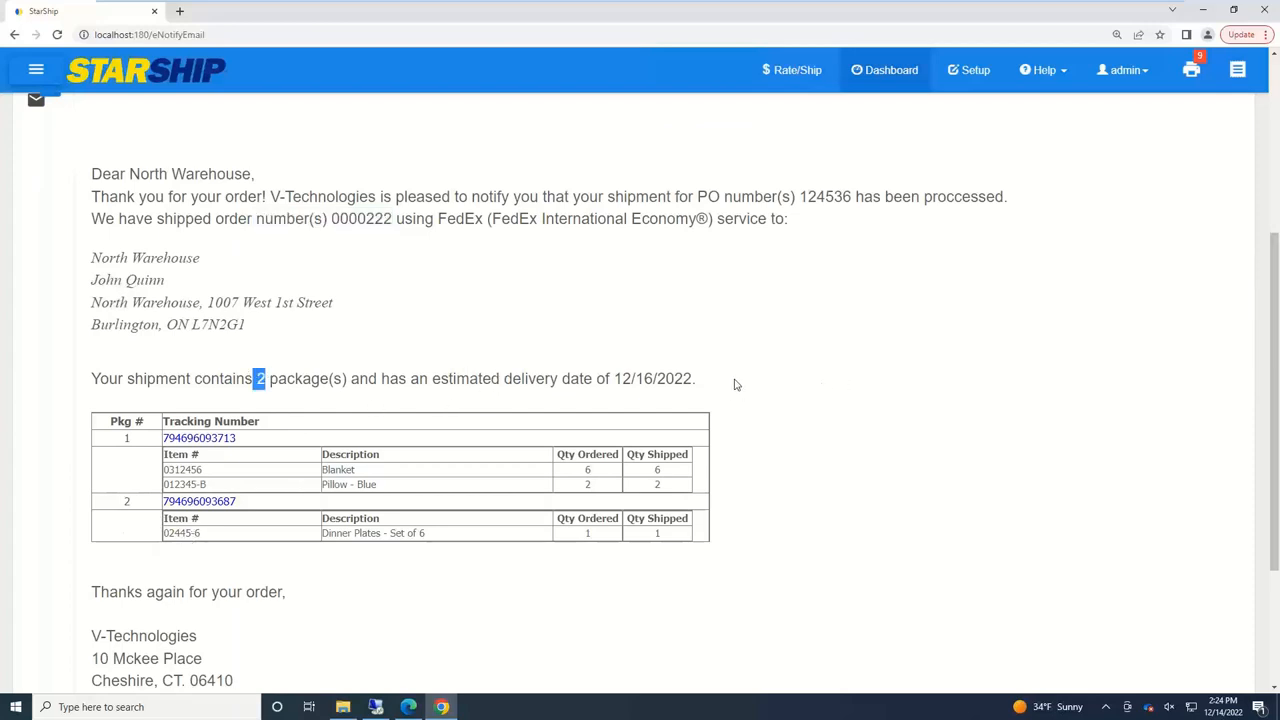
{"action": "left_click_drag", "start_coordinate": [440, 378], "coordinate": [696, 378]}
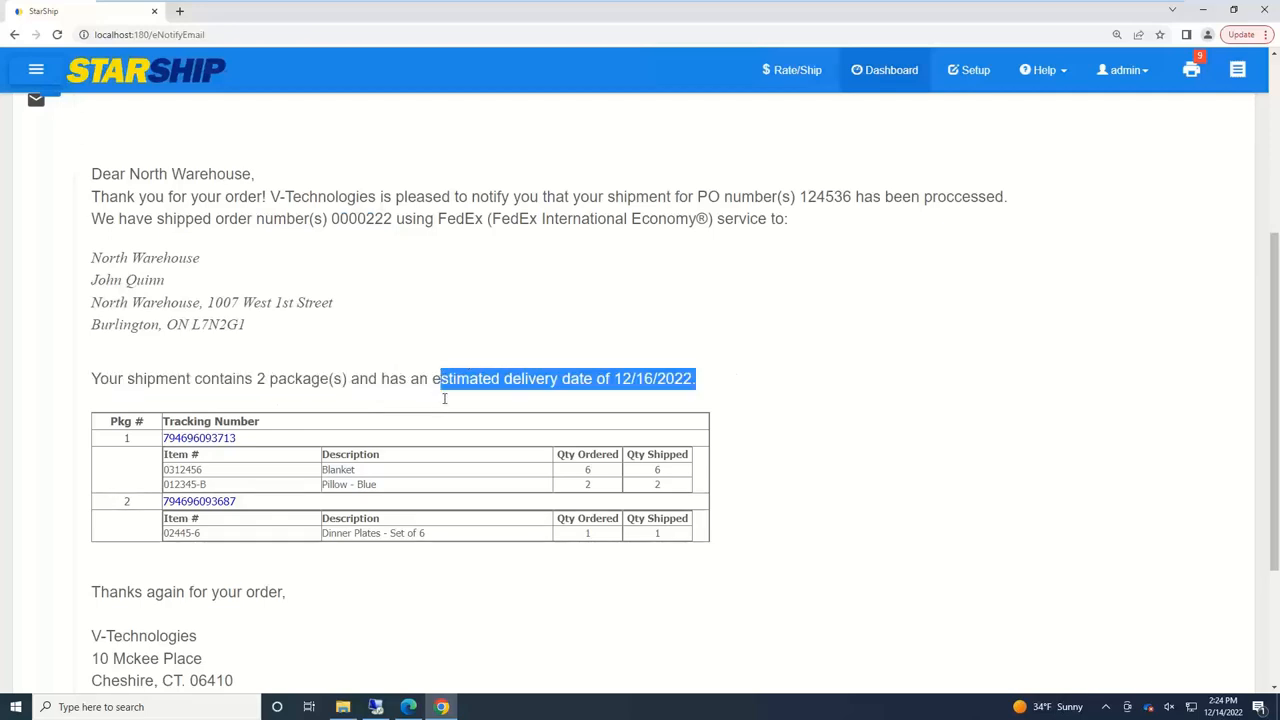
{"action": "left_click", "coordinate": [200, 438]}
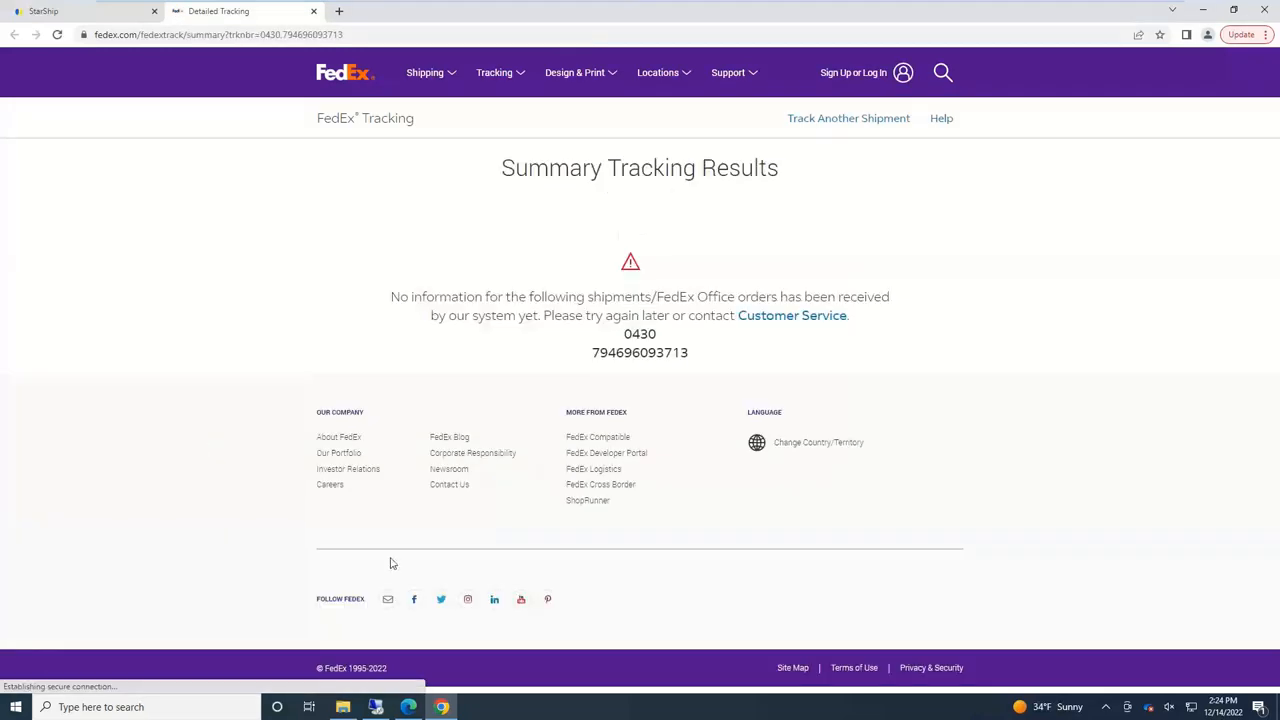
{"action": "mouse_move", "coordinate": [100, 114]}
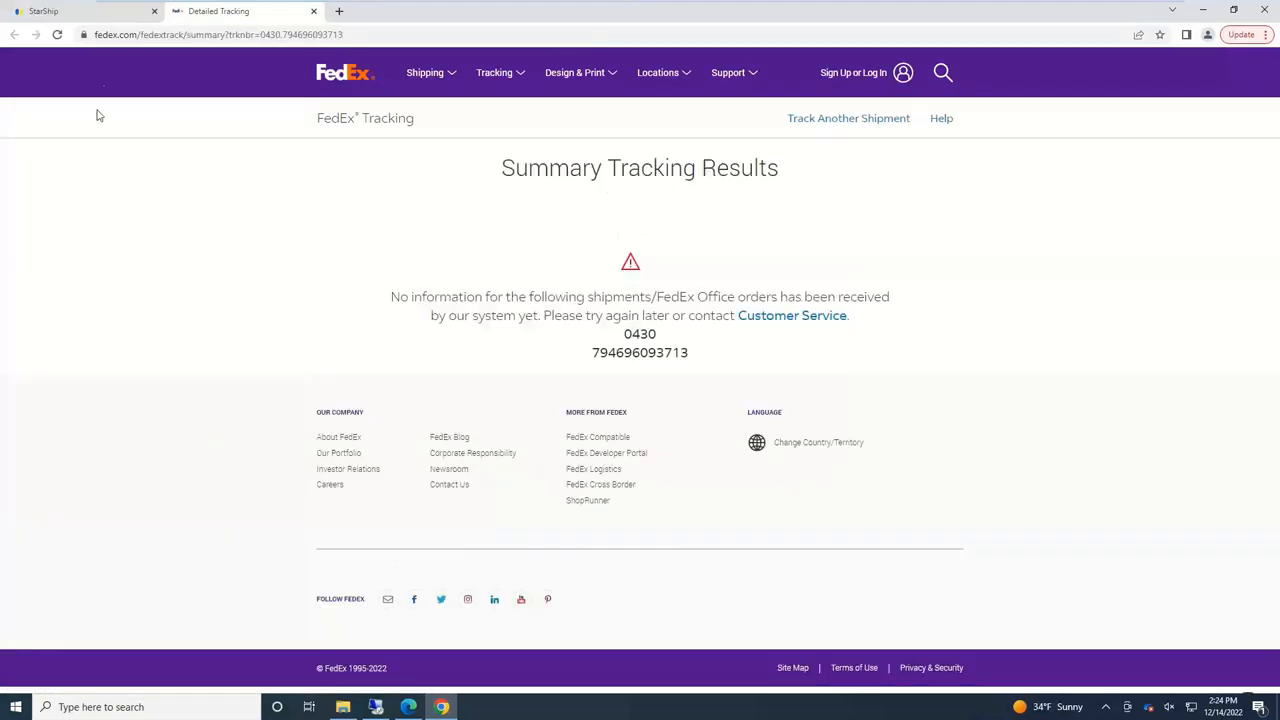
{"action": "left_click", "coordinate": [80, 12]}
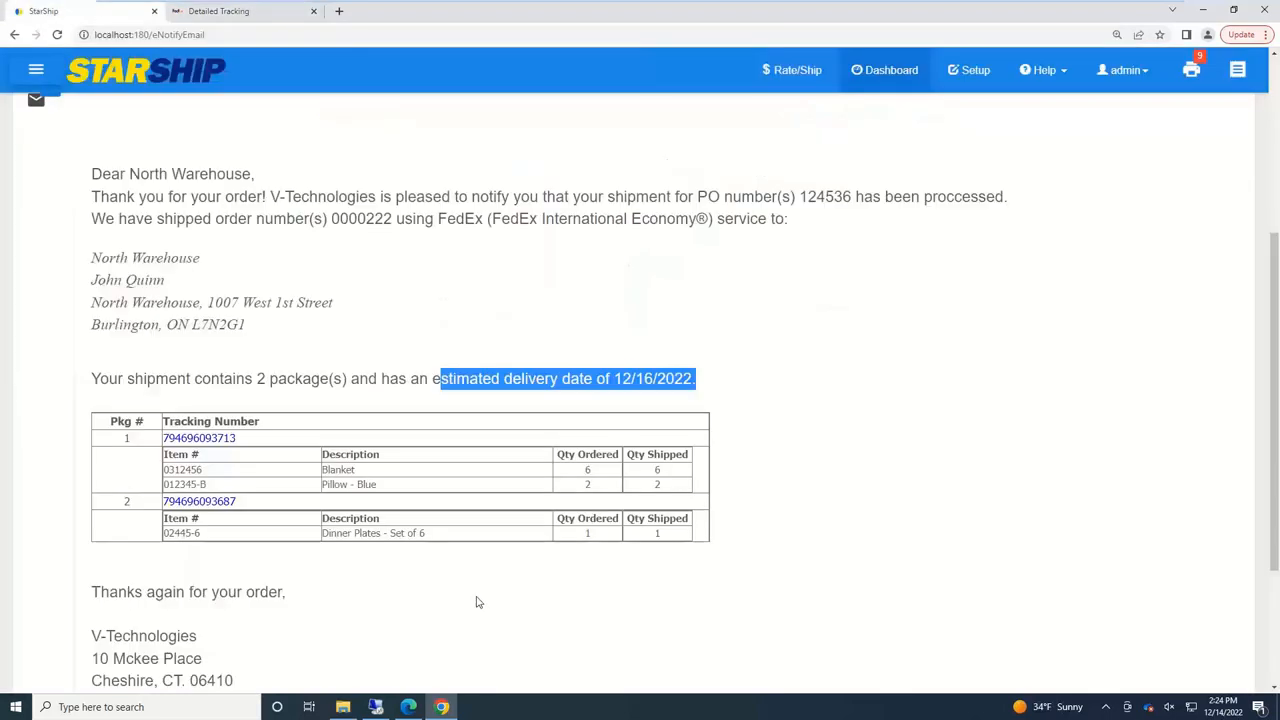
- Scroll to the email's closing discount offer and follow its online store link to V-Technologies
{"action": "scroll", "scroll_direction": "down", "scroll_amount": 3}
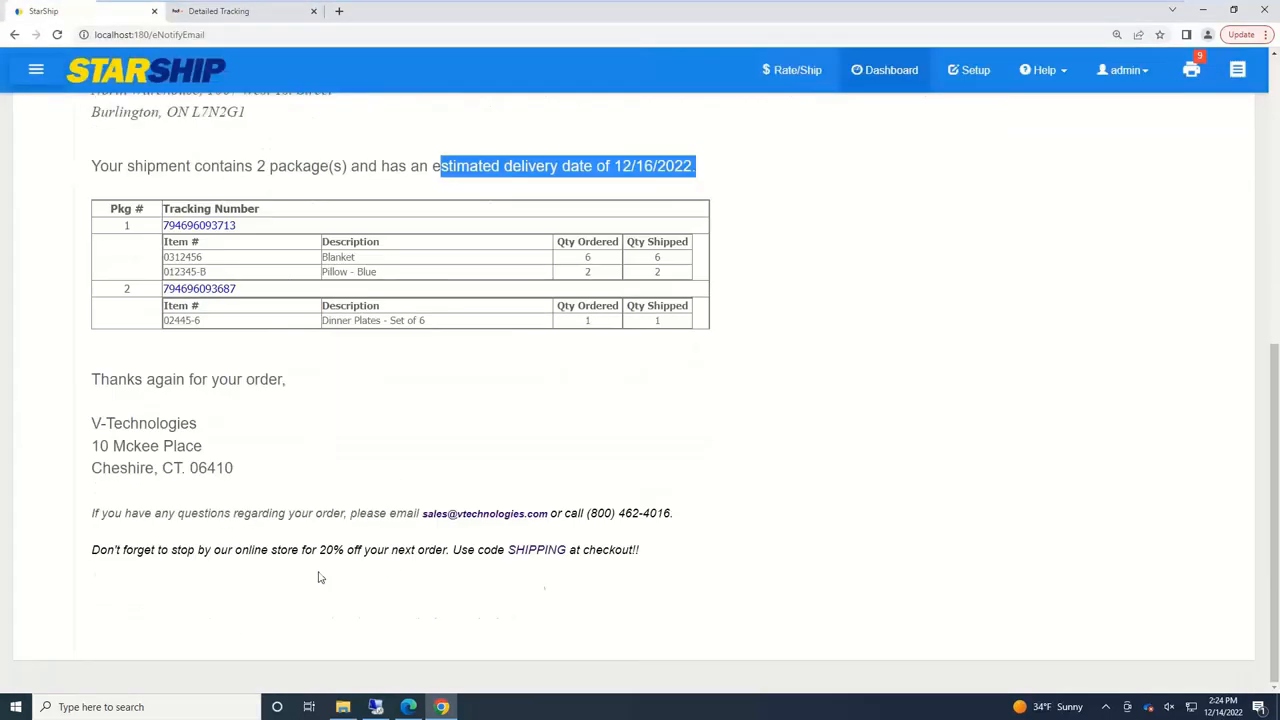
{"action": "mouse_move", "coordinate": [476, 602]}
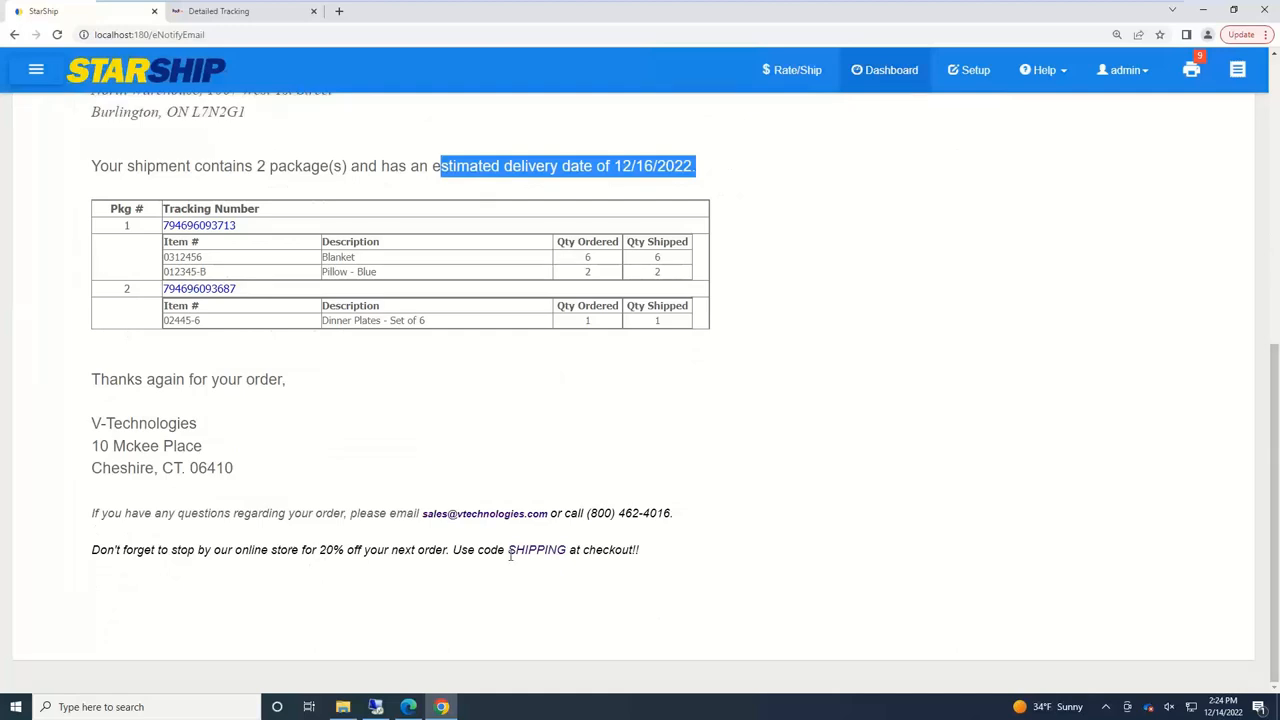
{"action": "mouse_move", "coordinate": [532, 558]}
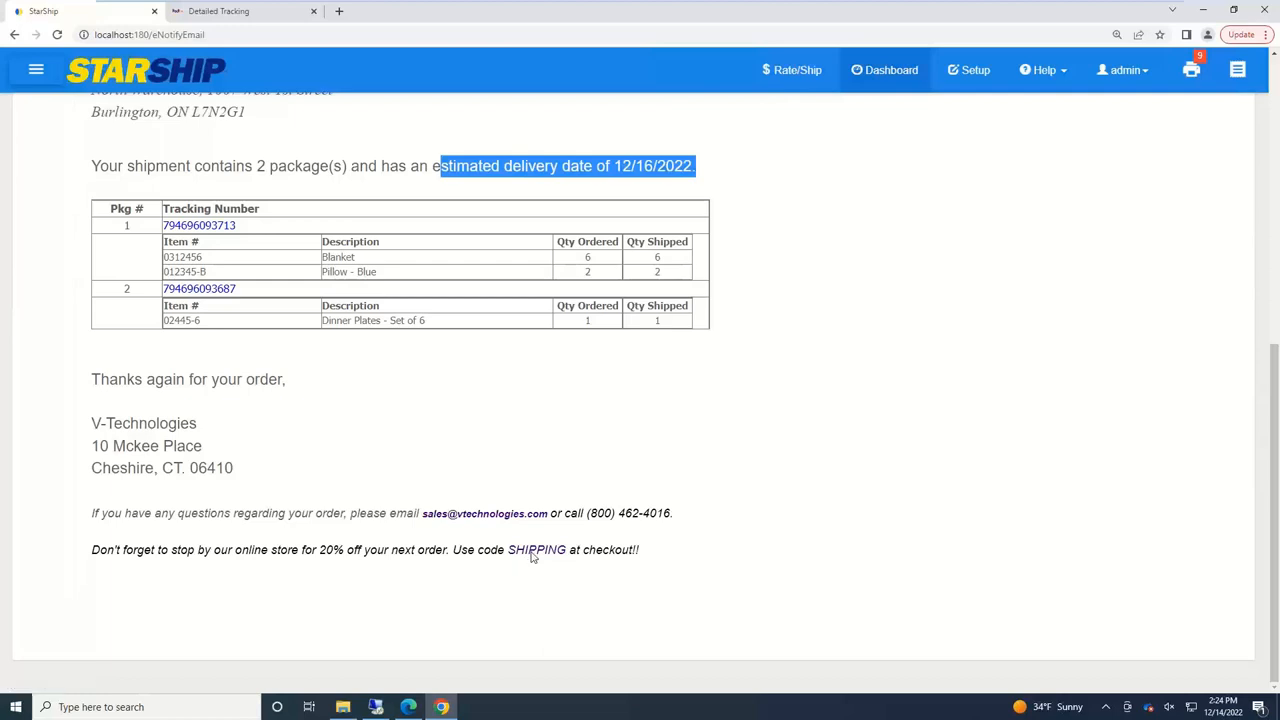
{"action": "left_click", "coordinate": [484, 512]}
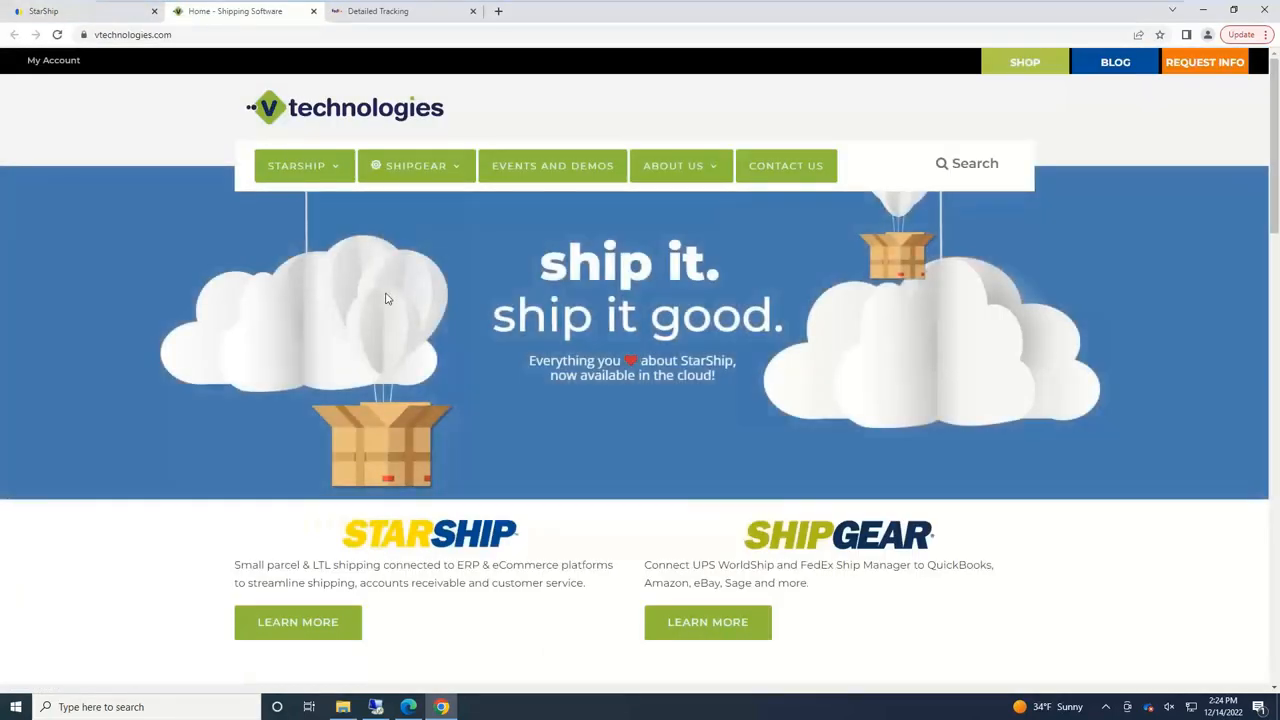
- Return from the V-Technologies home page to the StarShip notification email tab
{"action": "left_click", "coordinate": [44, 12]}
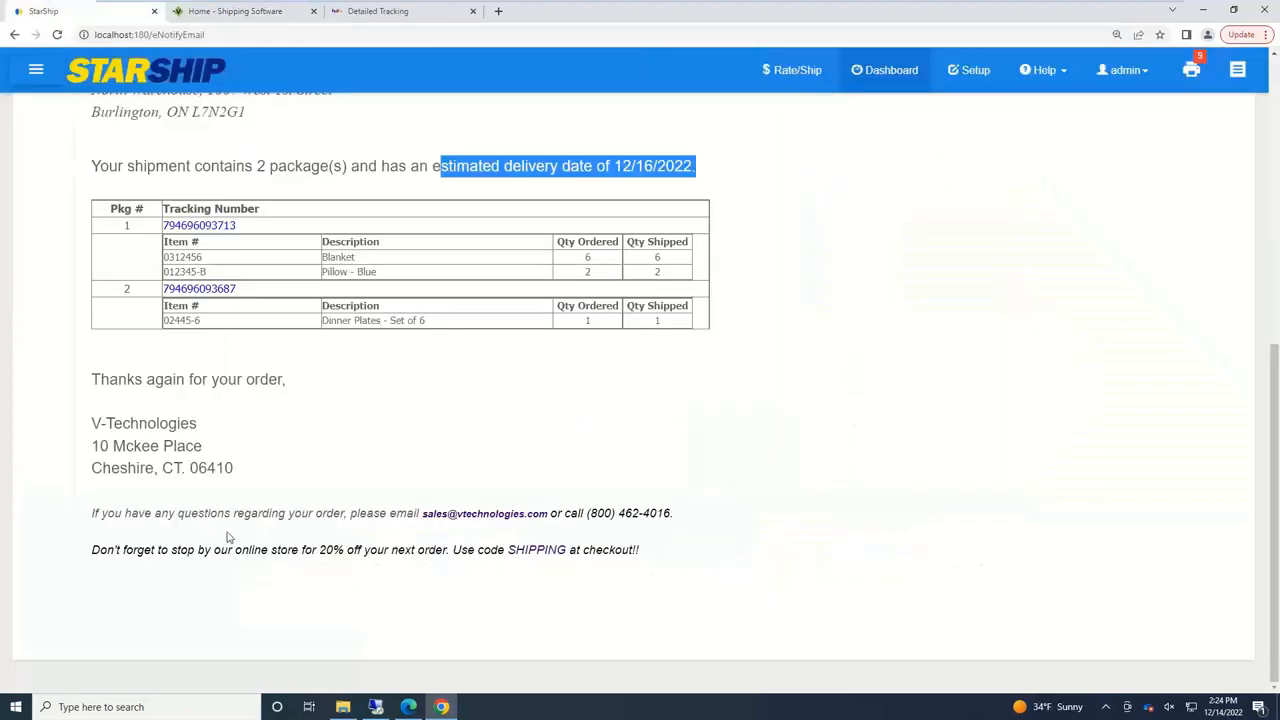
{"action": "mouse_move", "coordinate": [348, 574]}
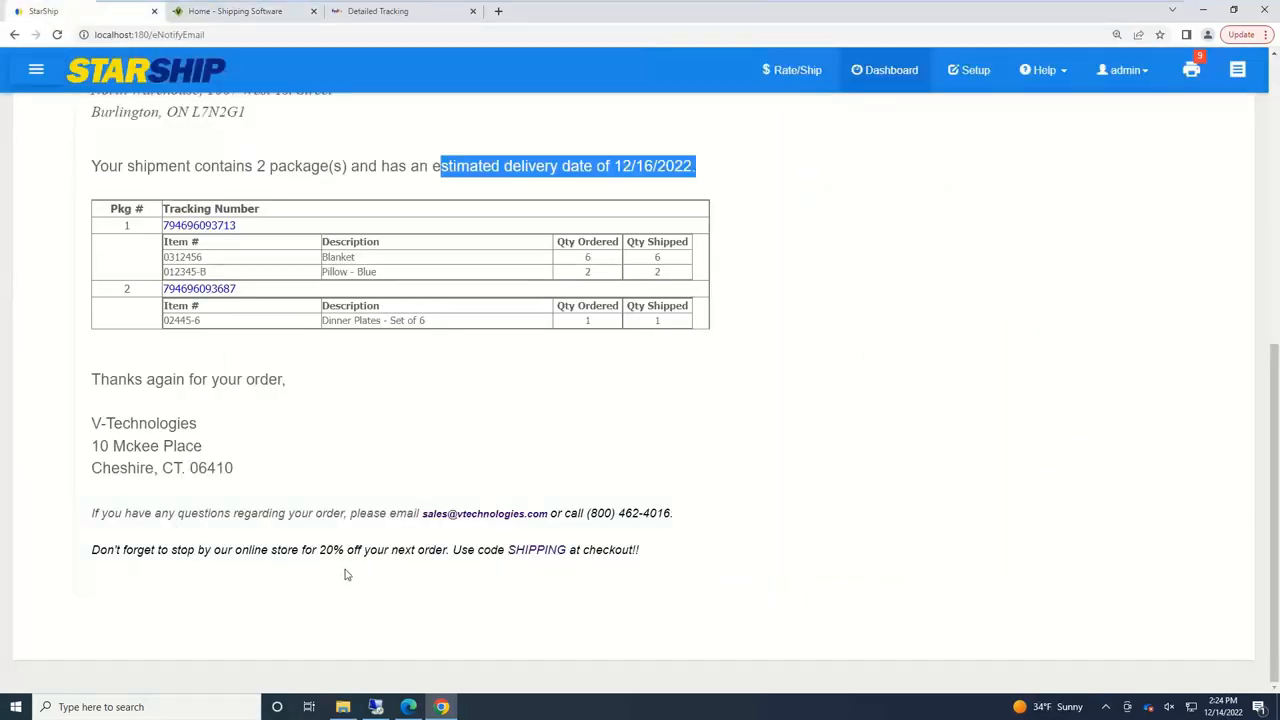